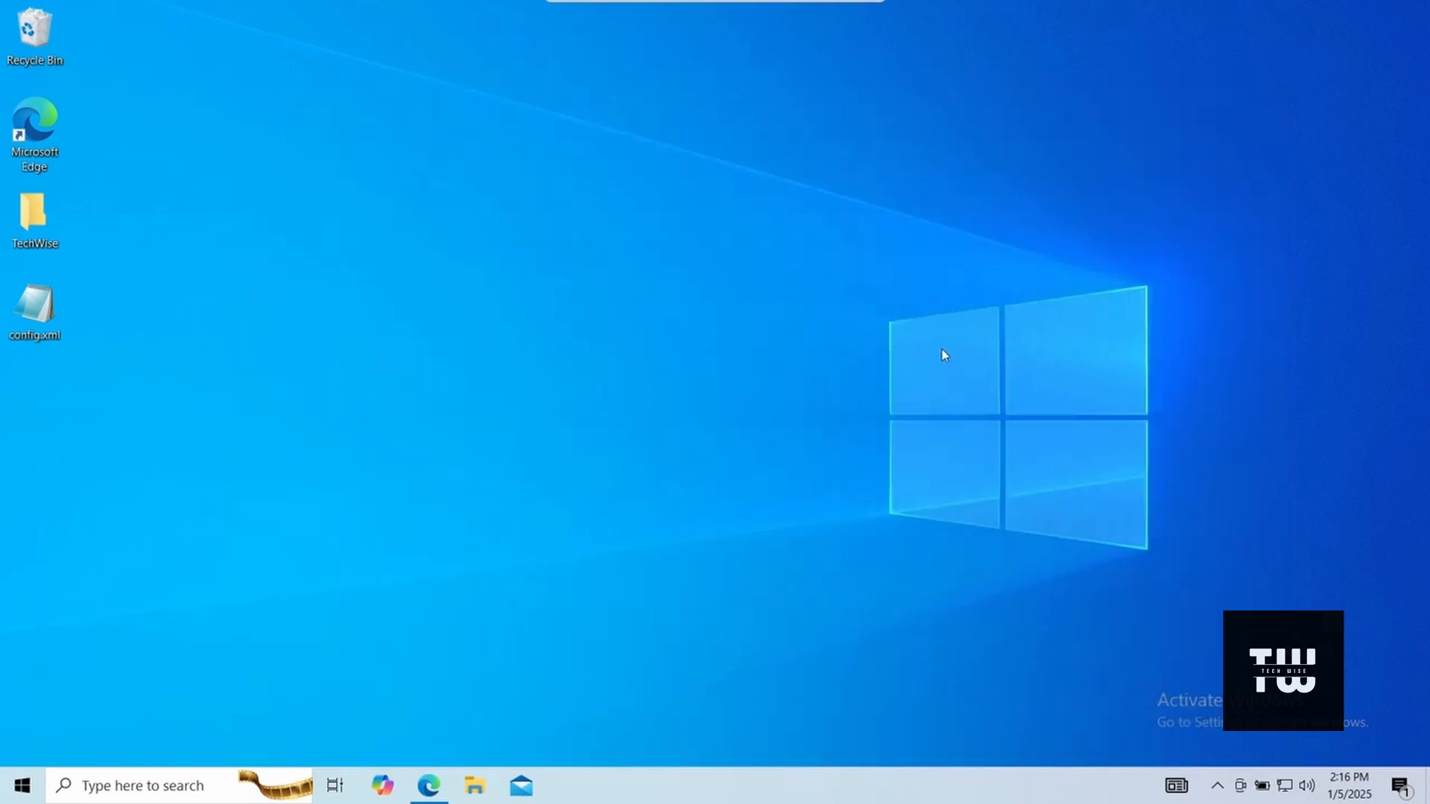
{"action": "mouse_move", "coordinate": [572, 578]}
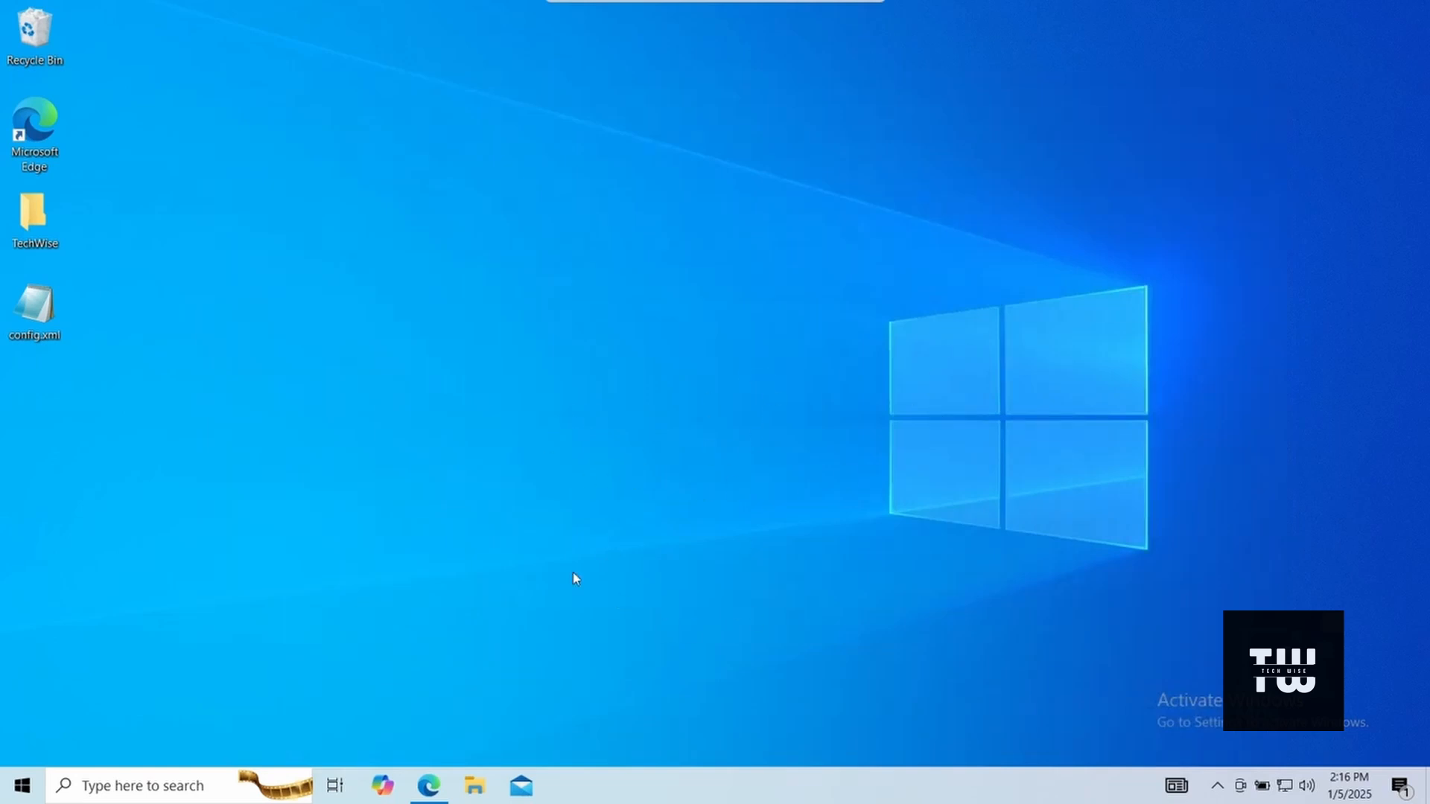
{"action": "mouse_move", "coordinate": [432, 745]}
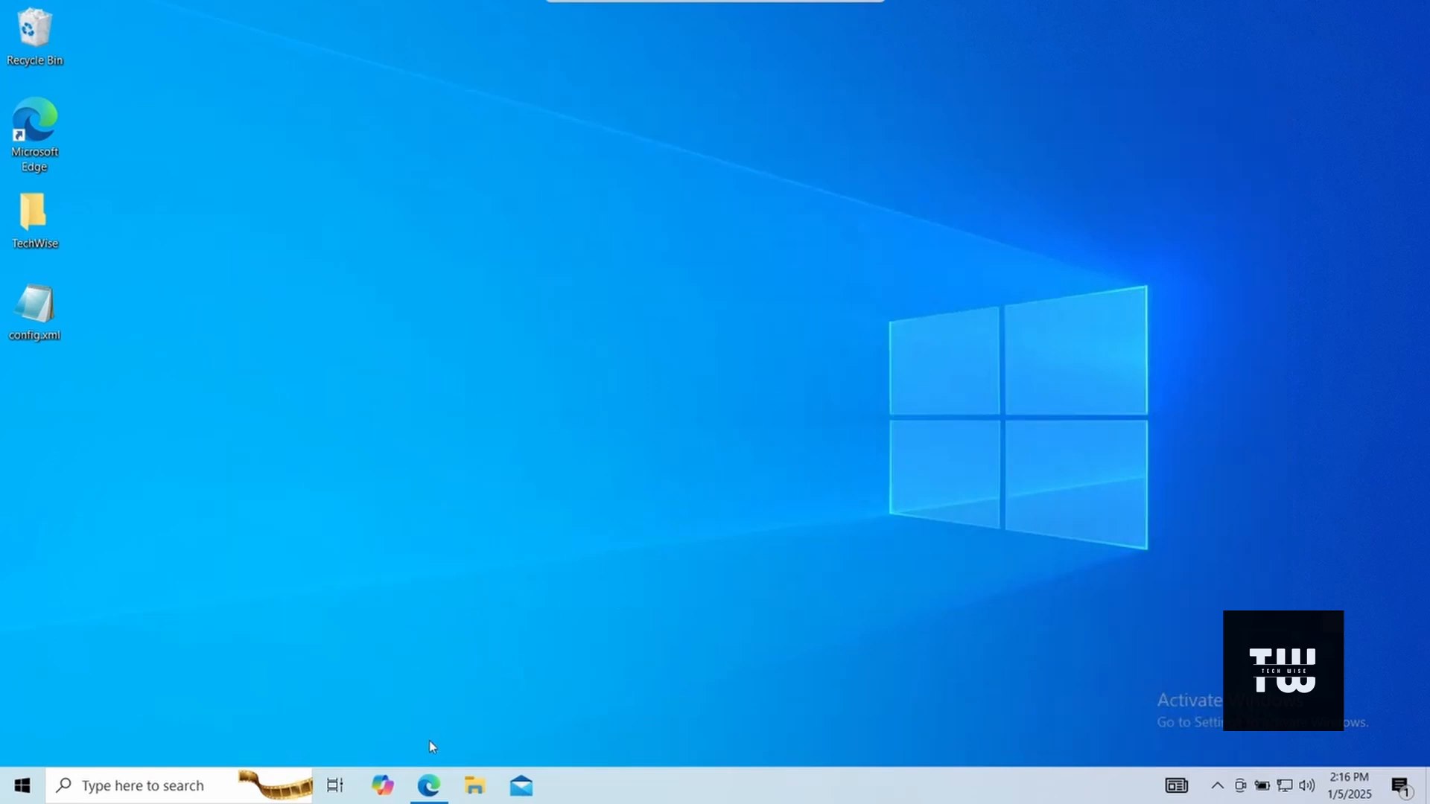
Step: Start downloading the Office Deployment Tool from the Microsoft Download Center in Edge
{"action": "left_click", "coordinate": [428, 787]}
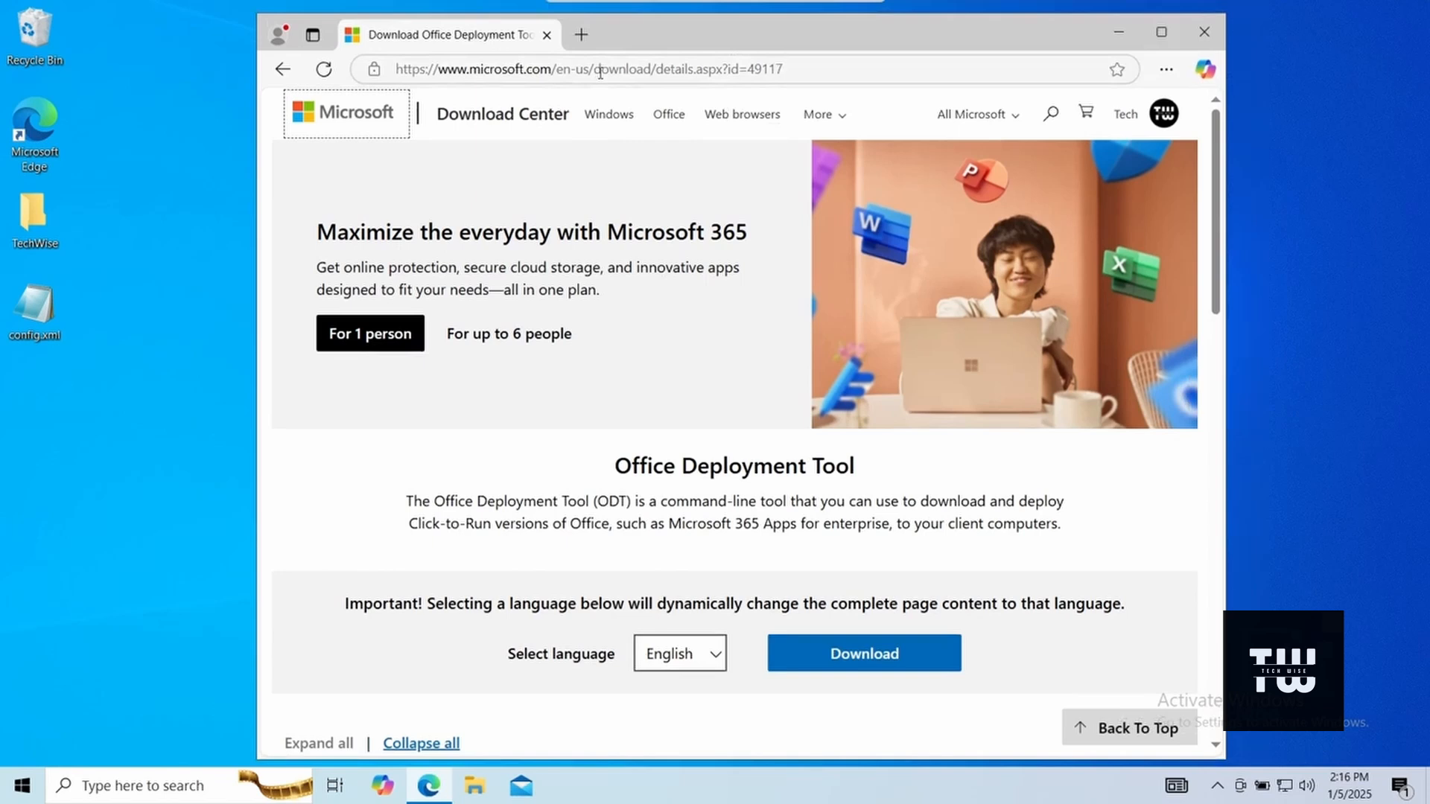
{"action": "left_click", "coordinate": [599, 68]}
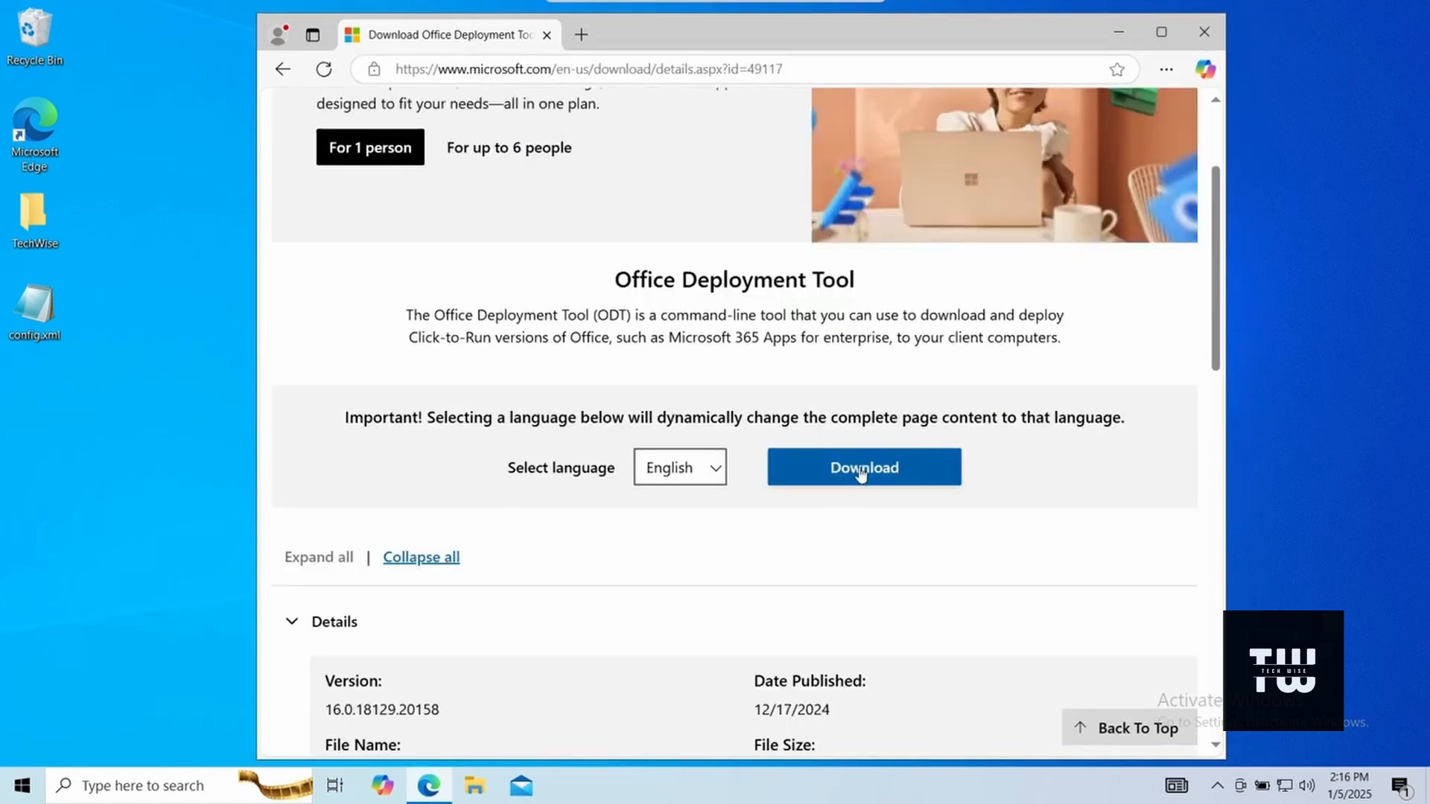
{"action": "left_click", "coordinate": [863, 466]}
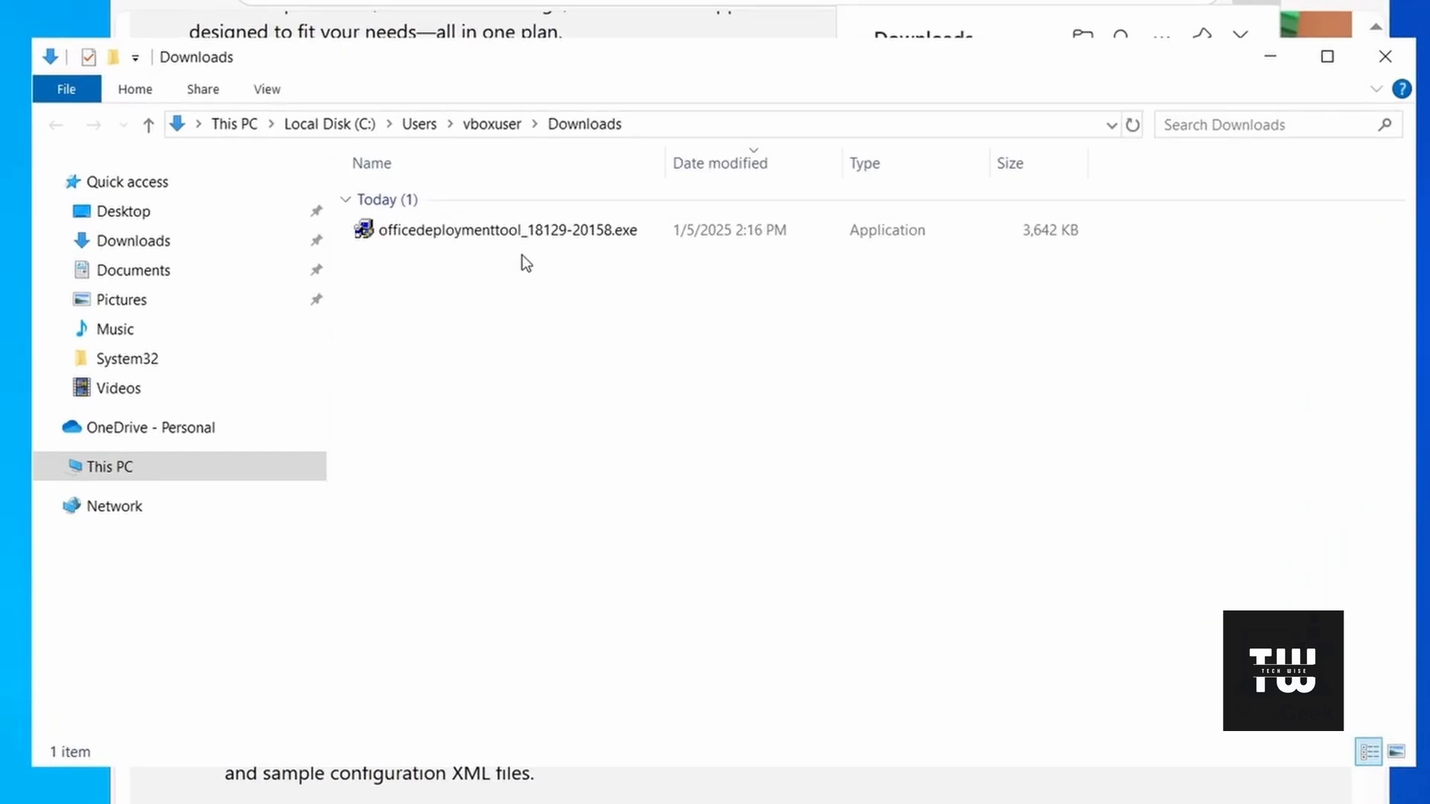
Step: Copy the downloaded ODT installer from Downloads and go to Local Disk (C:)
{"action": "left_click", "coordinate": [505, 230]}
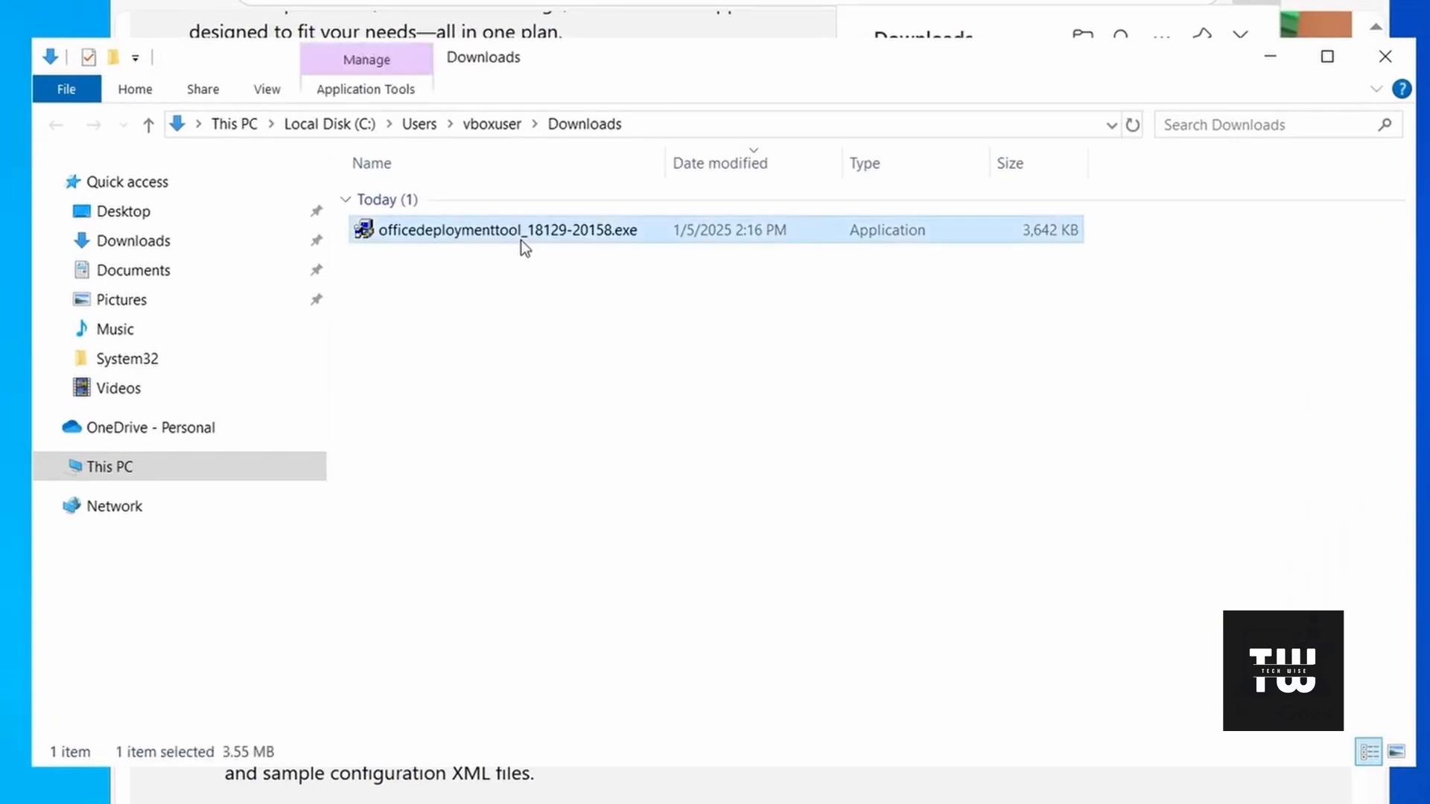
{"action": "right_click", "coordinate": [521, 235]}
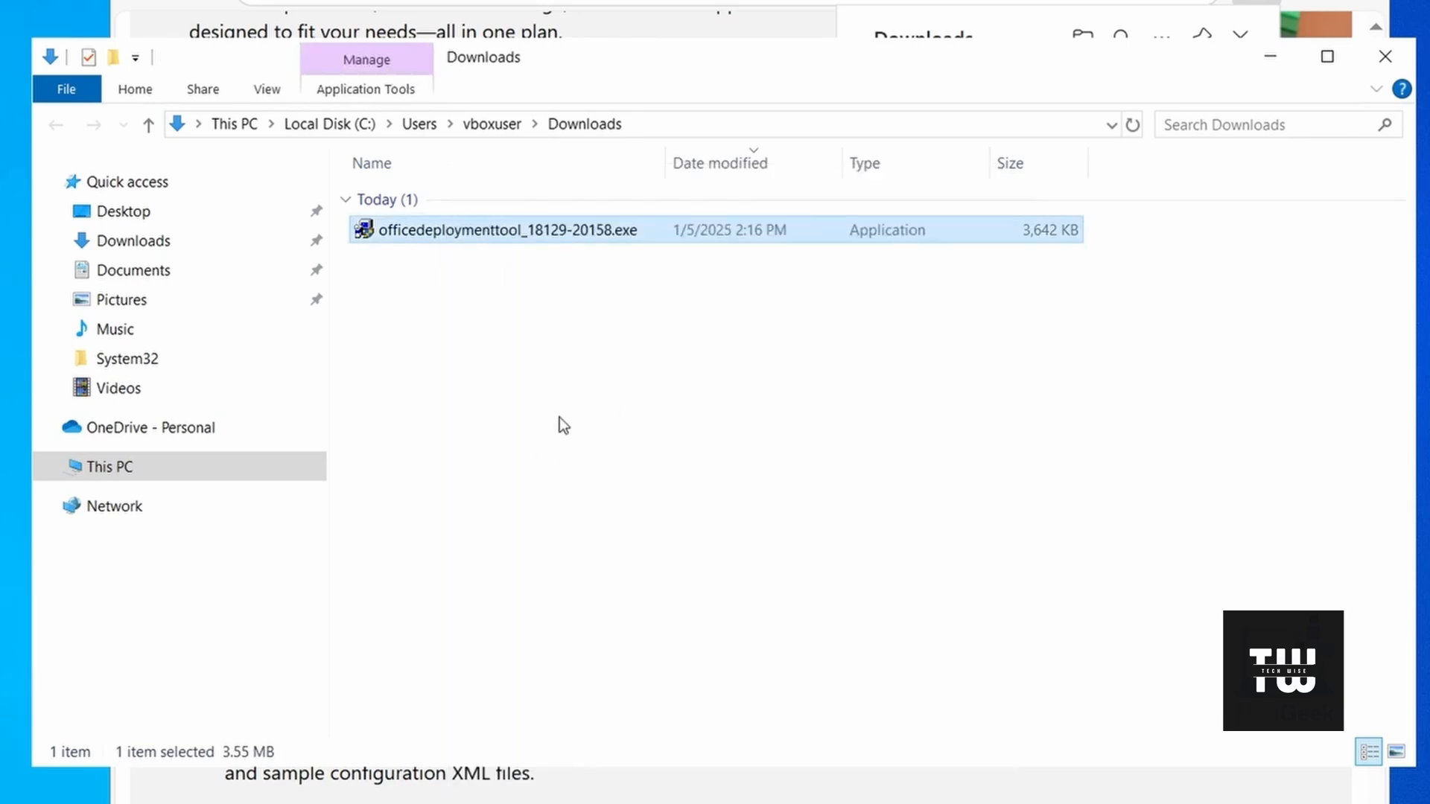
{"action": "left_click", "coordinate": [110, 466]}
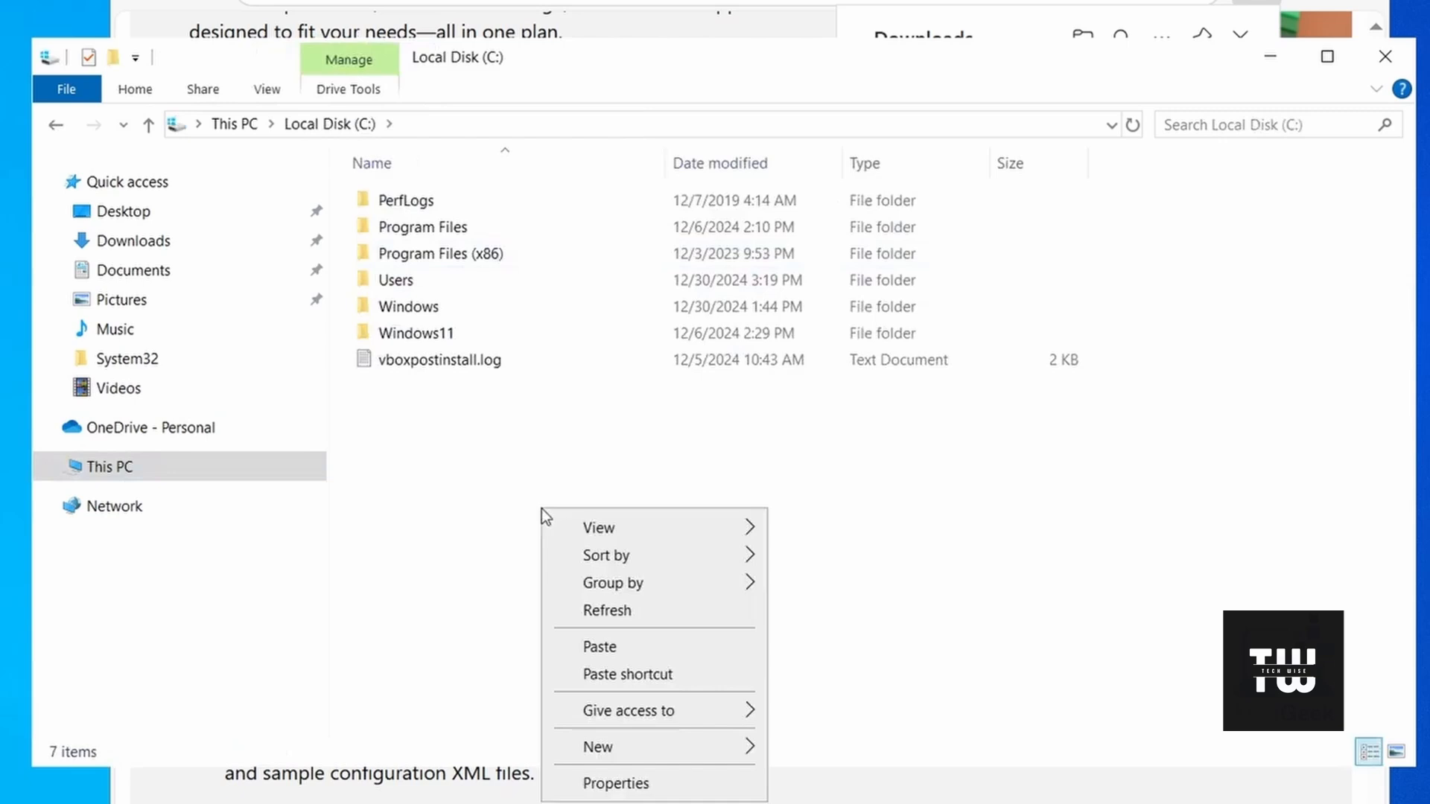
{"action": "mouse_move", "coordinate": [703, 747]}
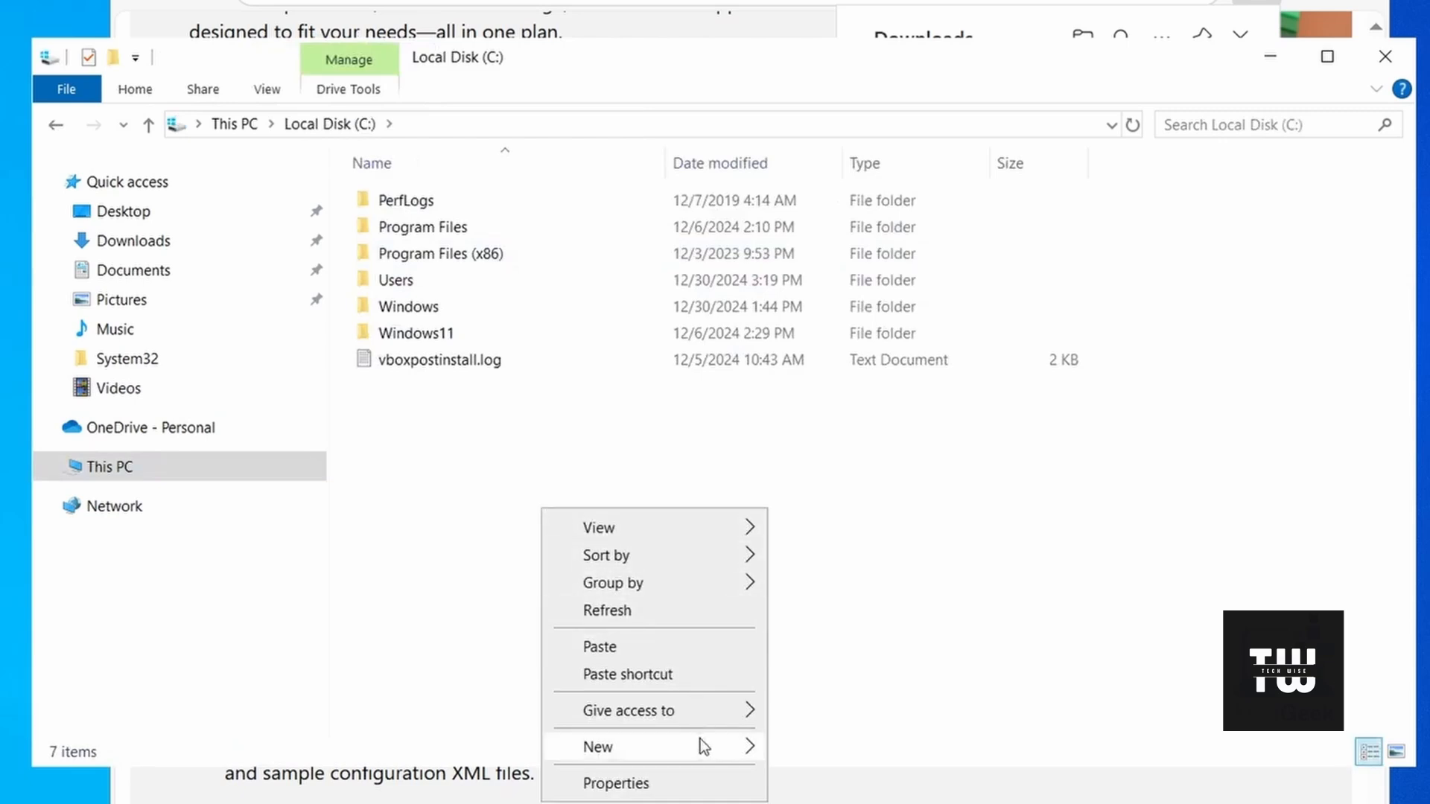
Step: Create a folder named 'MS Office 2024' on C: and paste the installer into it
{"action": "left_click", "coordinate": [597, 747]}
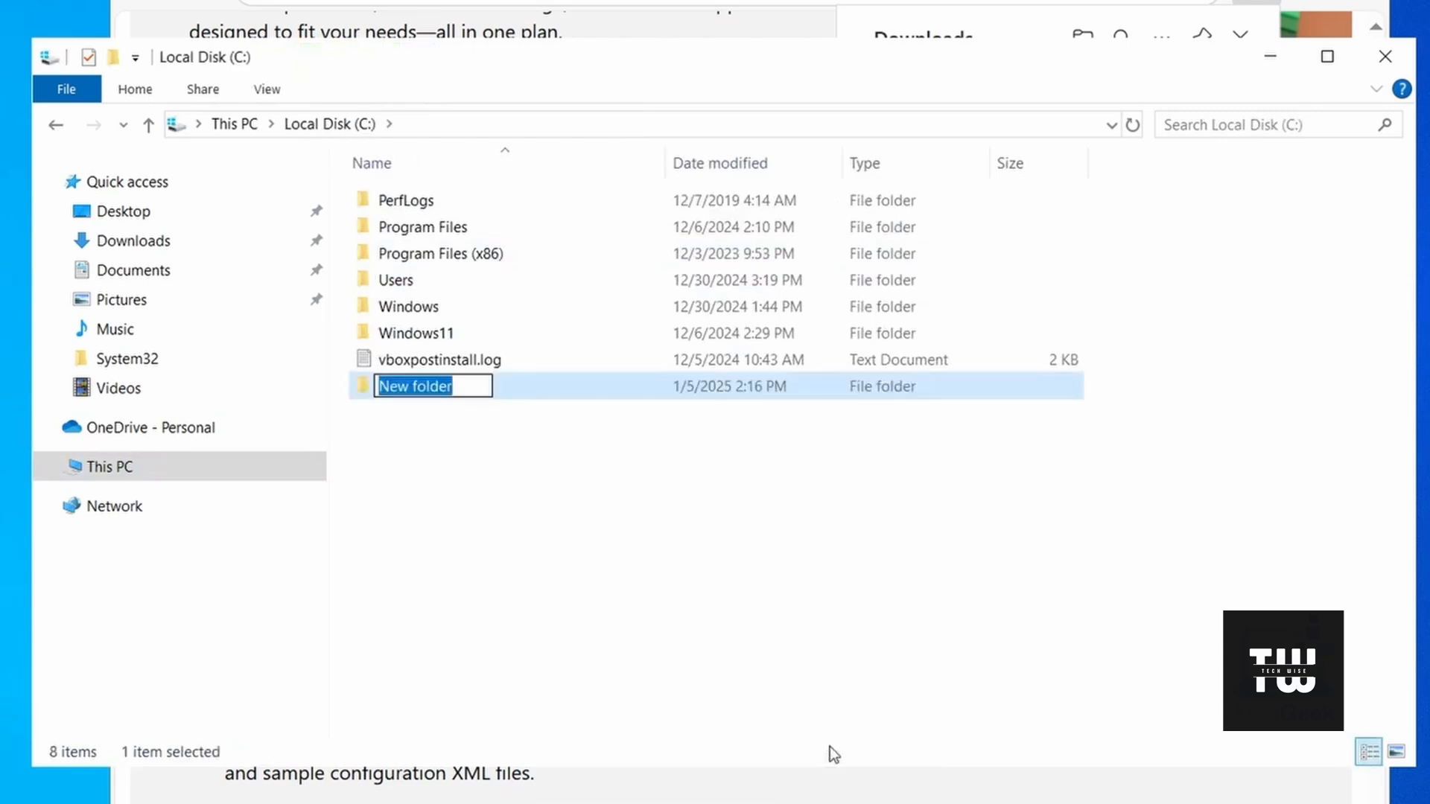
{"action": "type", "text": "MS"}
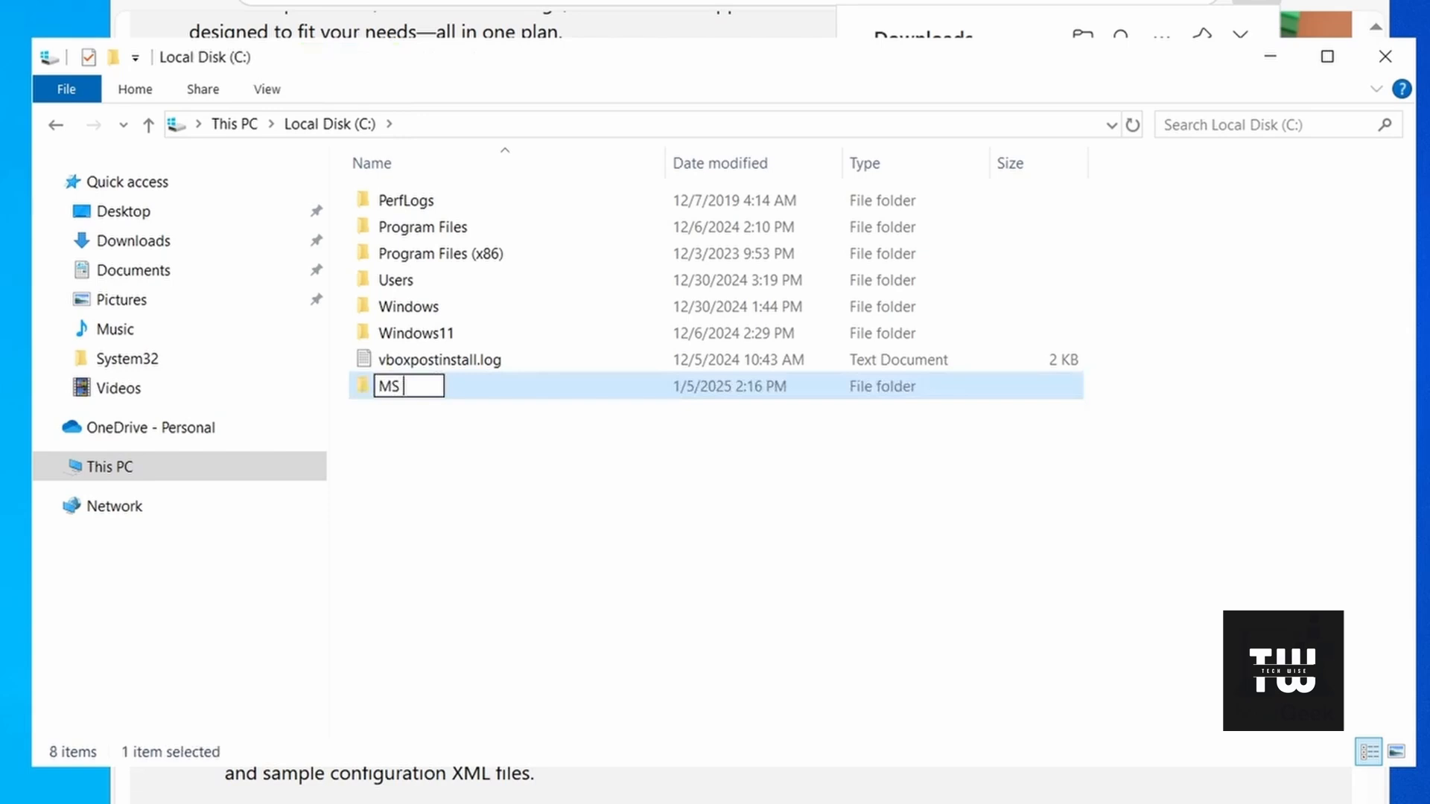
{"action": "type", "text": "Office 2024"}
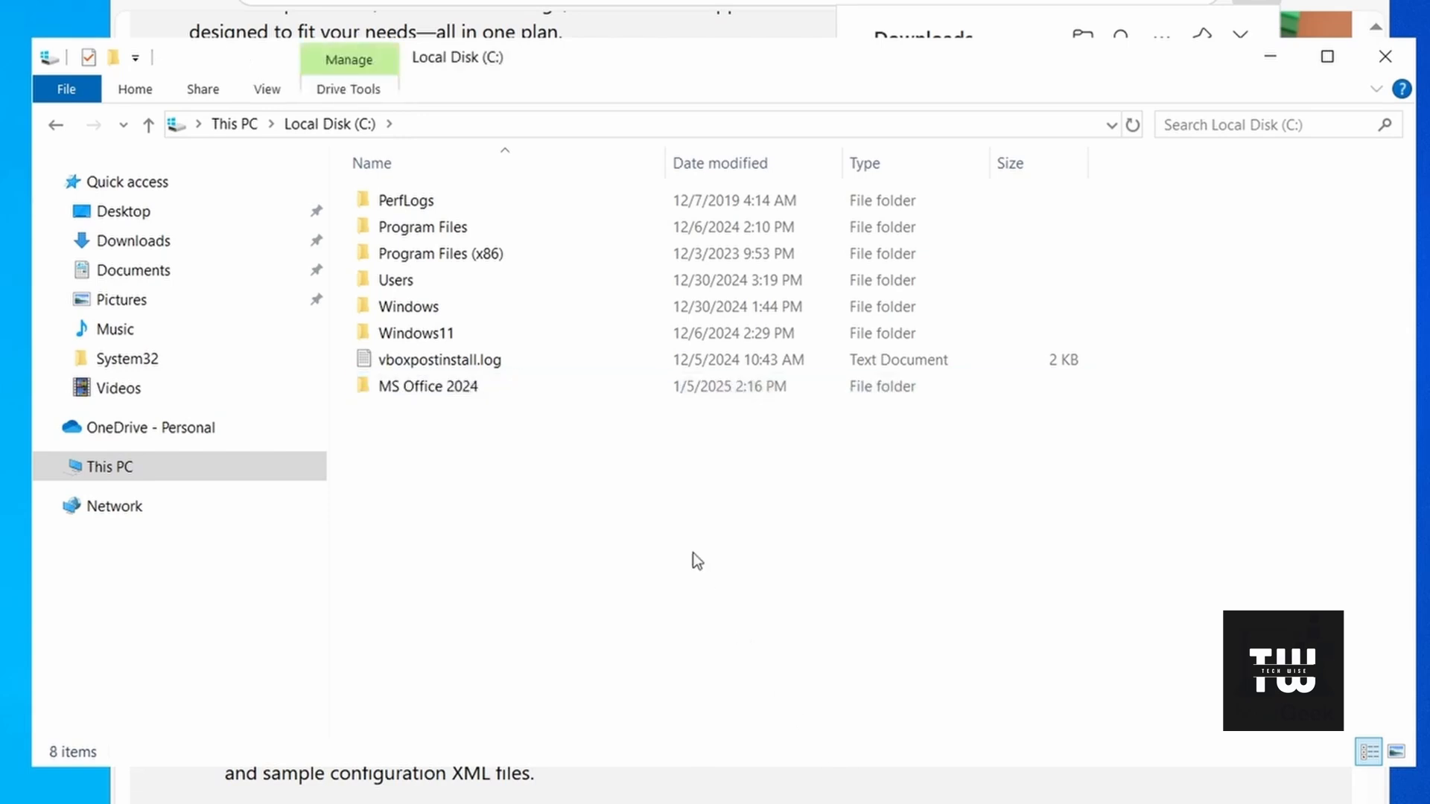
{"action": "left_click", "coordinate": [428, 385]}
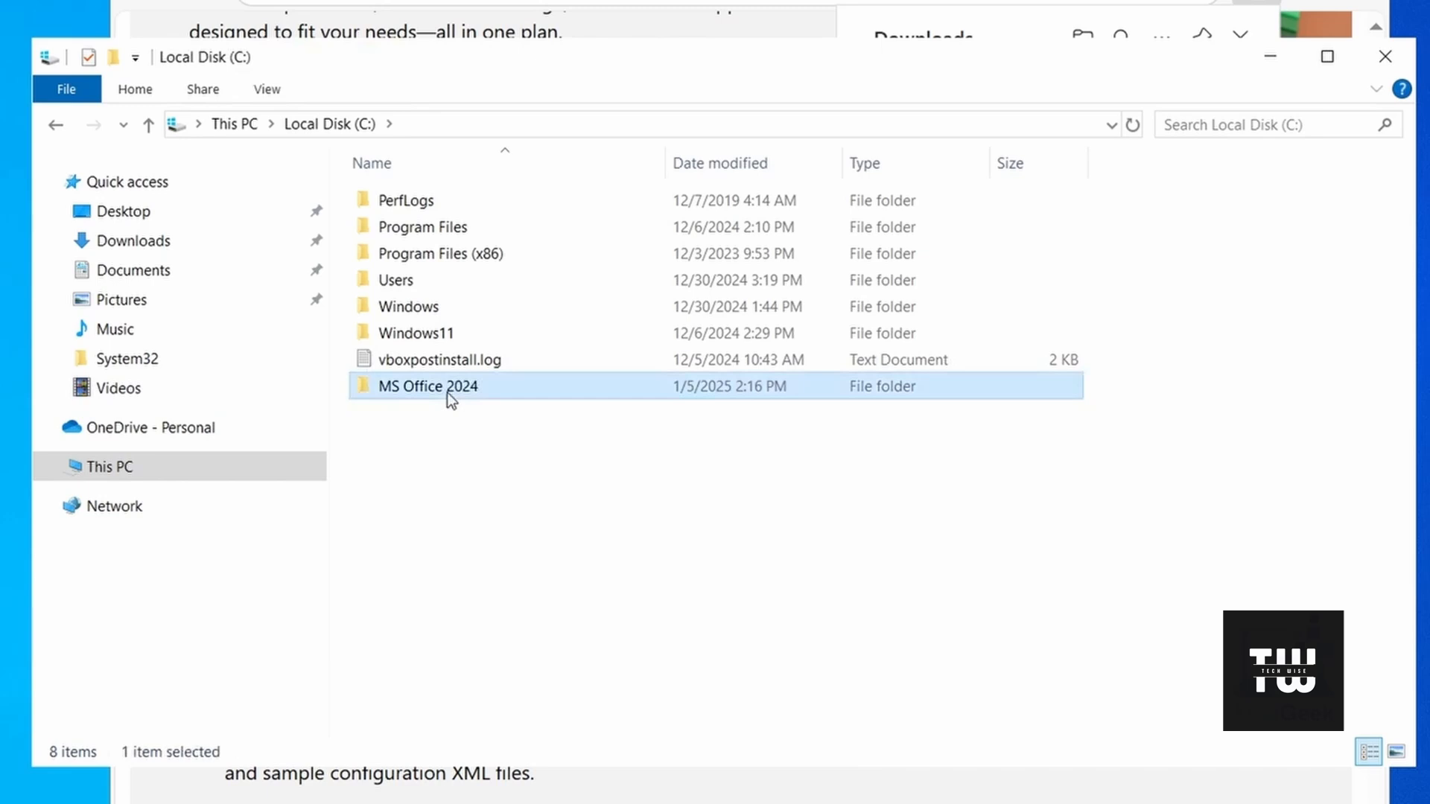
{"action": "right_click", "coordinate": [447, 390]}
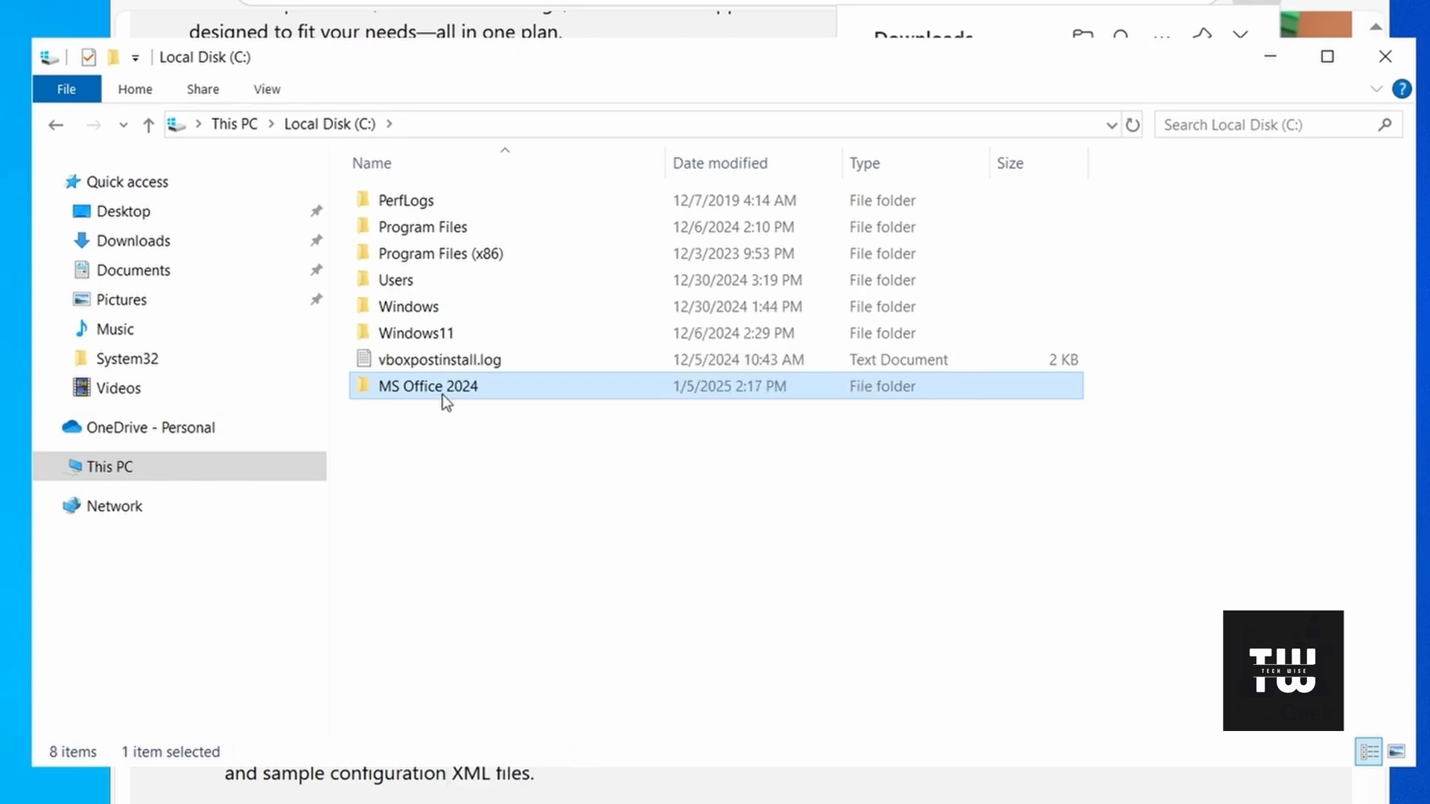
Step: Run the Office Deployment Tool from the MS Office 2024 folder and accept its license terms
{"action": "double_click", "coordinate": [428, 385]}
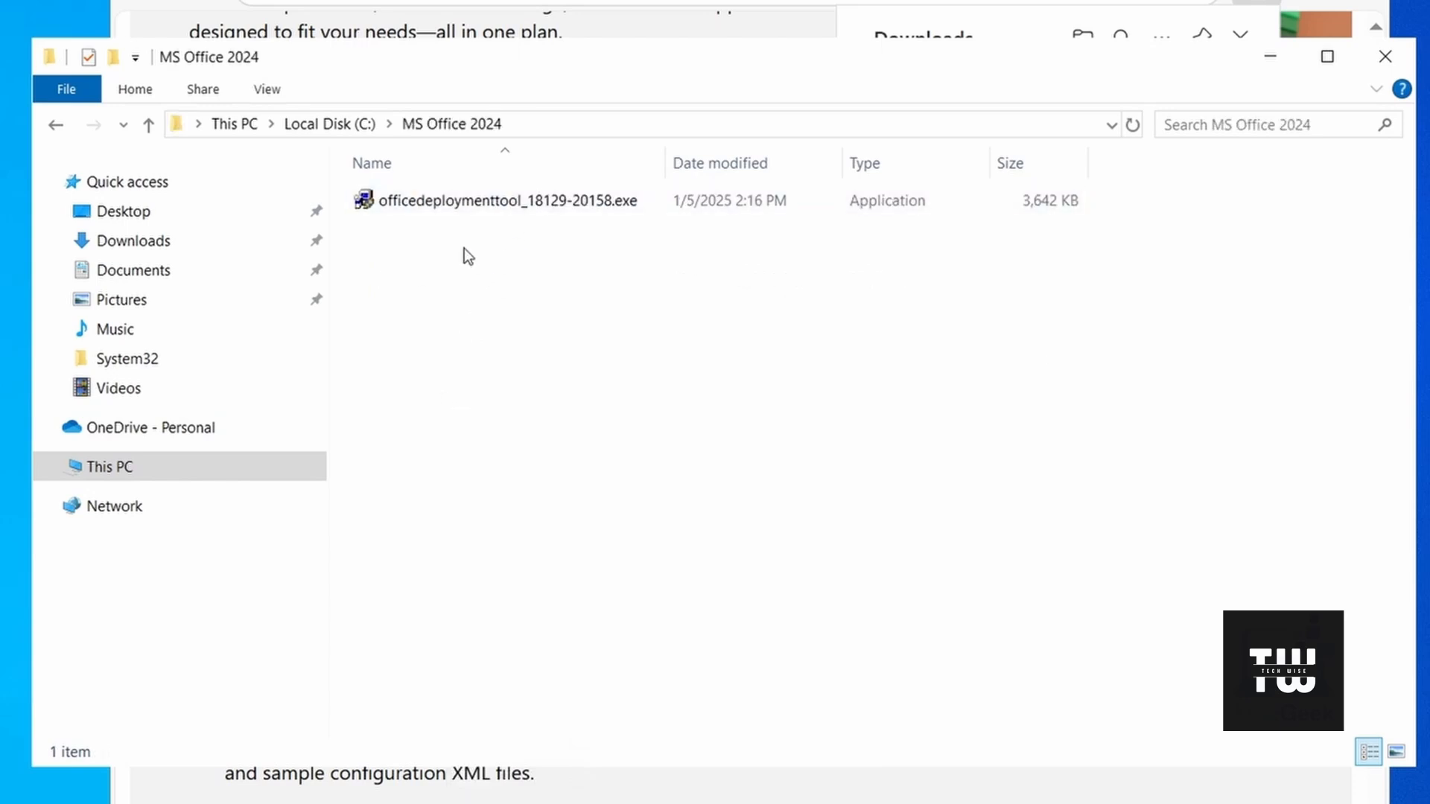
{"action": "right_click", "coordinate": [498, 201]}
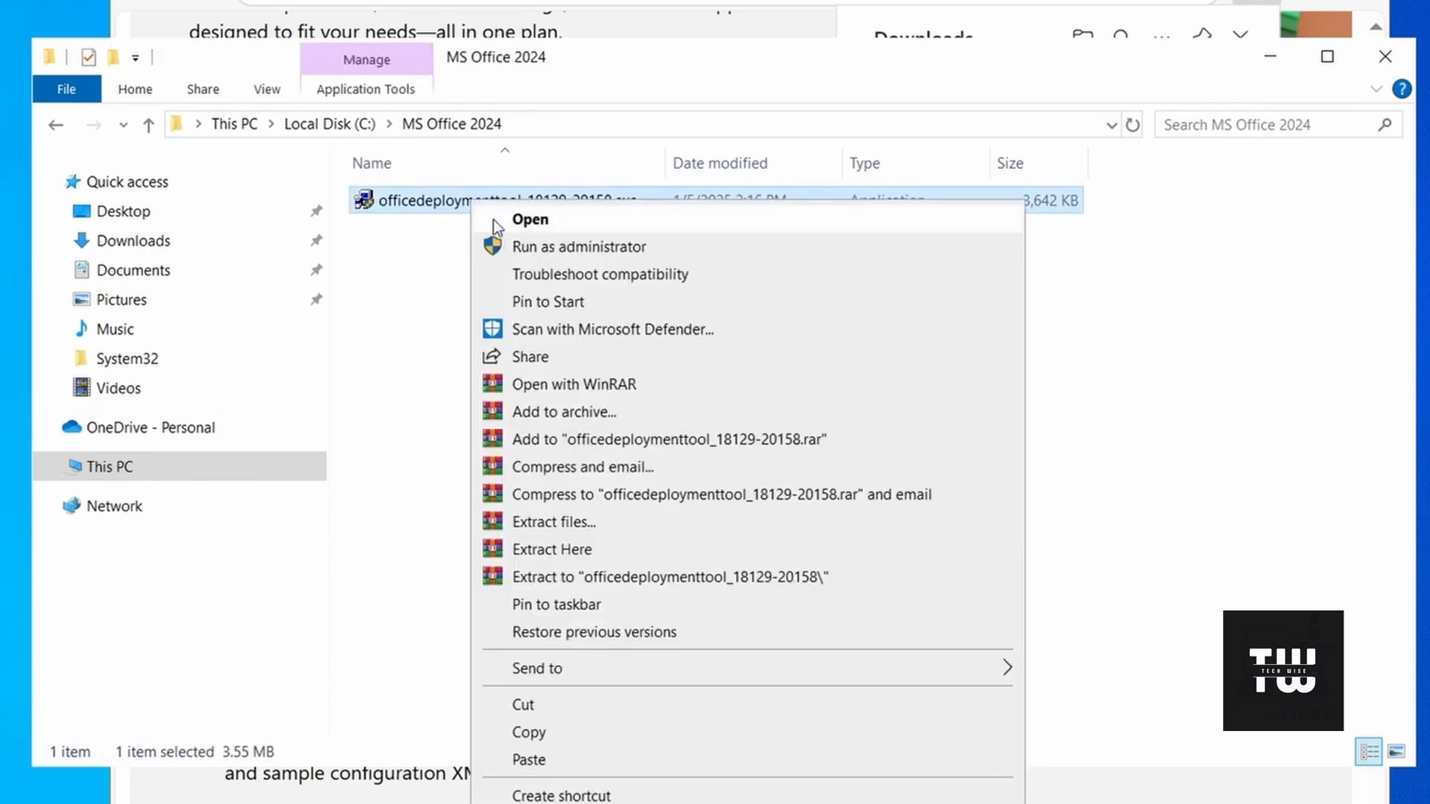
{"action": "left_click", "coordinate": [581, 247]}
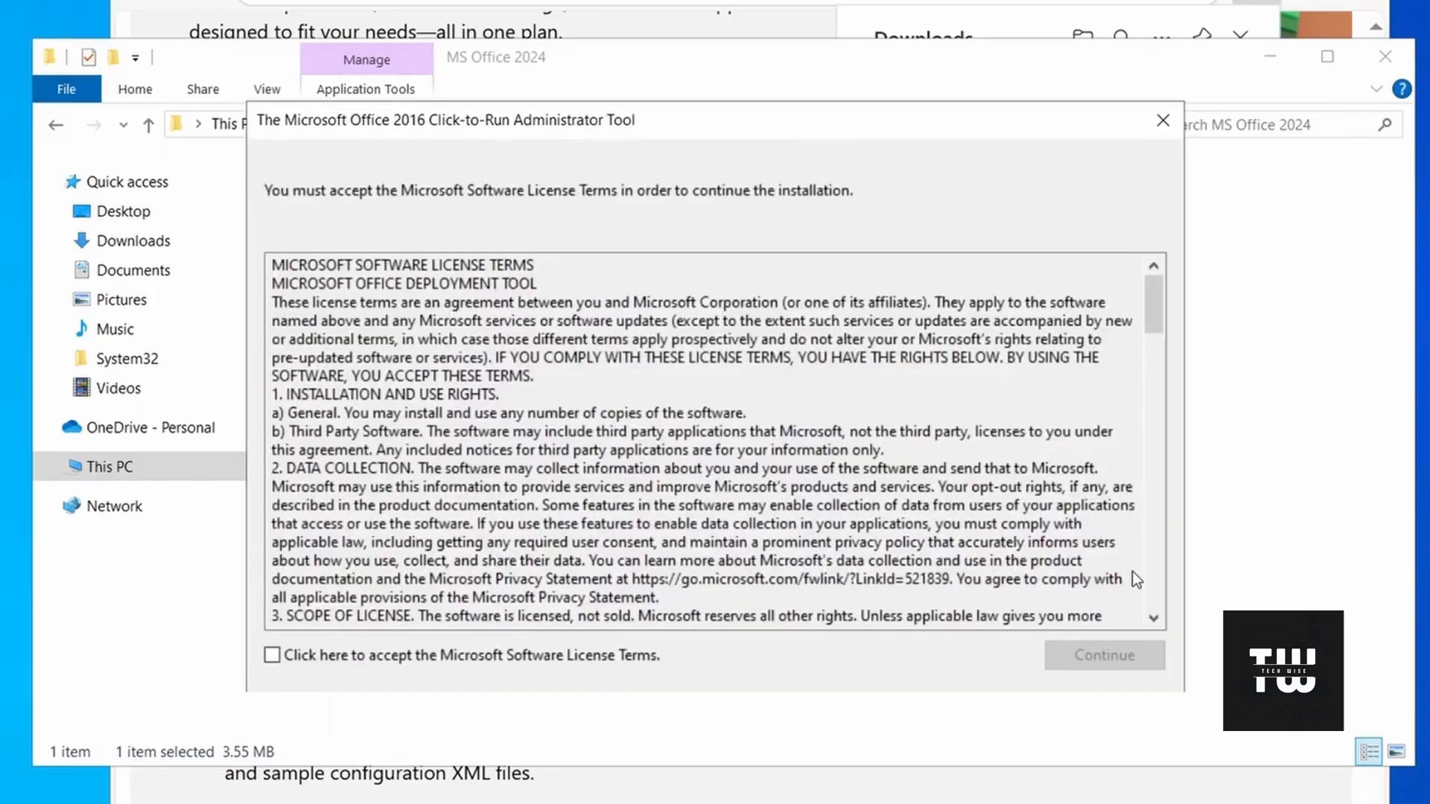
{"action": "left_click", "coordinate": [271, 655]}
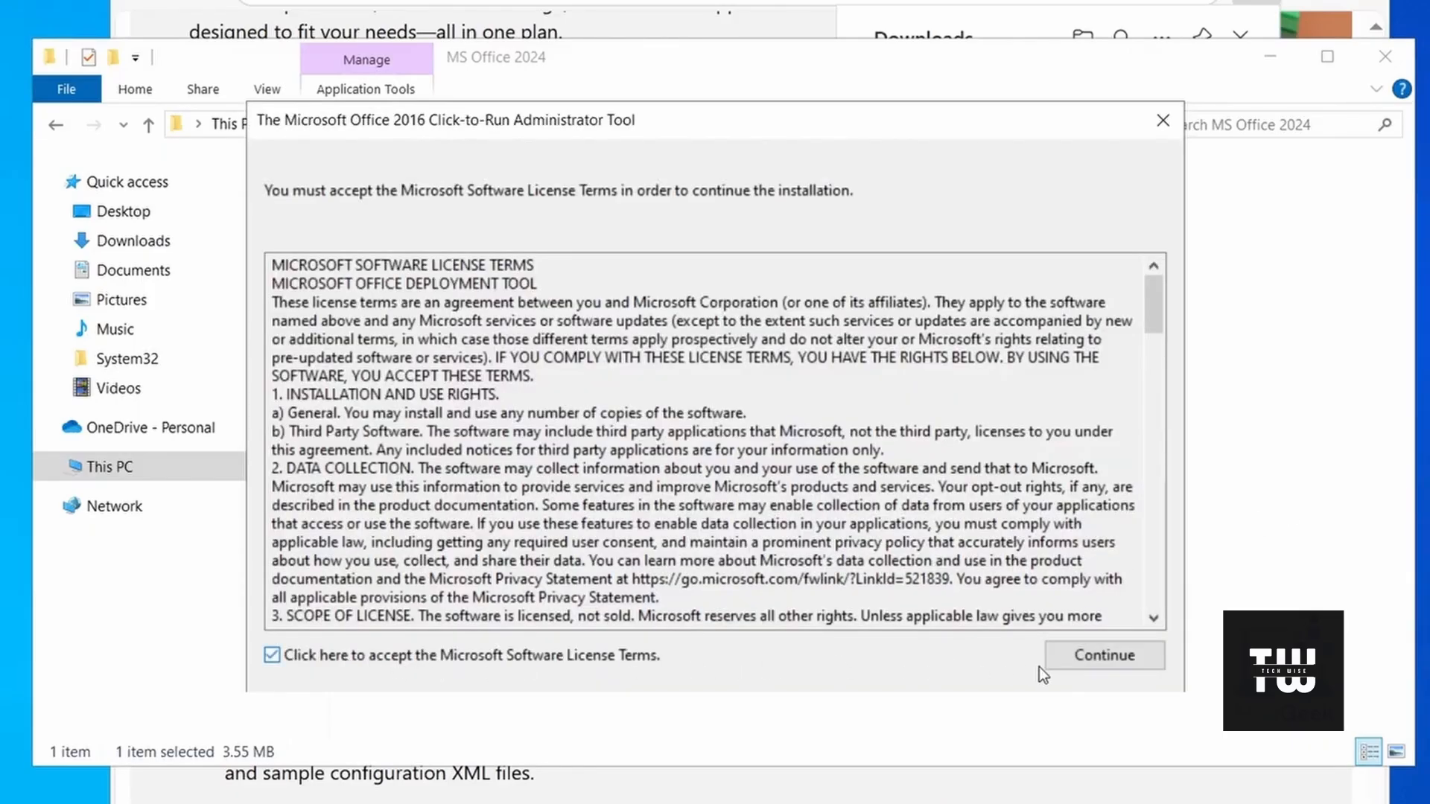
{"action": "left_click", "coordinate": [1103, 656]}
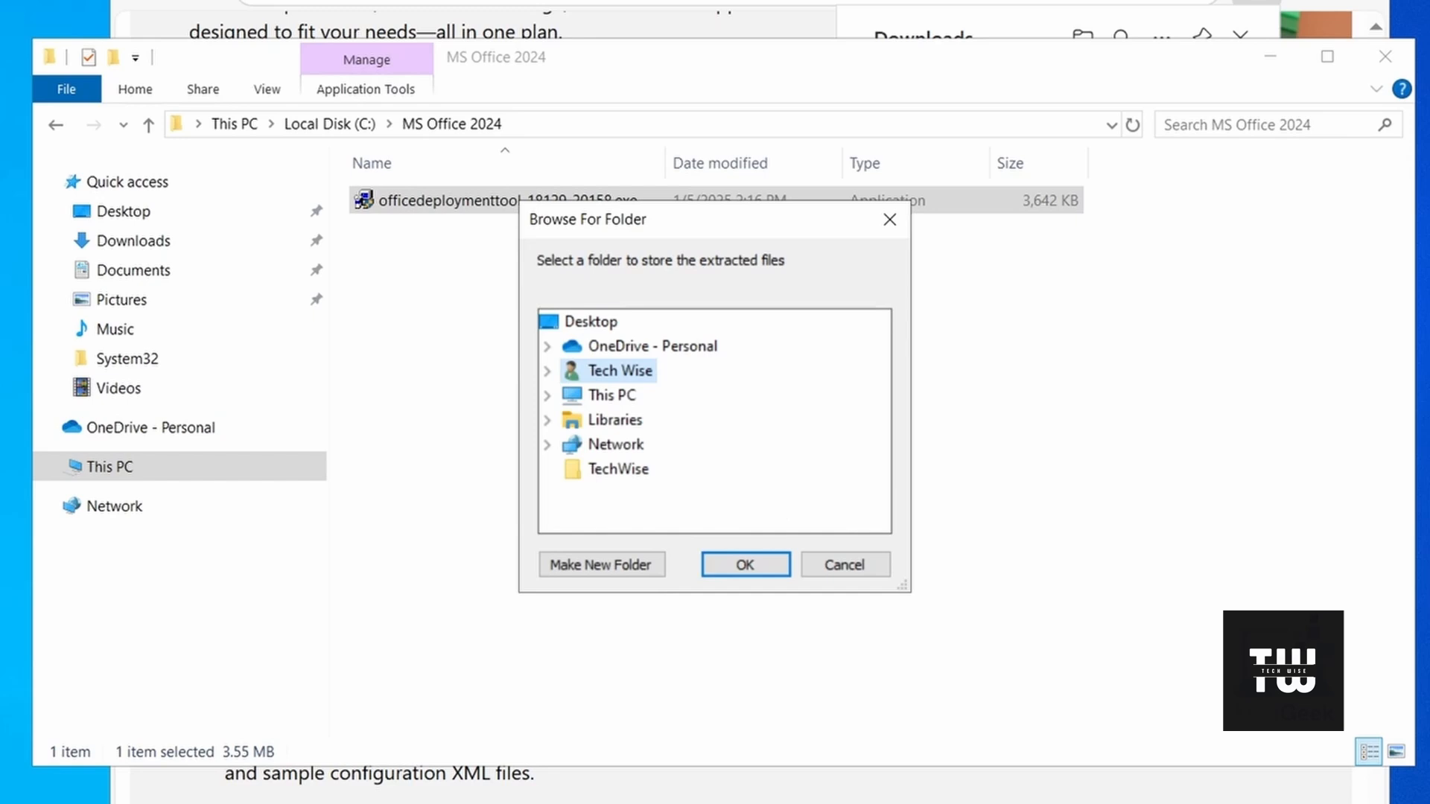
{"action": "mouse_move", "coordinate": [682, 414]}
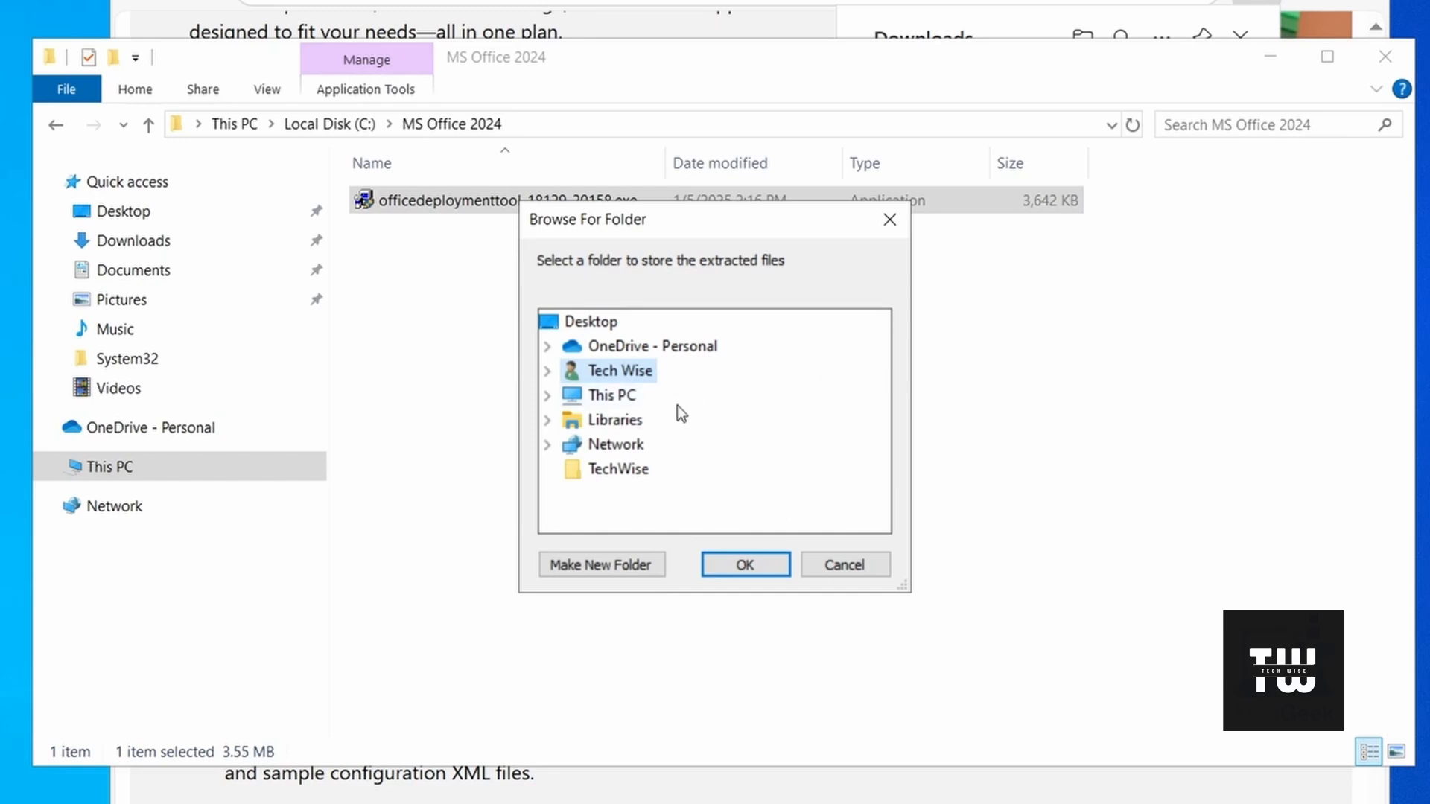
{"action": "mouse_move", "coordinate": [551, 405]}
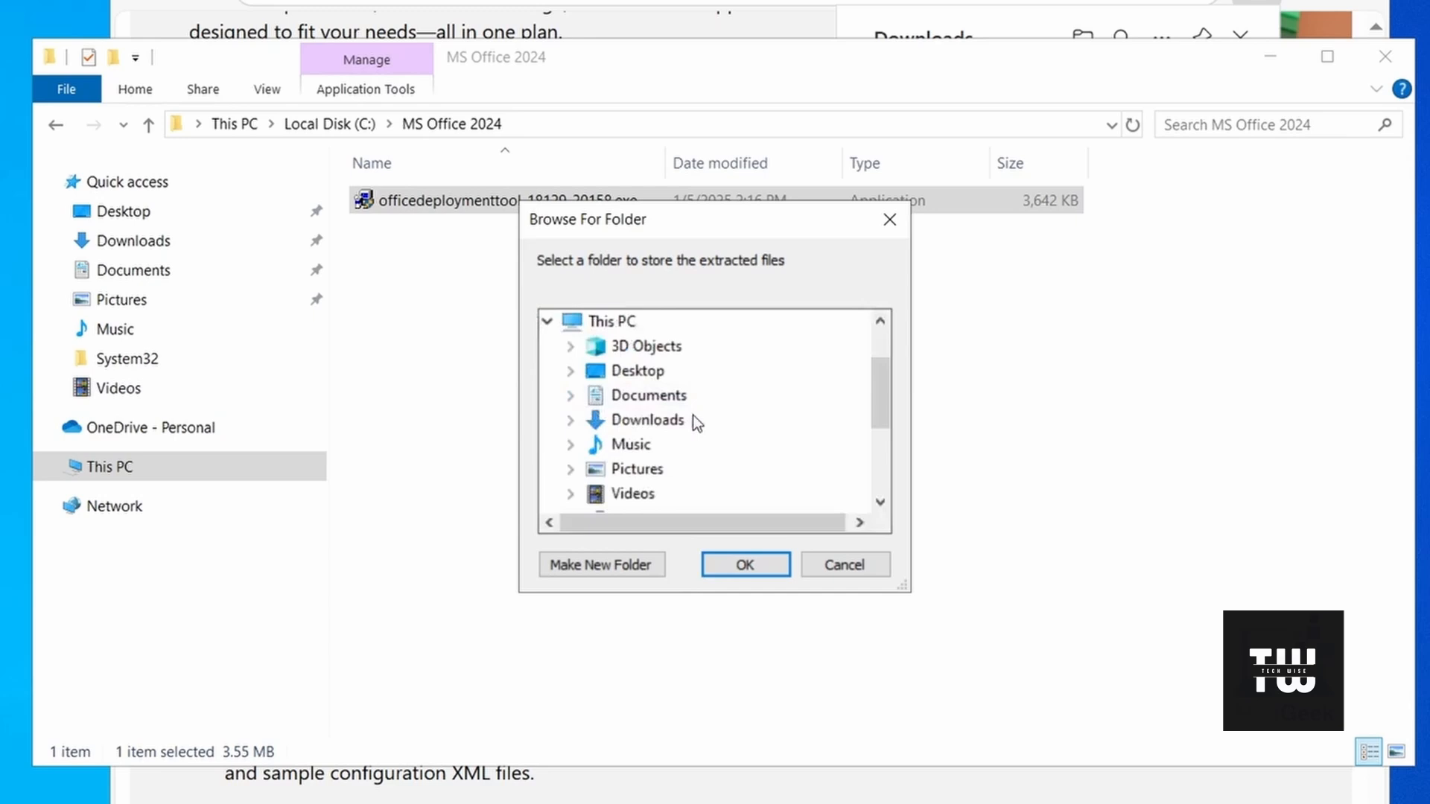
Step: Extract setup.exe and the sample configuration XML into C:\MS Office 2024
{"action": "scroll", "scroll_direction": "down", "scroll_amount": 3}
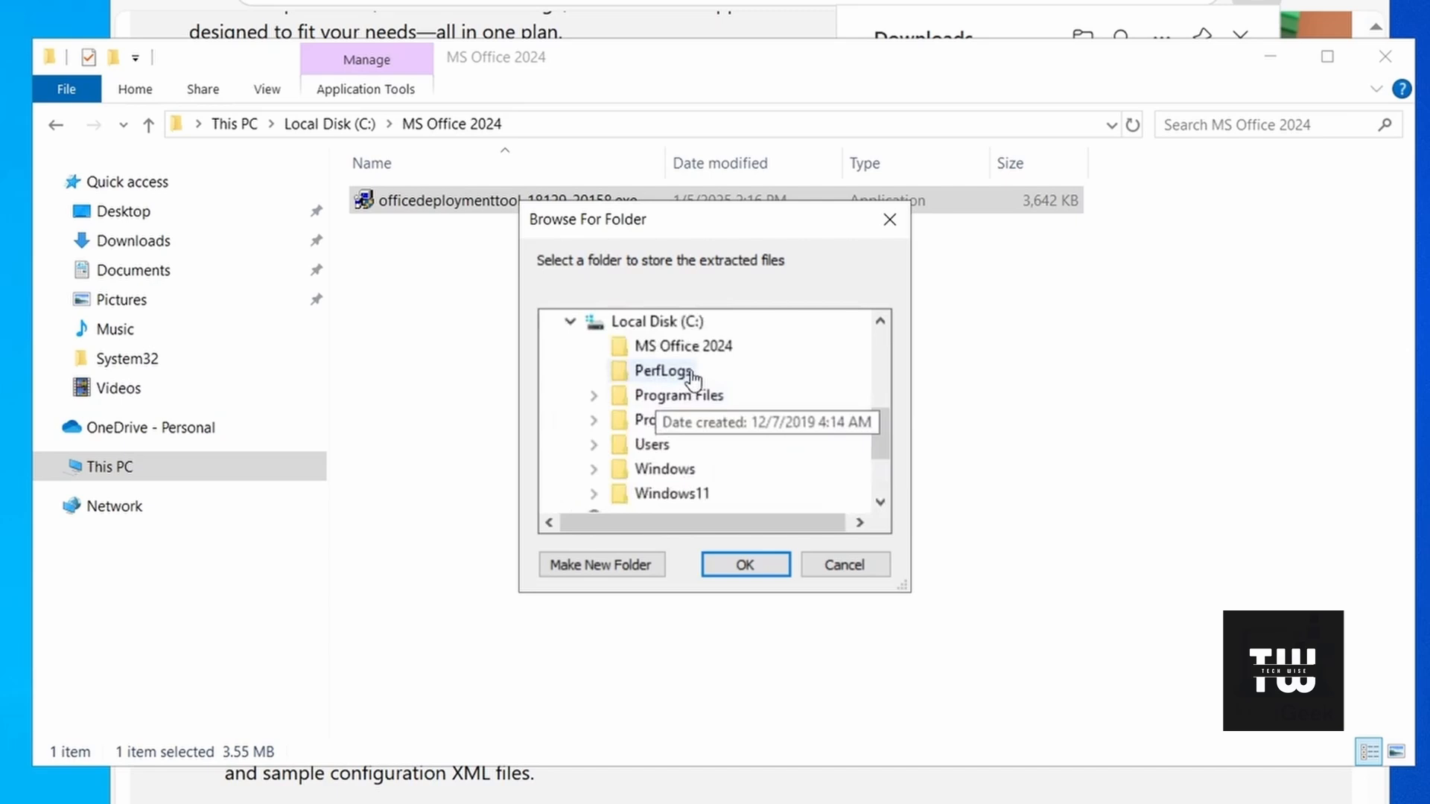
{"action": "left_click", "coordinate": [682, 346]}
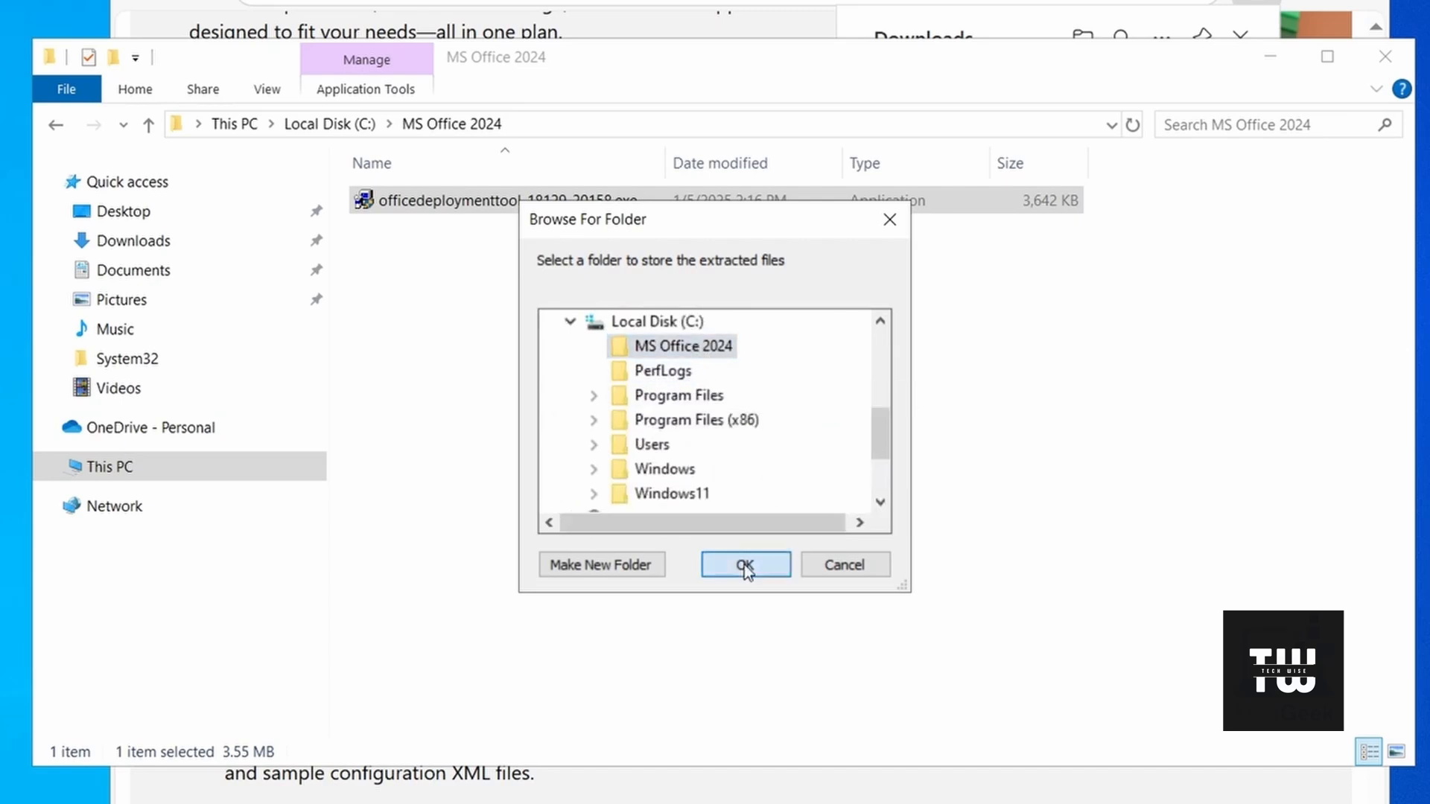
{"action": "left_click", "coordinate": [744, 565]}
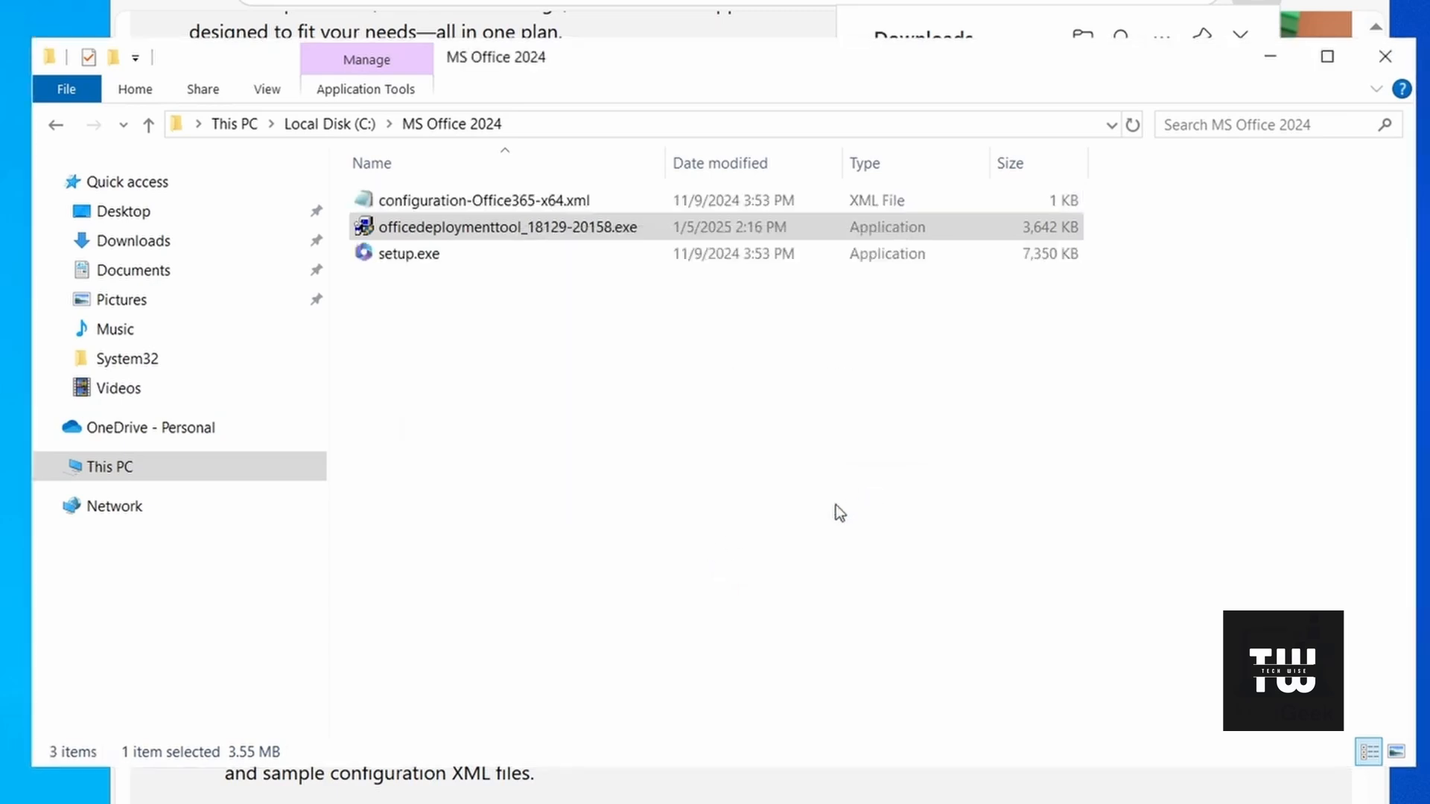
Step: Review the ProPlus2024Volume config.xml in Notepad and copy its full text
{"action": "left_click", "coordinate": [407, 253]}
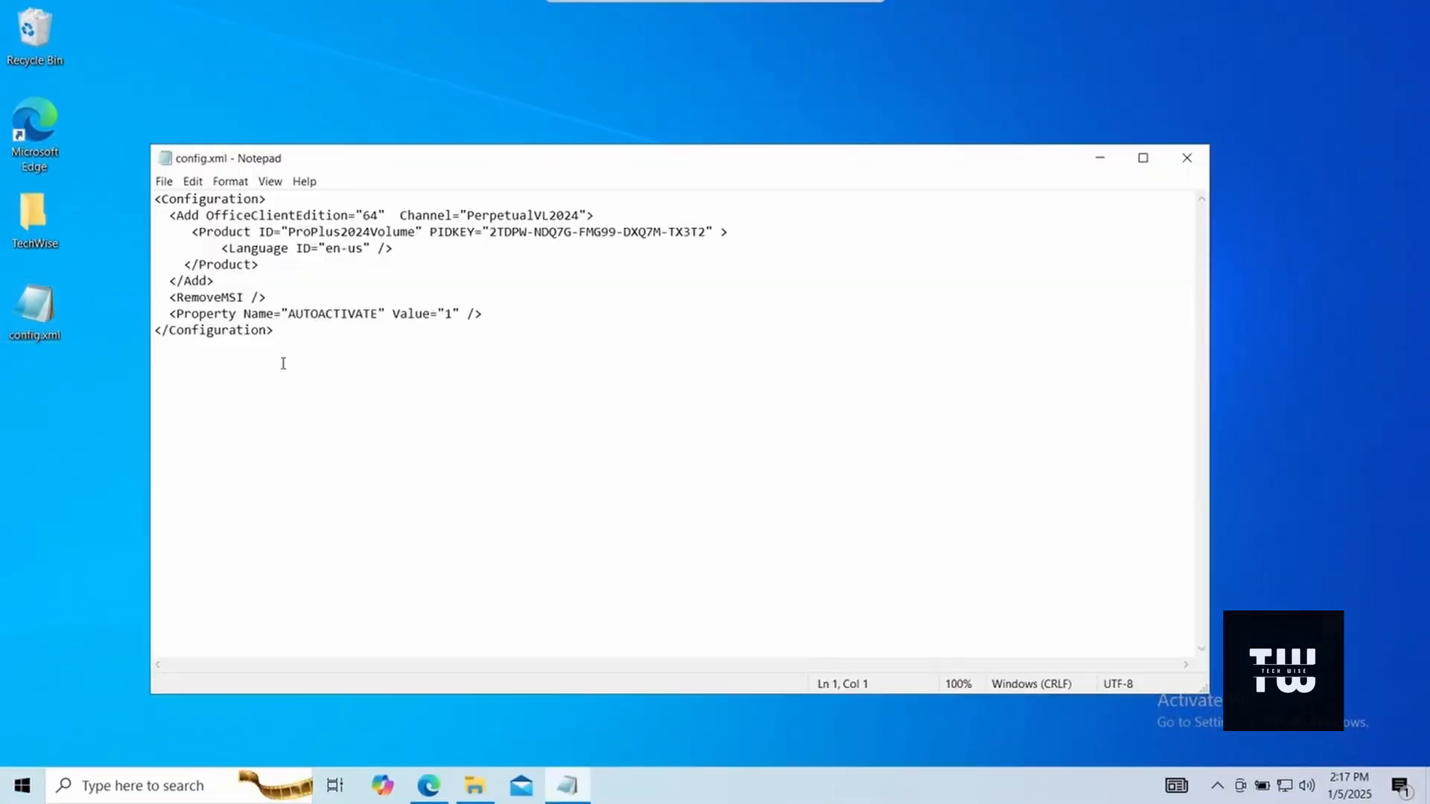
{"action": "left_click_drag", "start_coordinate": [156, 198], "coordinate": [267, 297]}
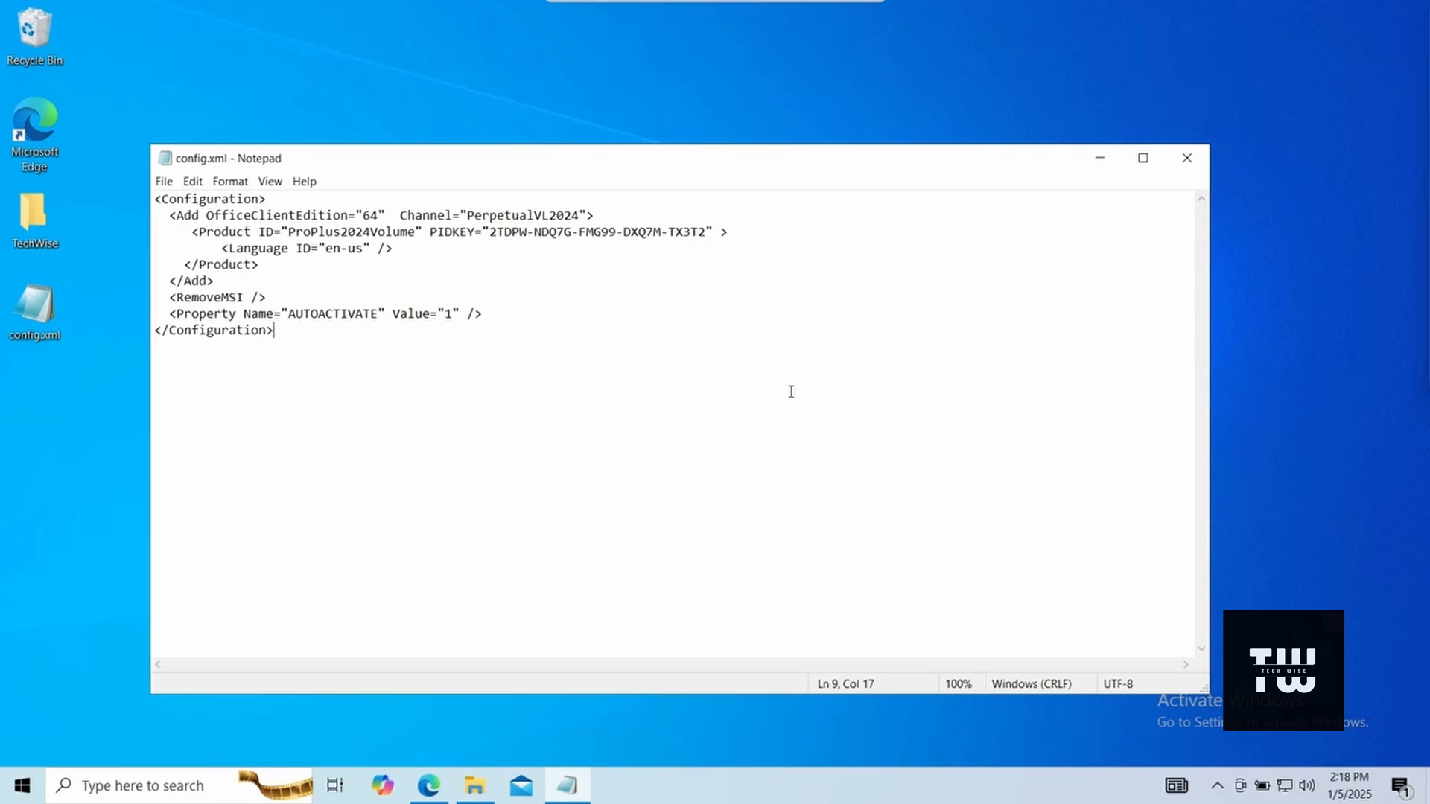
{"action": "right_click", "coordinate": [36, 310]}
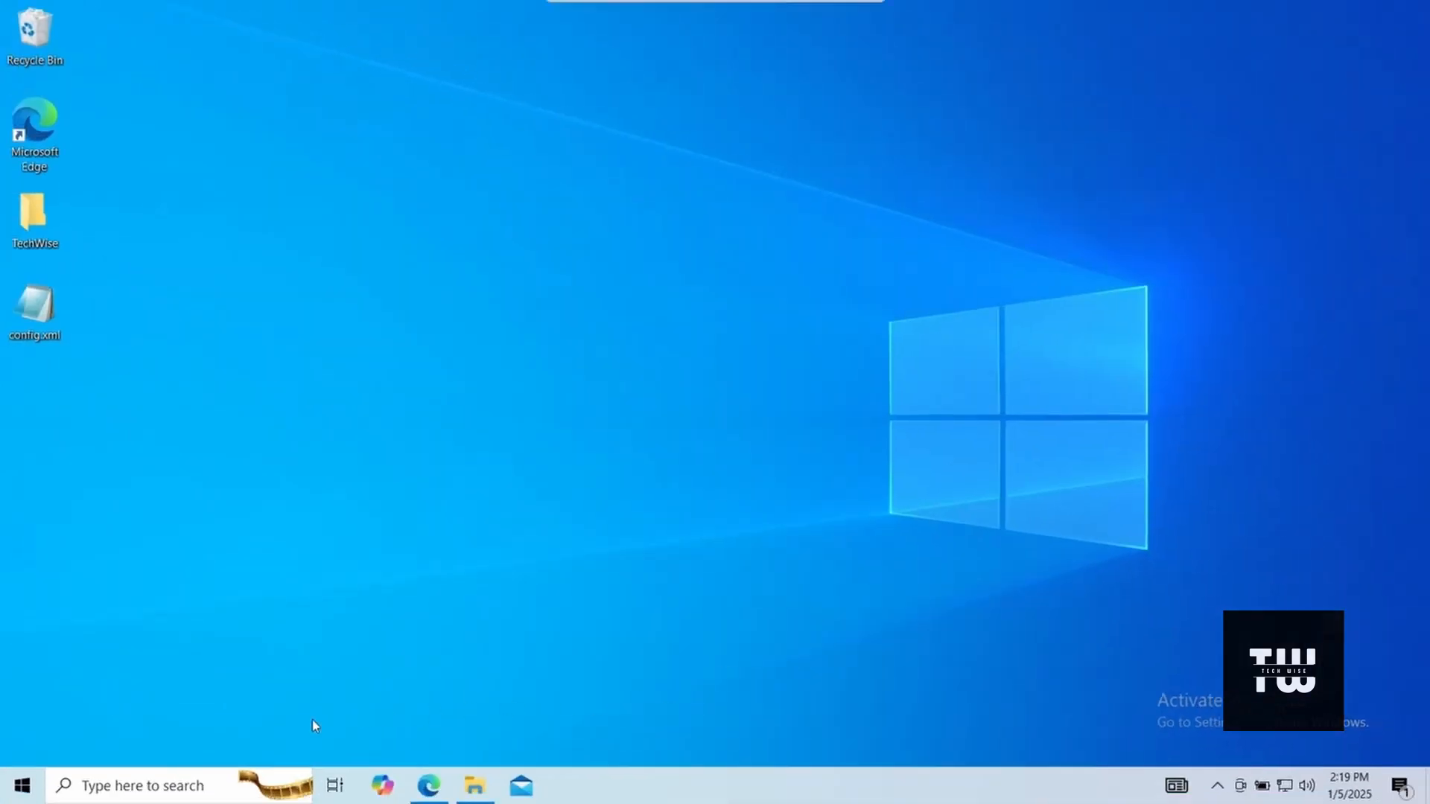
Step: Launch Command Prompt as administrator via Windows Search for 'cmd'
{"action": "left_click", "coordinate": [141, 787]}
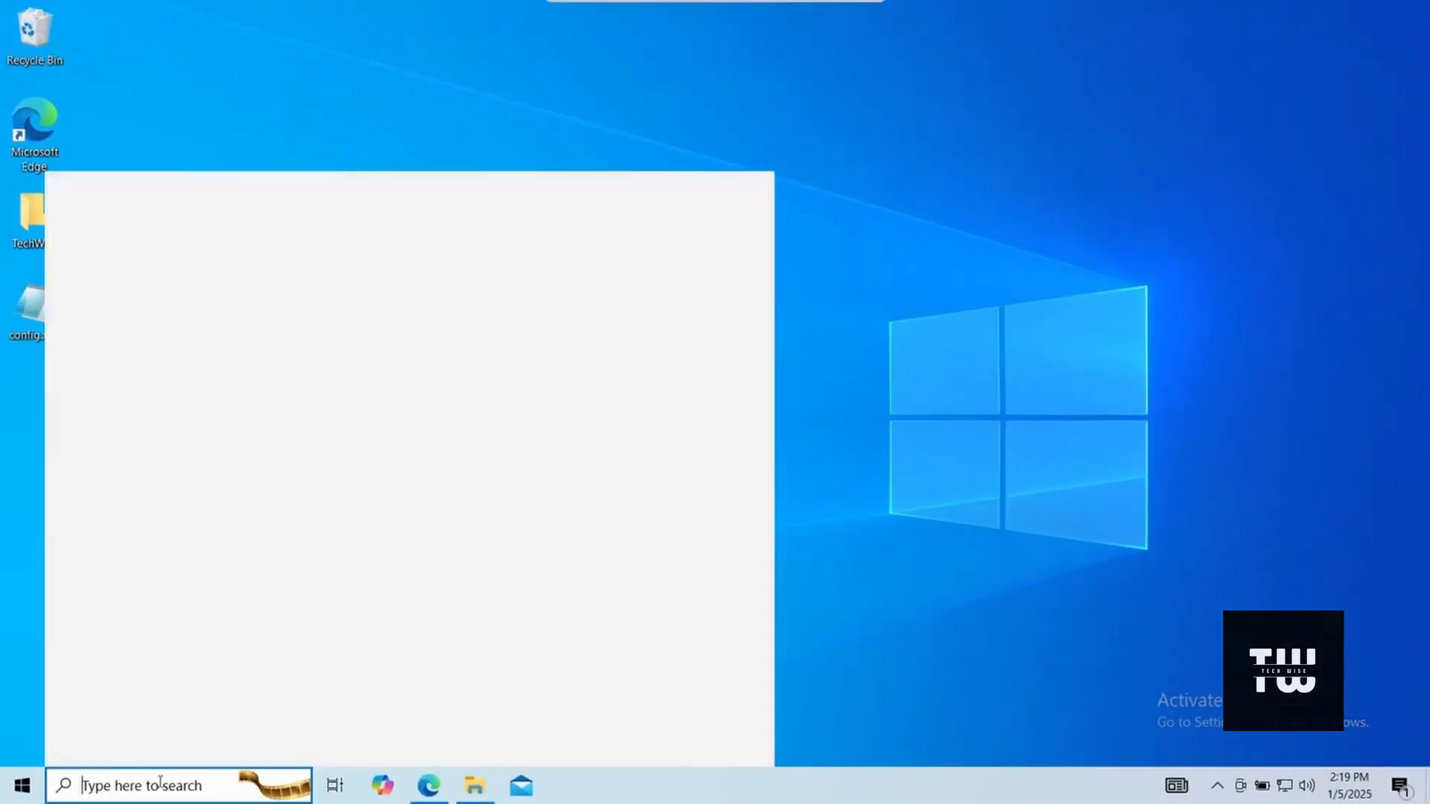
{"action": "type", "text": "cmd"}
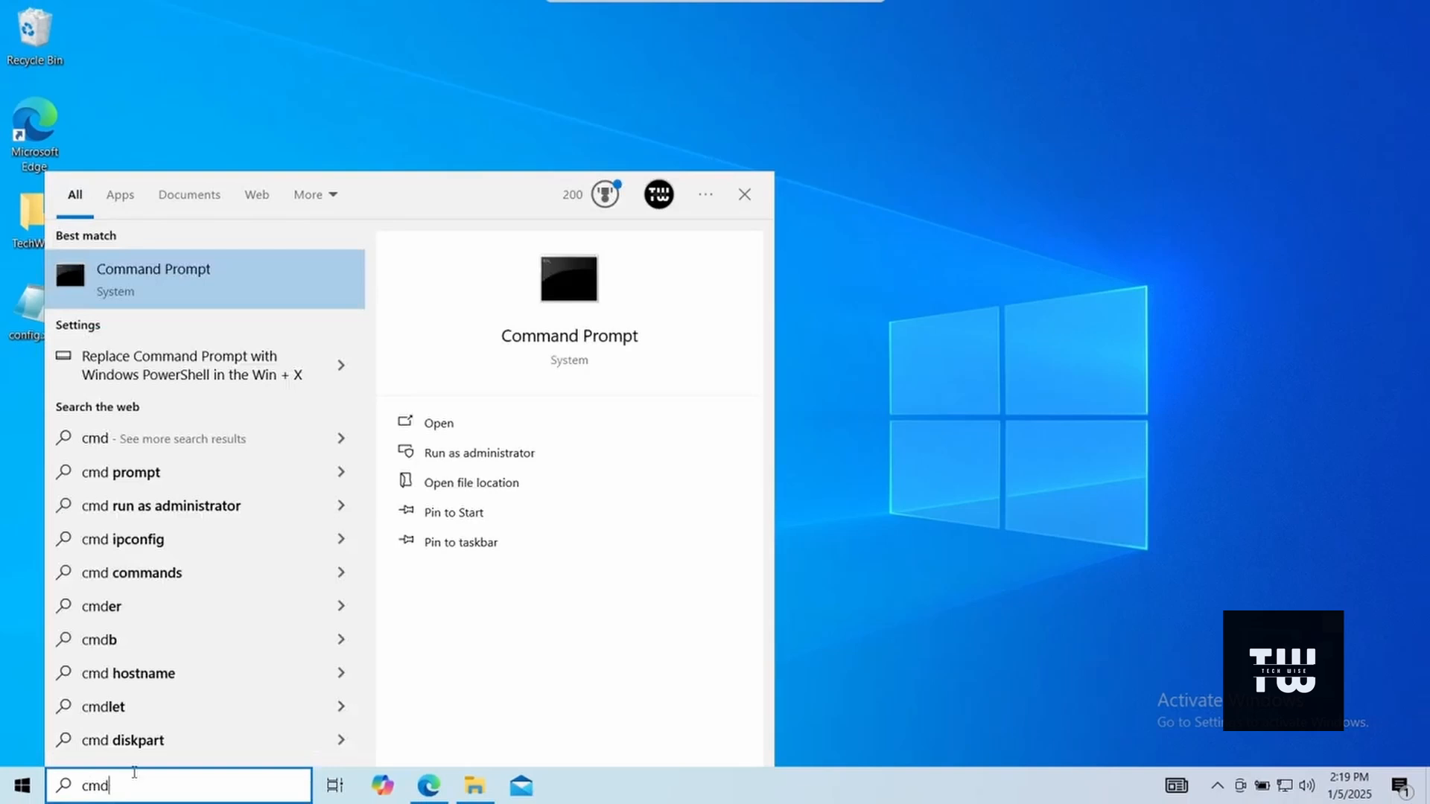
{"action": "right_click", "coordinate": [152, 280]}
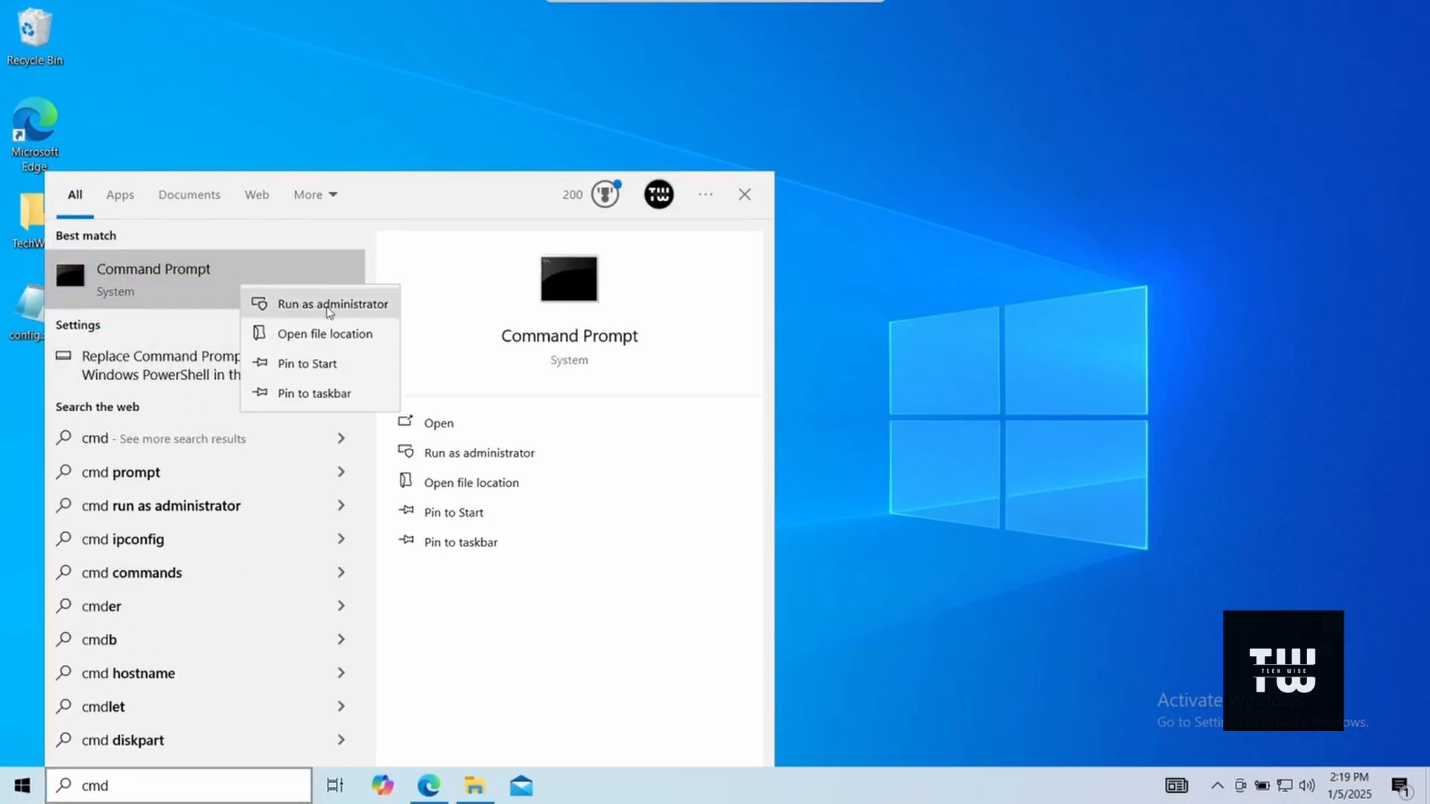
{"action": "left_click", "coordinate": [334, 304]}
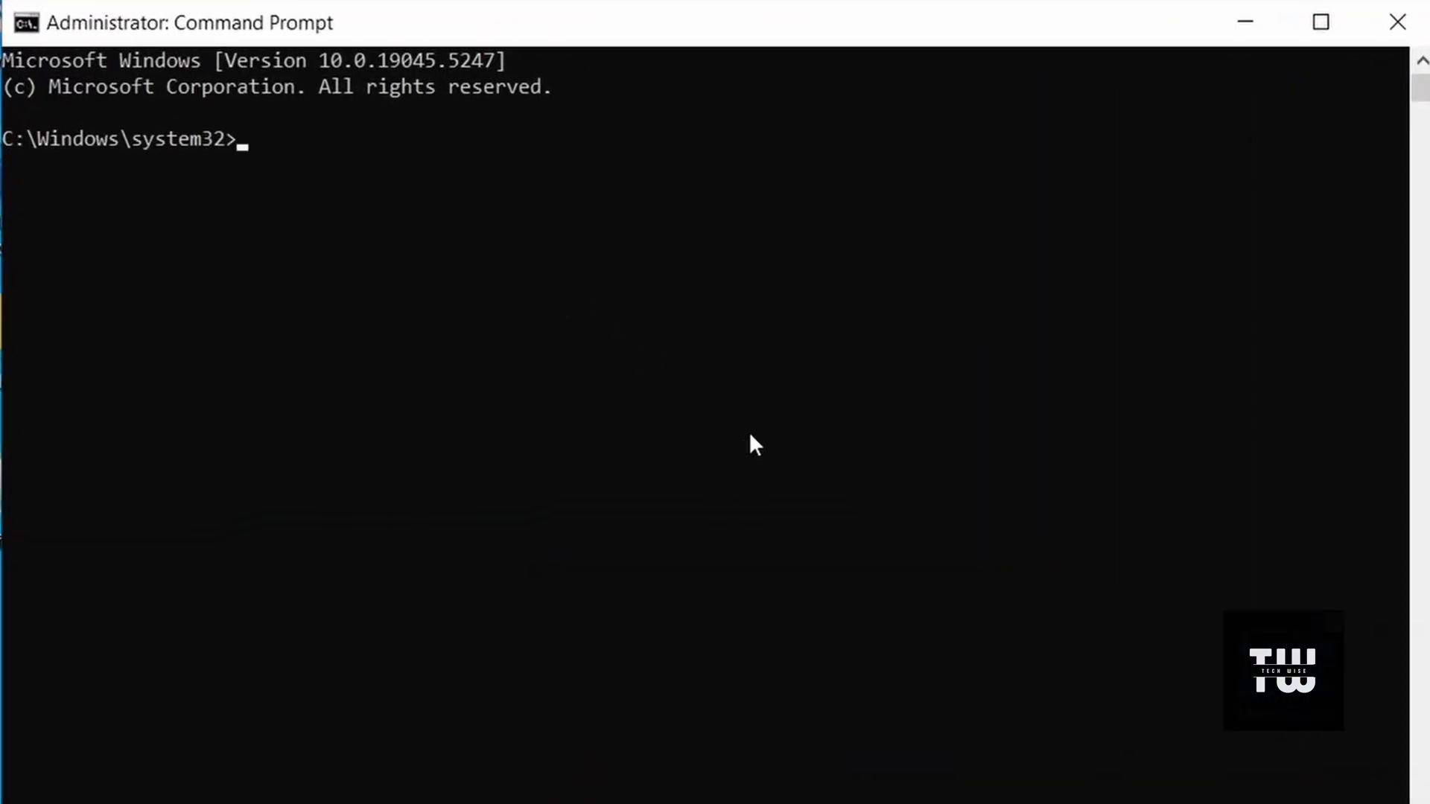
Step: Change the working directory to C:\MS Office 2024
{"action": "type", "text": "cd"}
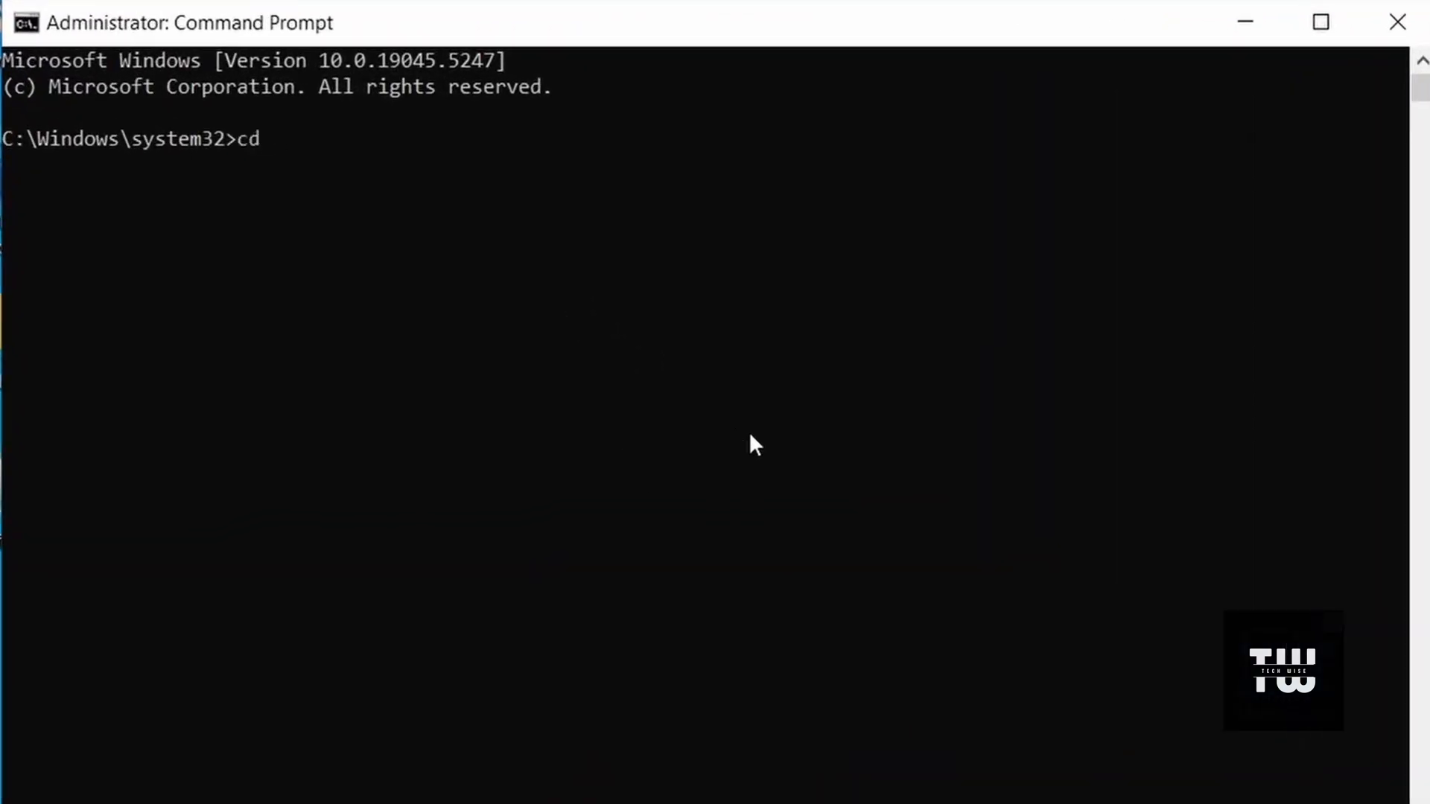
{"action": "type", "text": "C:\\MS Office 2024"}
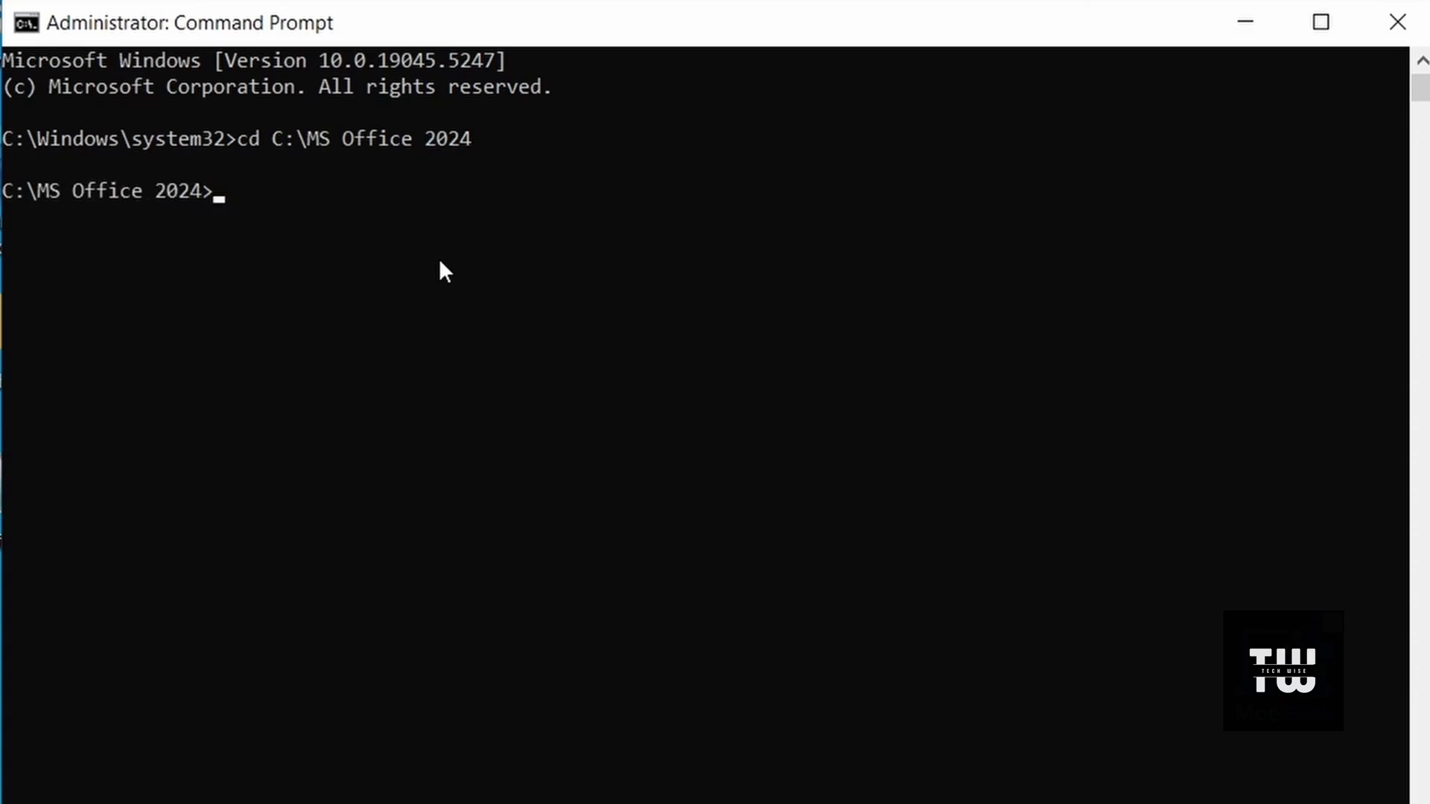
Step: Run setup.exe /configure config.xml to begin the Office 2024 install
{"action": "type", "text": "setup"}
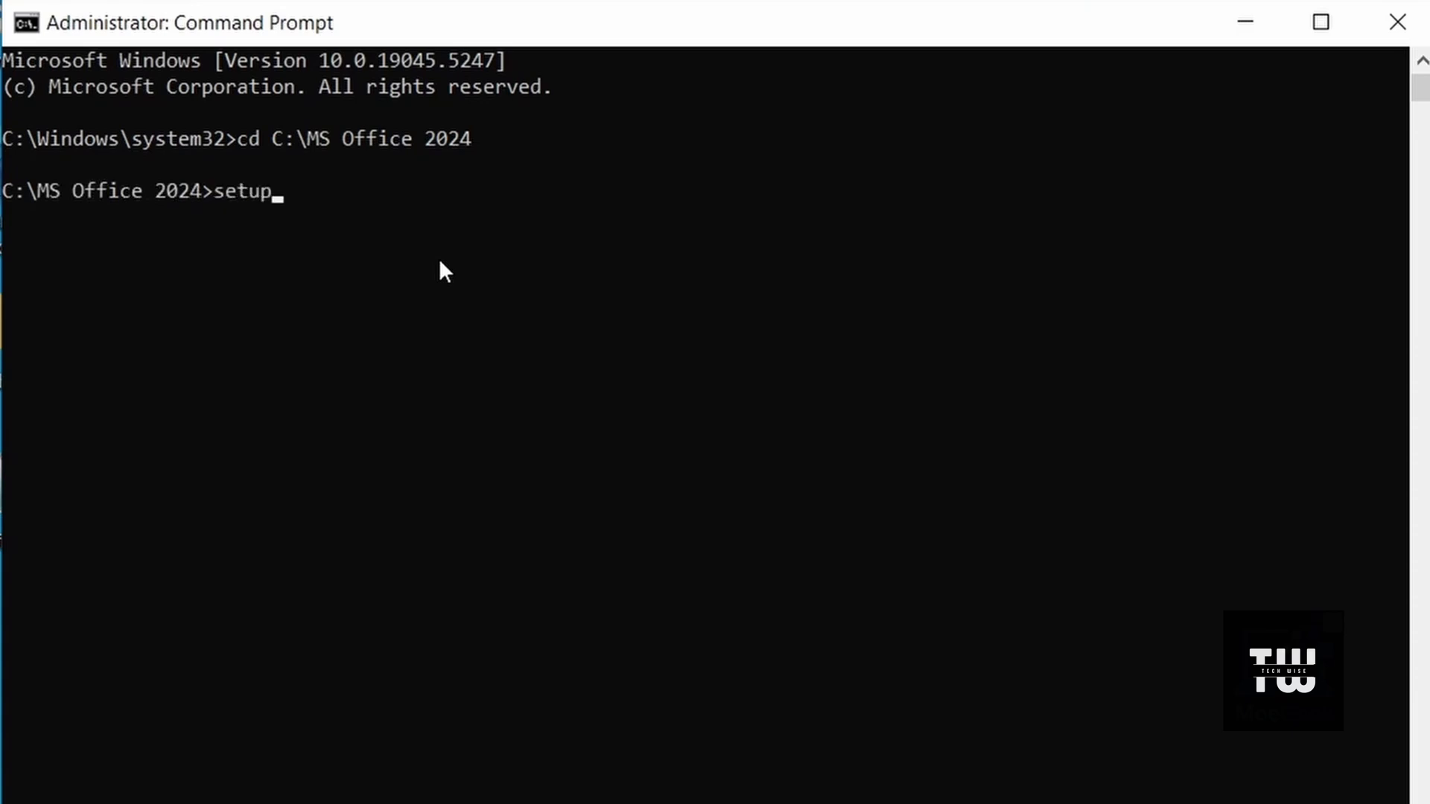
{"action": "type", "text": ".exe"}
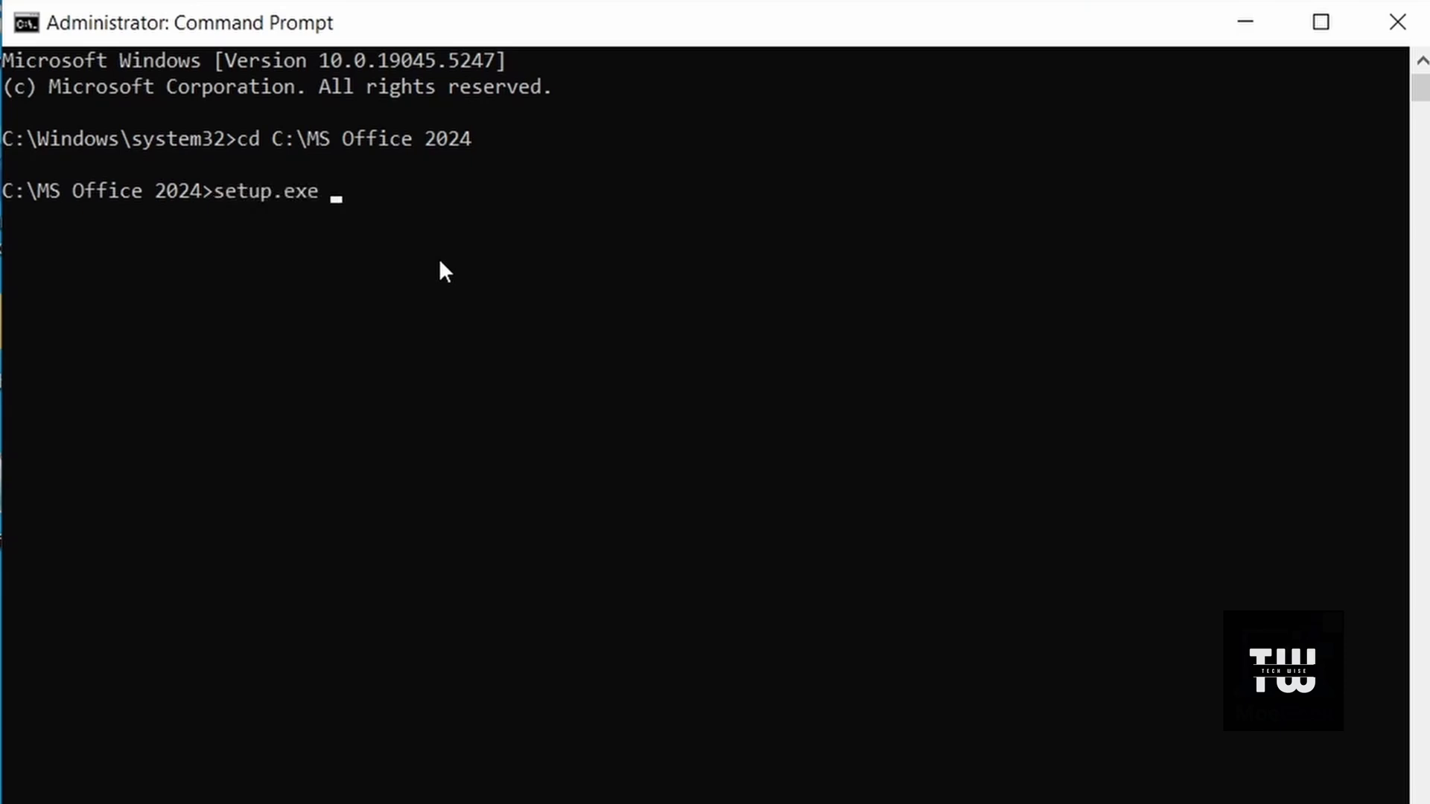
{"action": "type", "text": "/c"}
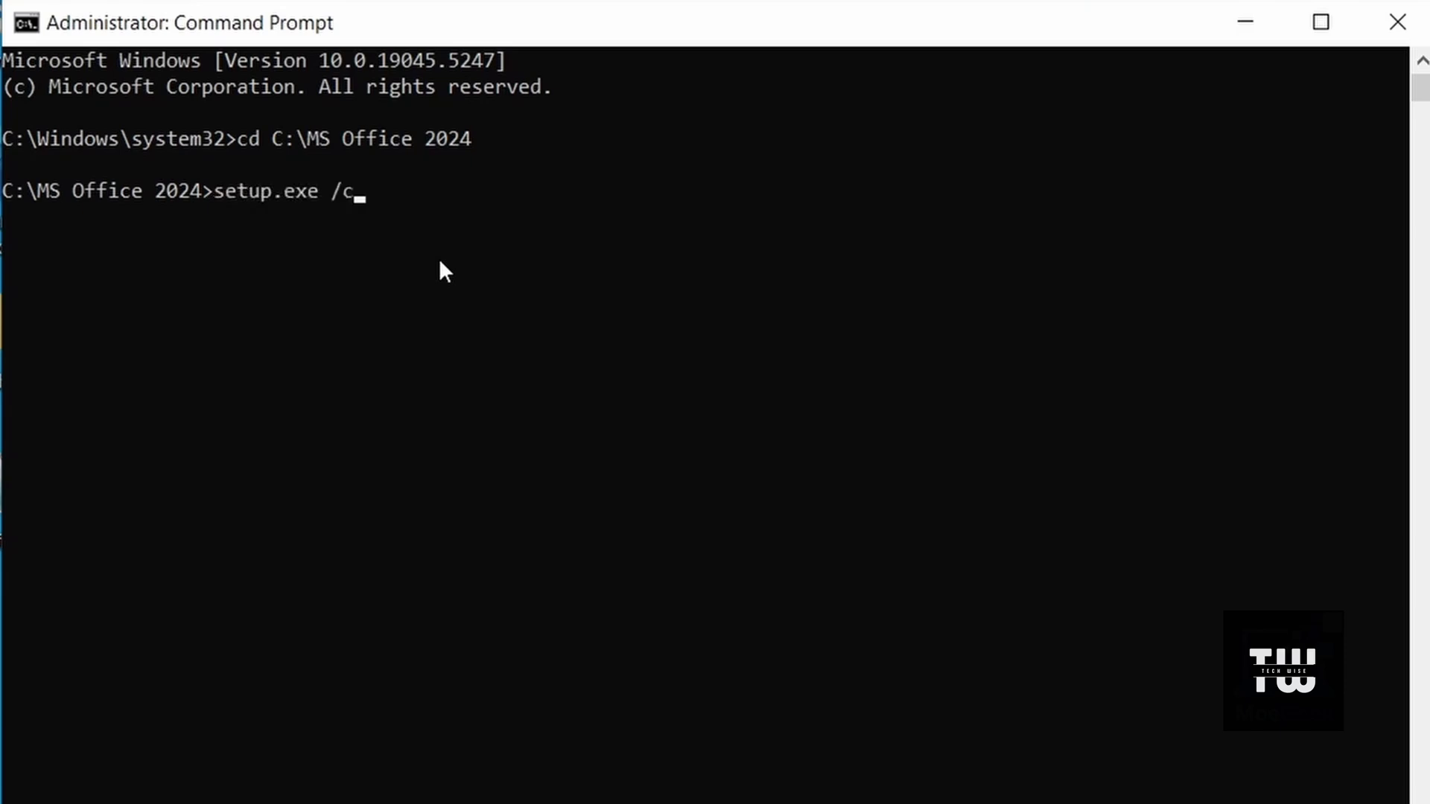
{"action": "type", "text": "onfigure"}
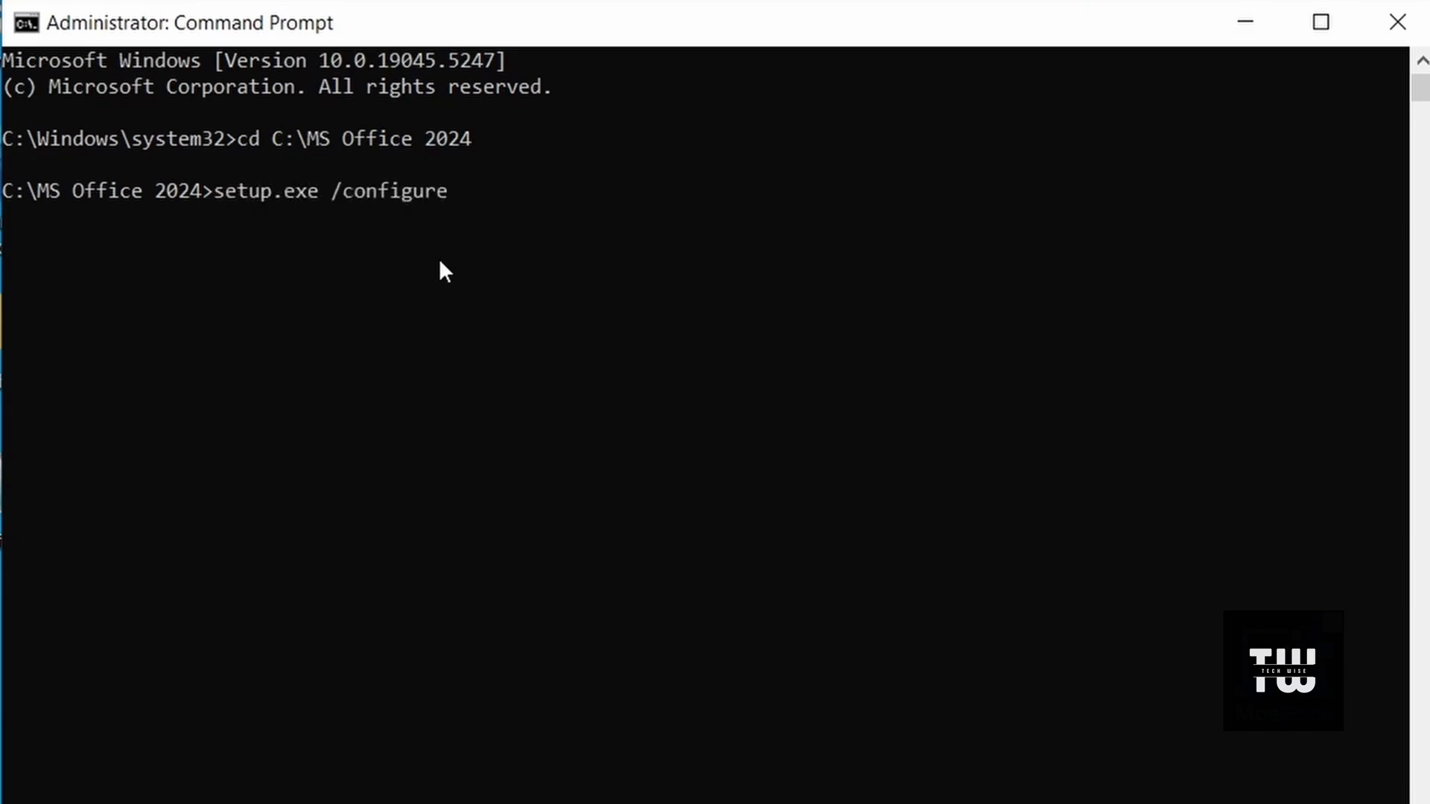
{"action": "type", "text": "config.x"}
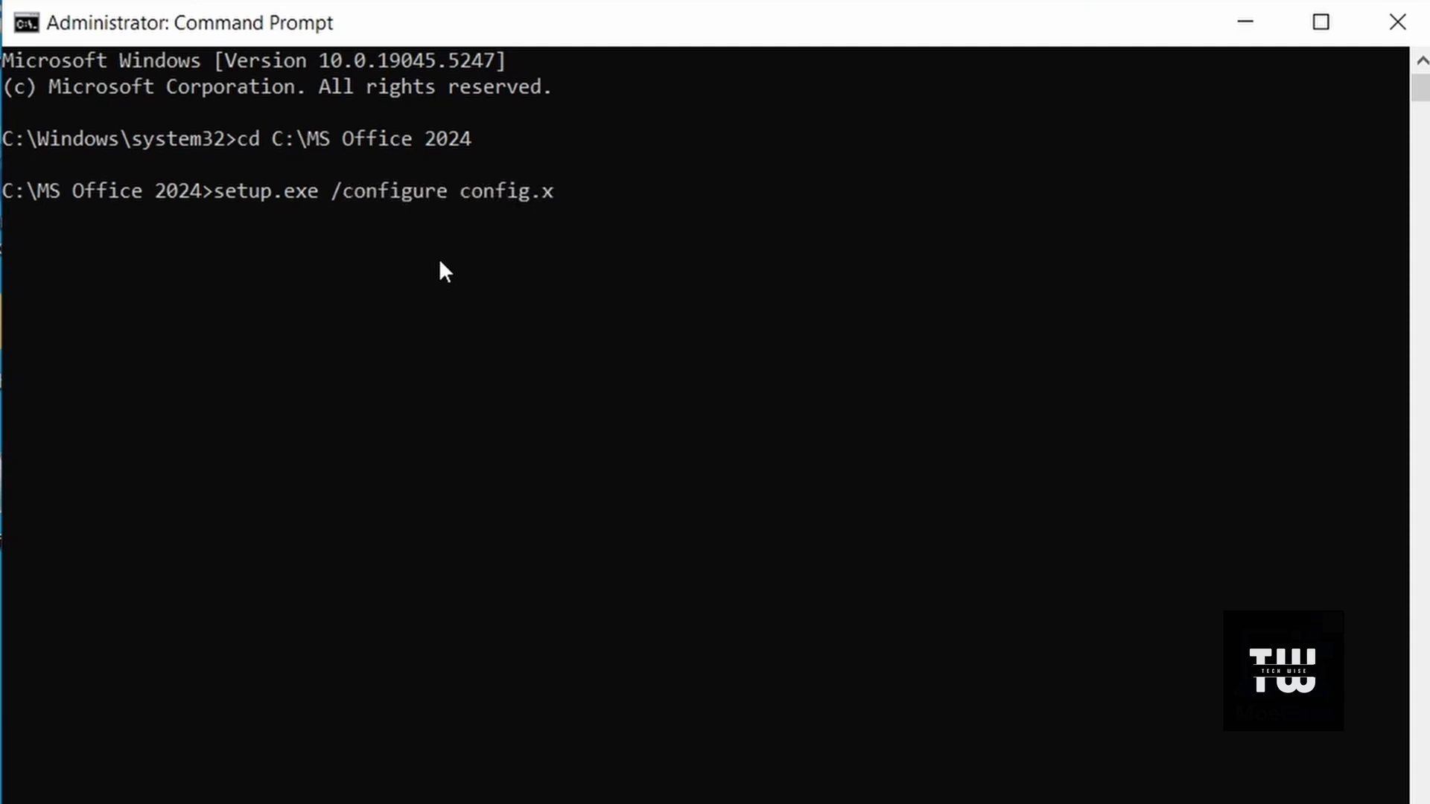
{"action": "type", "text": "ml"}
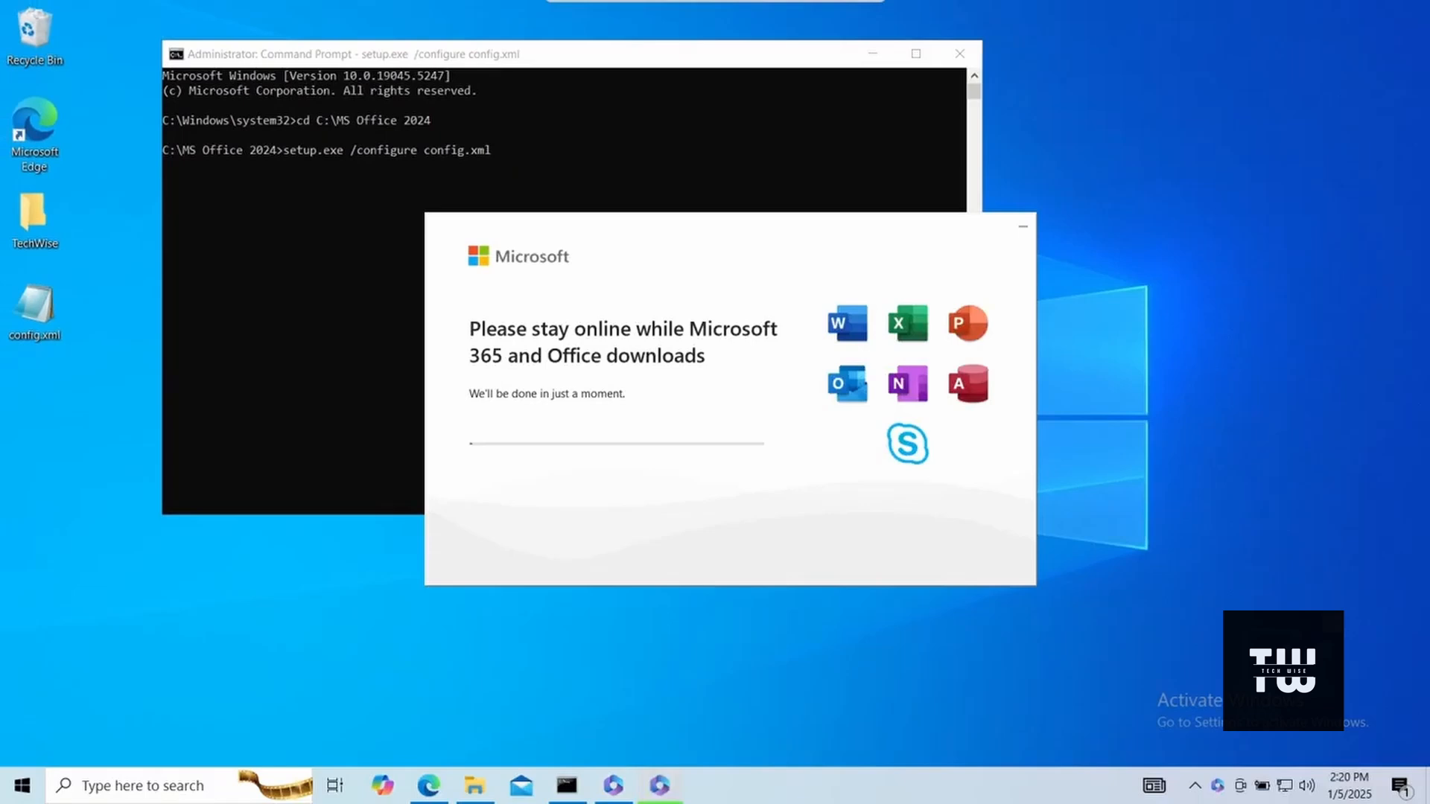
{"action": "mouse_move", "coordinate": [1344, 536]}
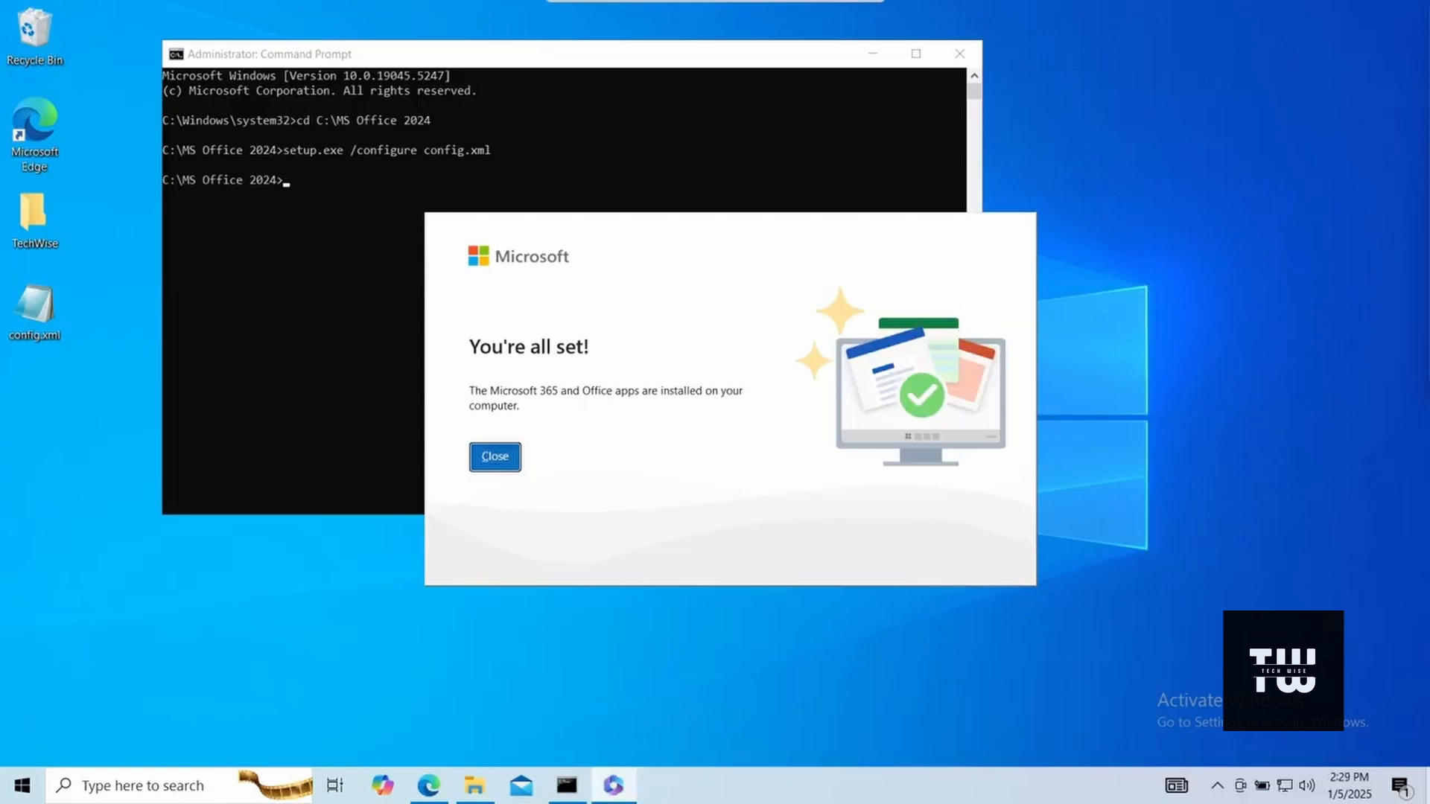
{"action": "mouse_move", "coordinate": [1251, 559]}
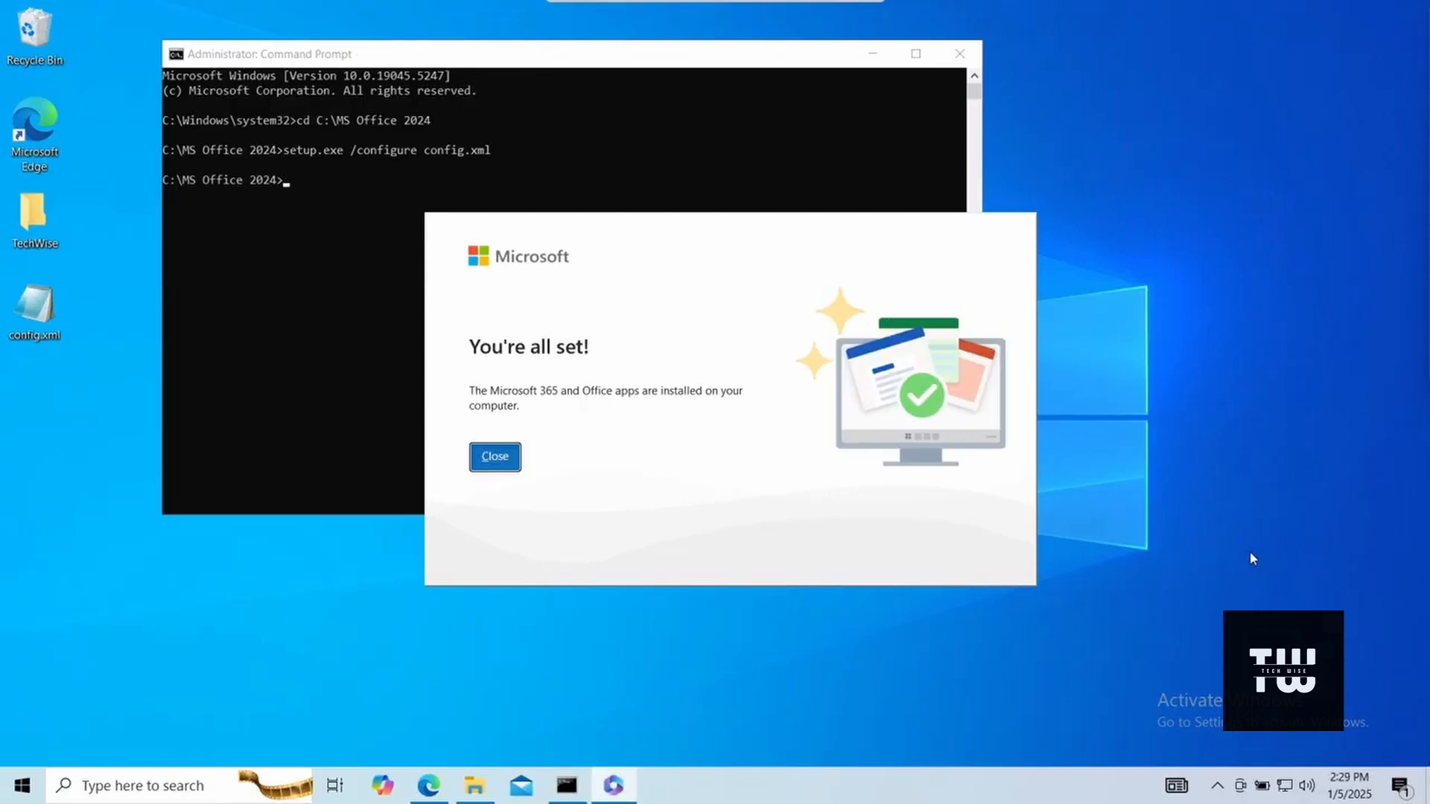
Step: Dismiss the installer's 'You're all set!' completion screen
{"action": "left_click", "coordinate": [494, 457]}
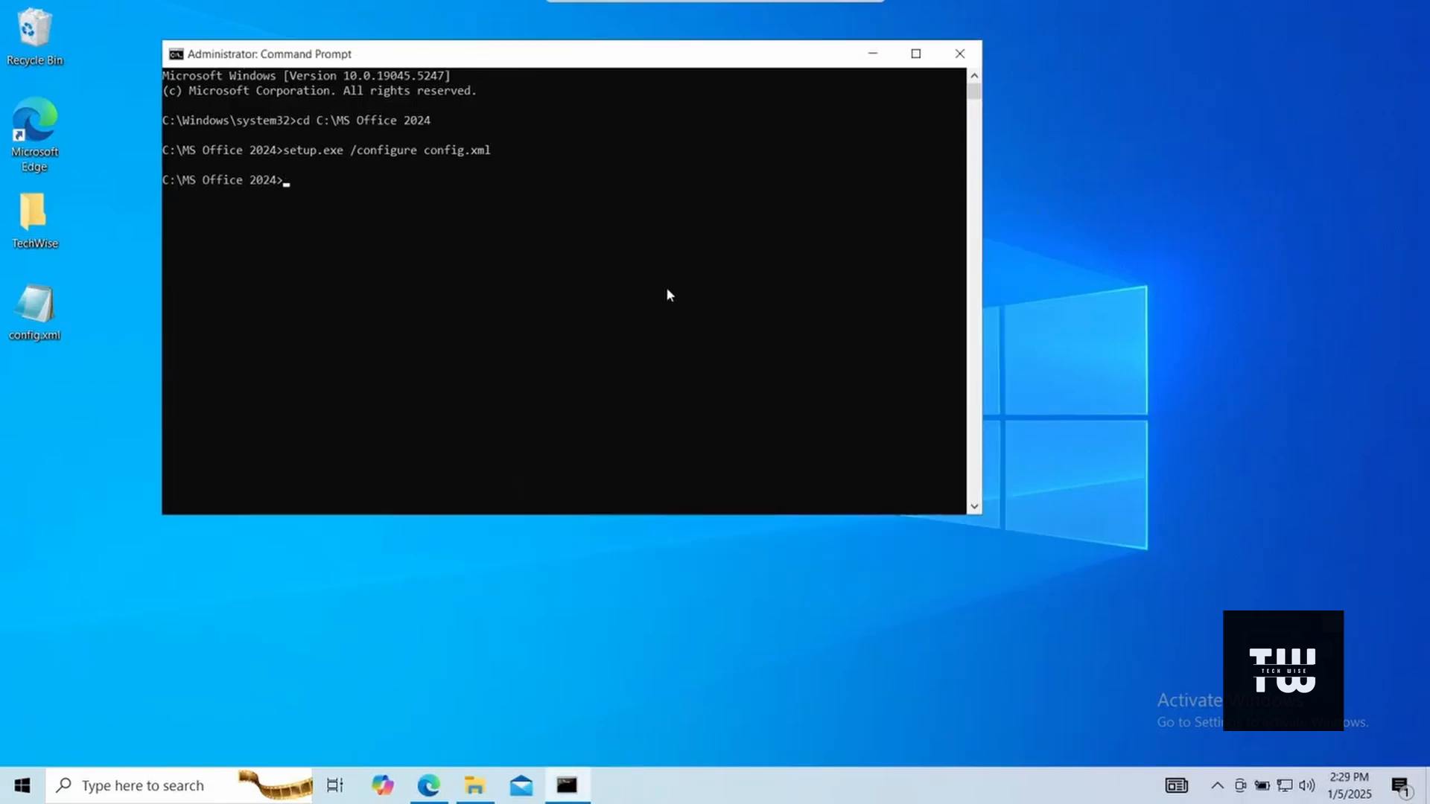
Step: Close Command Prompt, launch Word from Start and accept the Office LTSC 2024 license agreement
{"action": "left_click", "coordinate": [959, 53]}
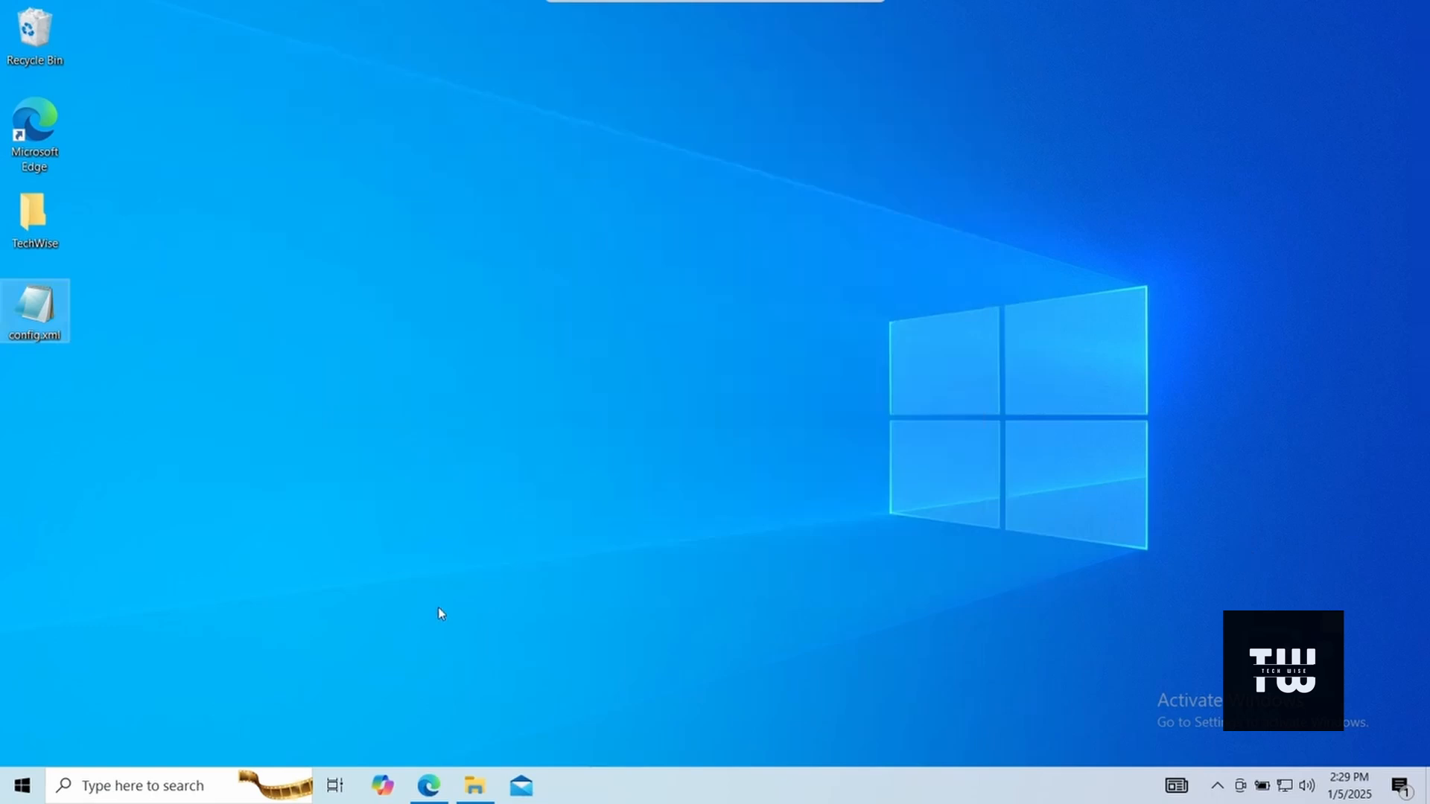
{"action": "left_click", "coordinate": [23, 785]}
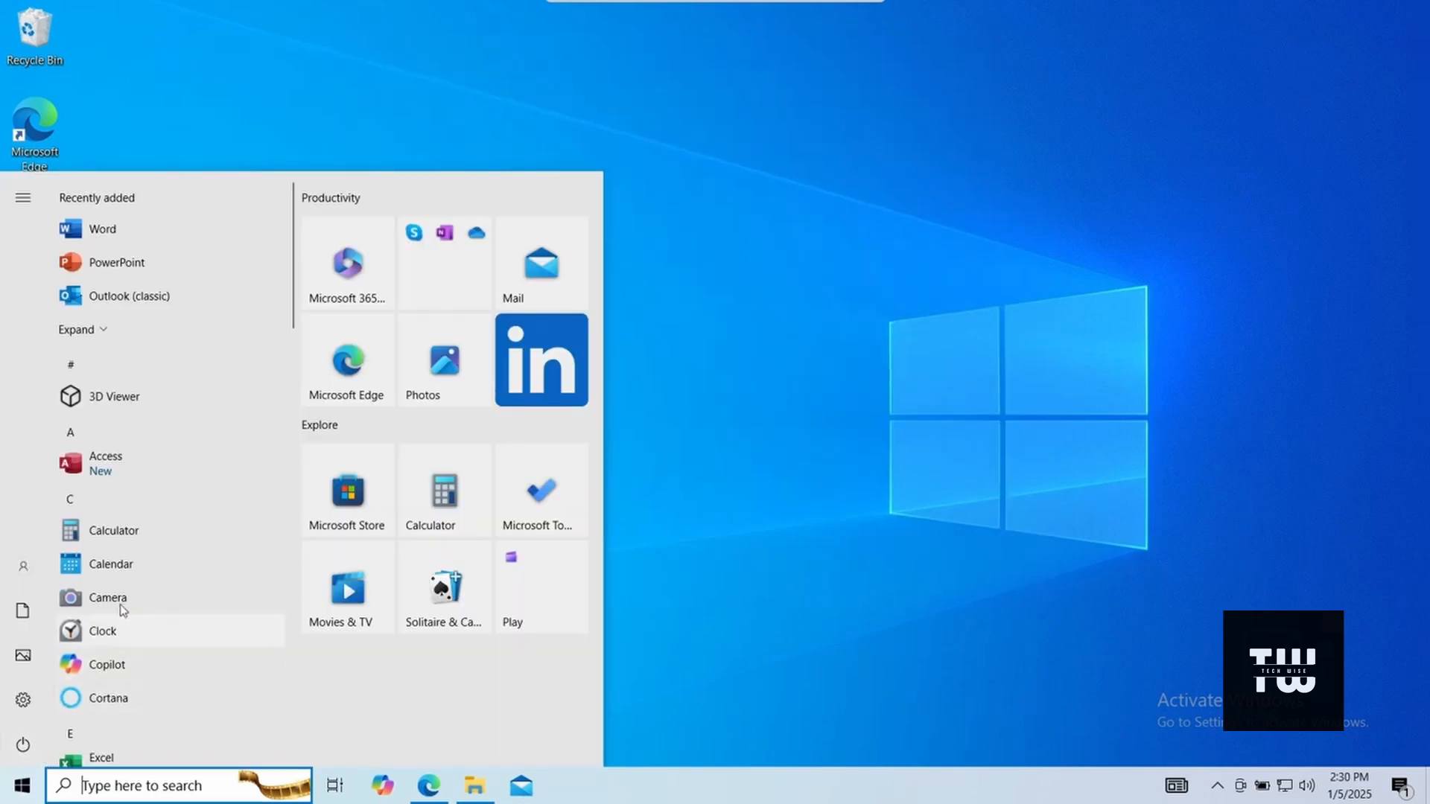
{"action": "mouse_move", "coordinate": [131, 238]}
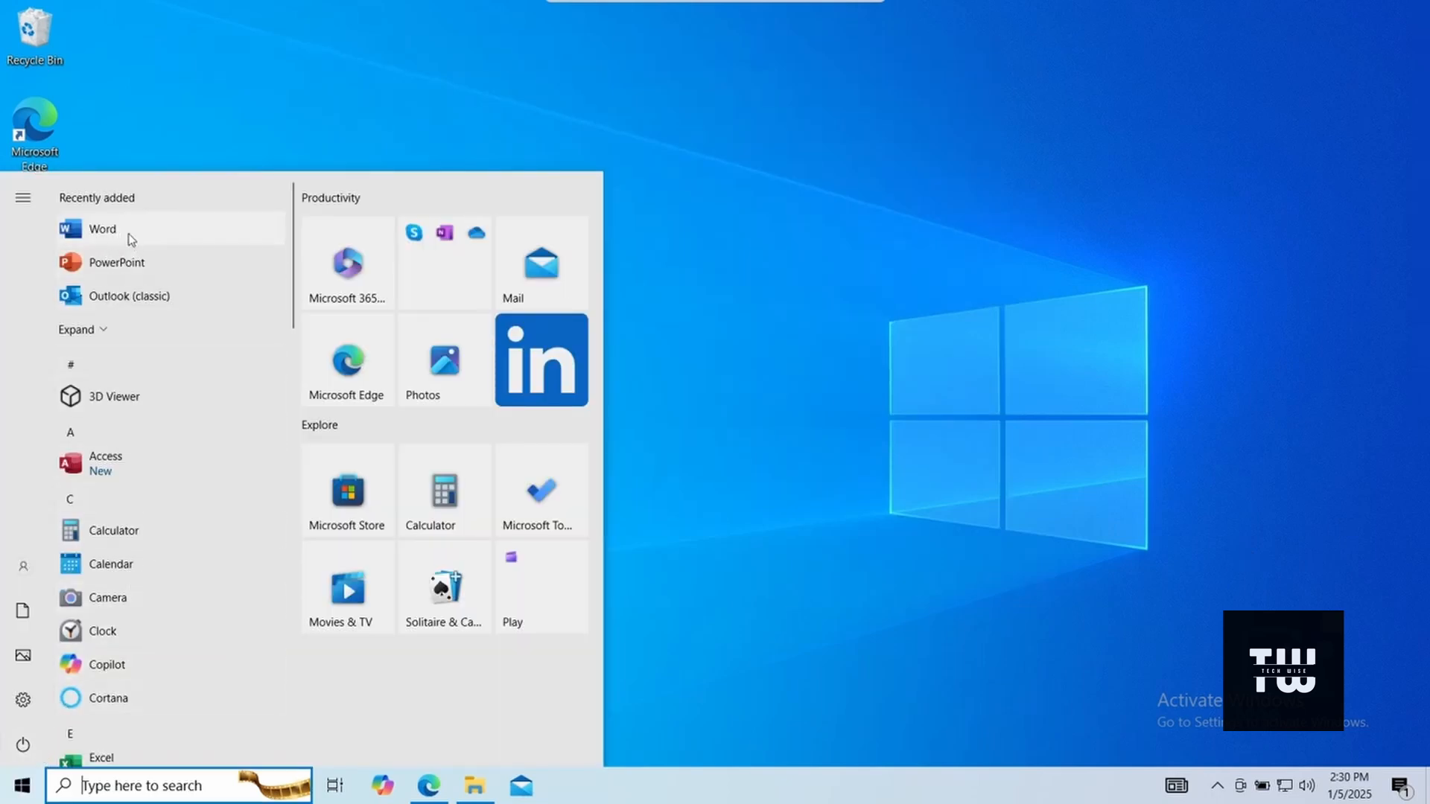
{"action": "left_click", "coordinate": [98, 229]}
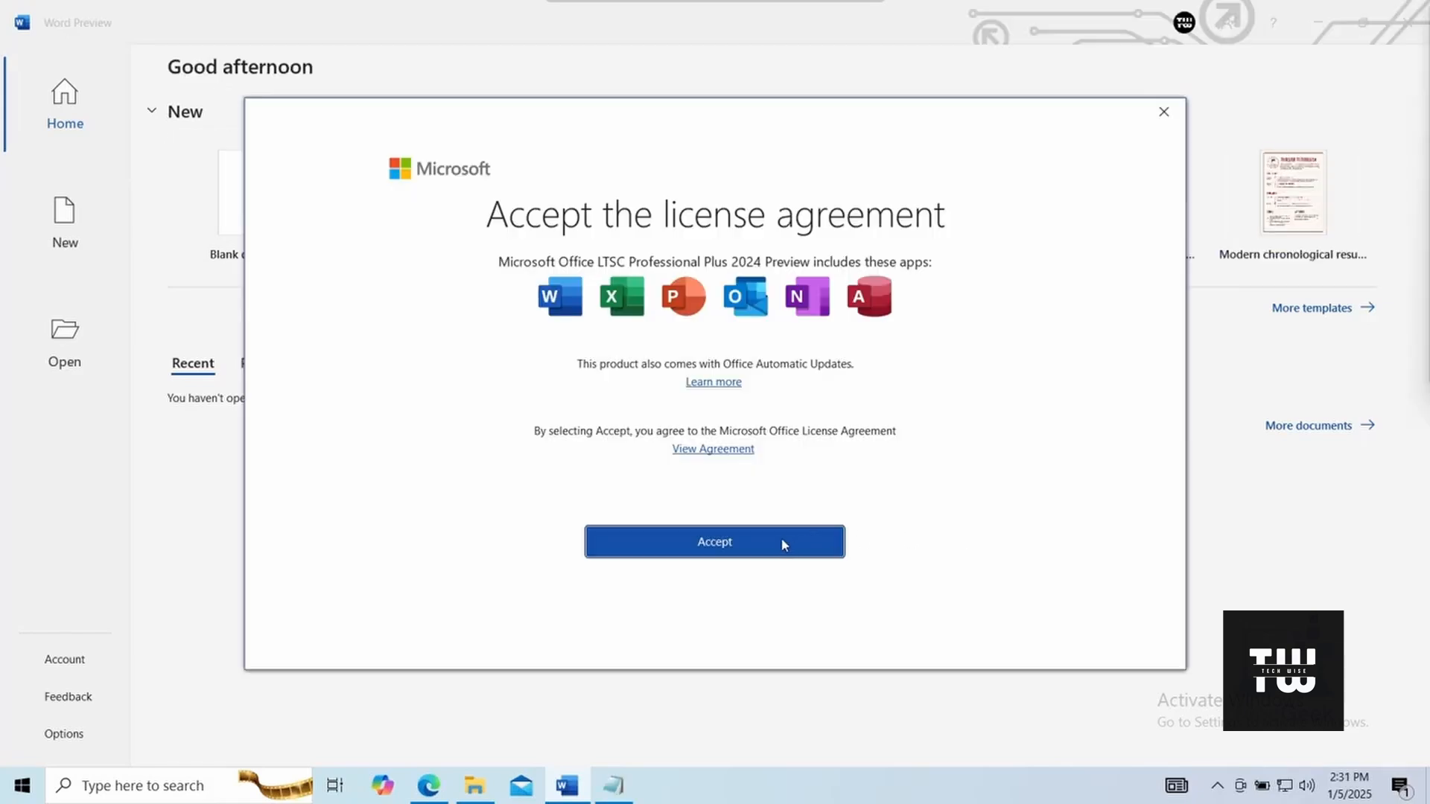
{"action": "left_click", "coordinate": [714, 542]}
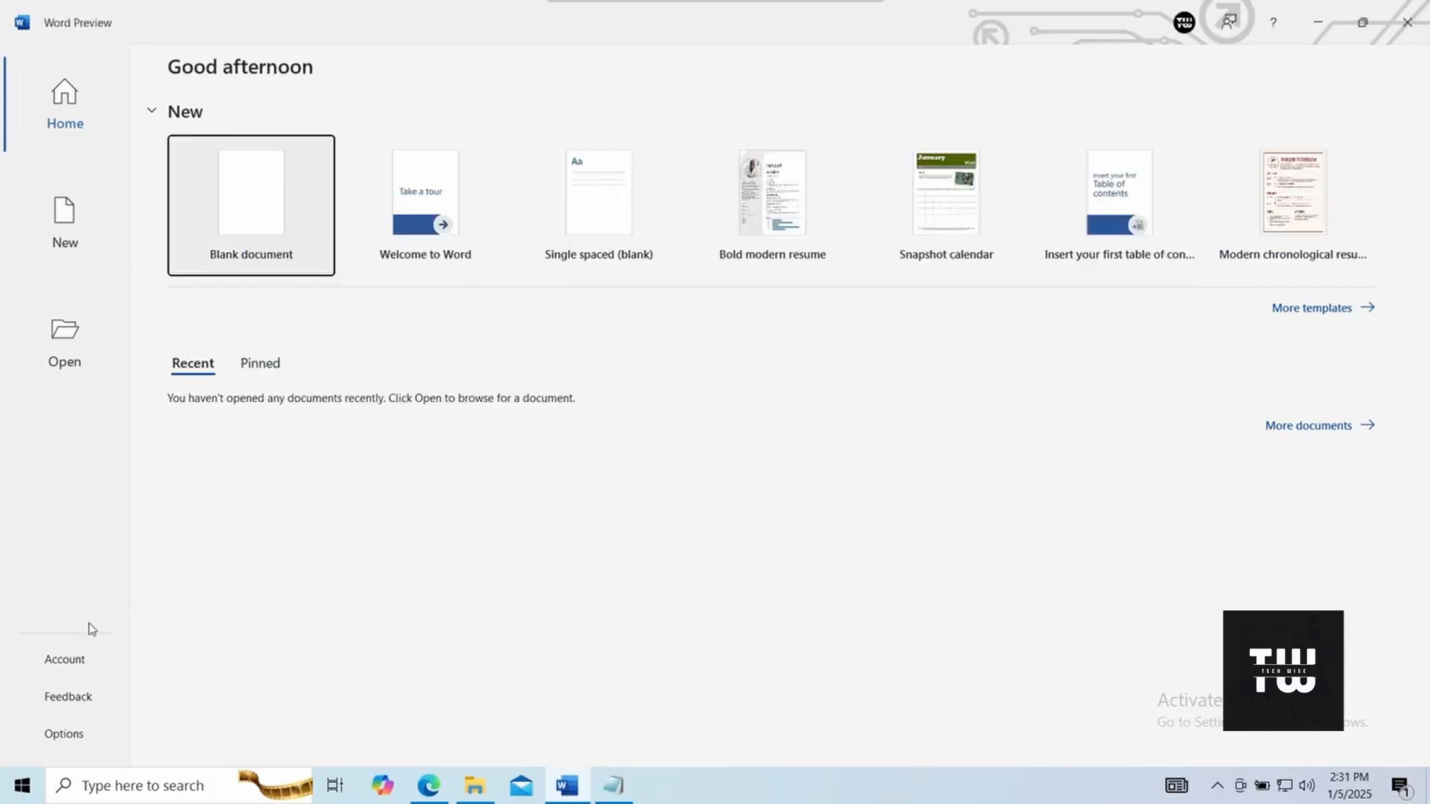
{"action": "mouse_move", "coordinate": [74, 667]}
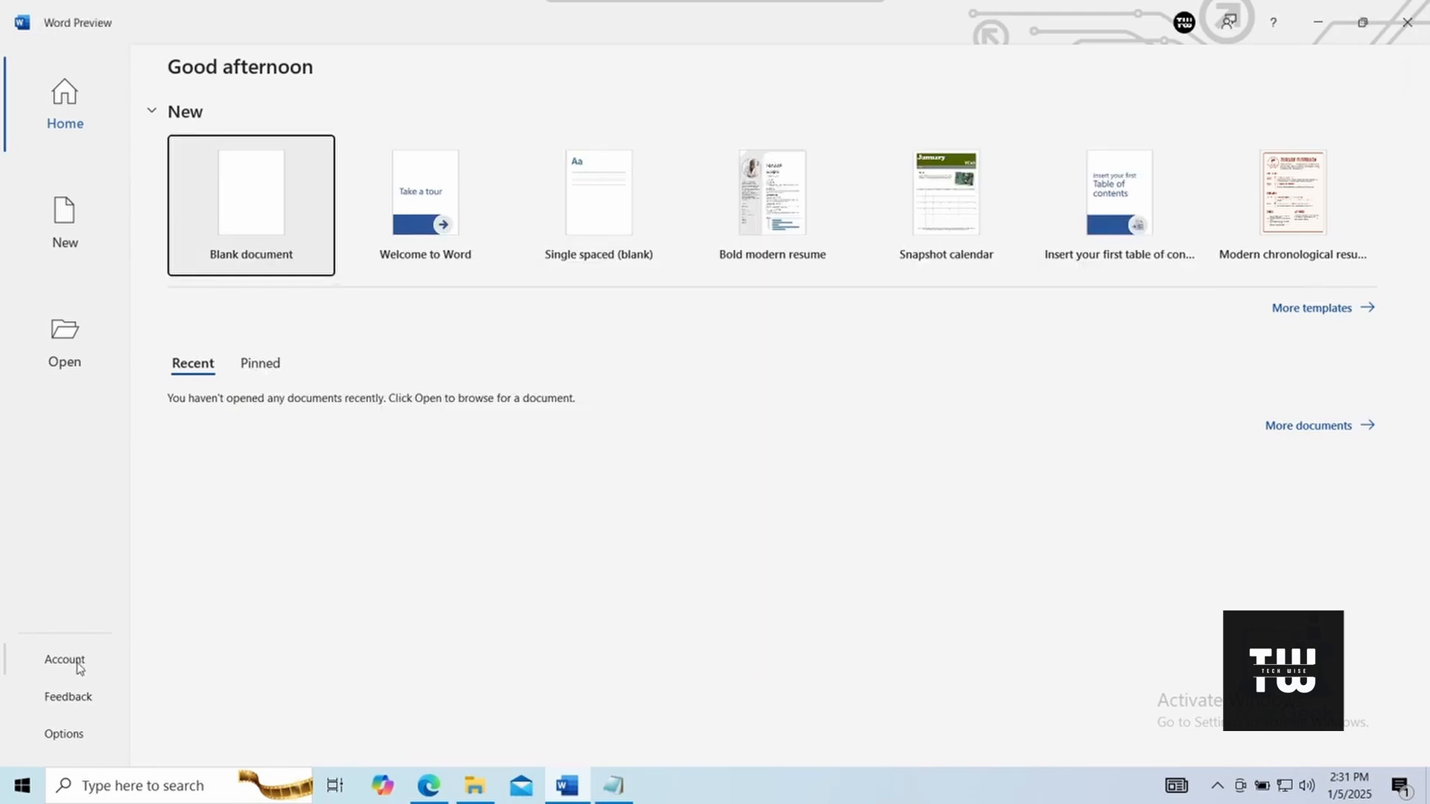
Step: Activate Office on Word's Account page with the product key copied from Notepad, then close Word
{"action": "left_click", "coordinate": [64, 660]}
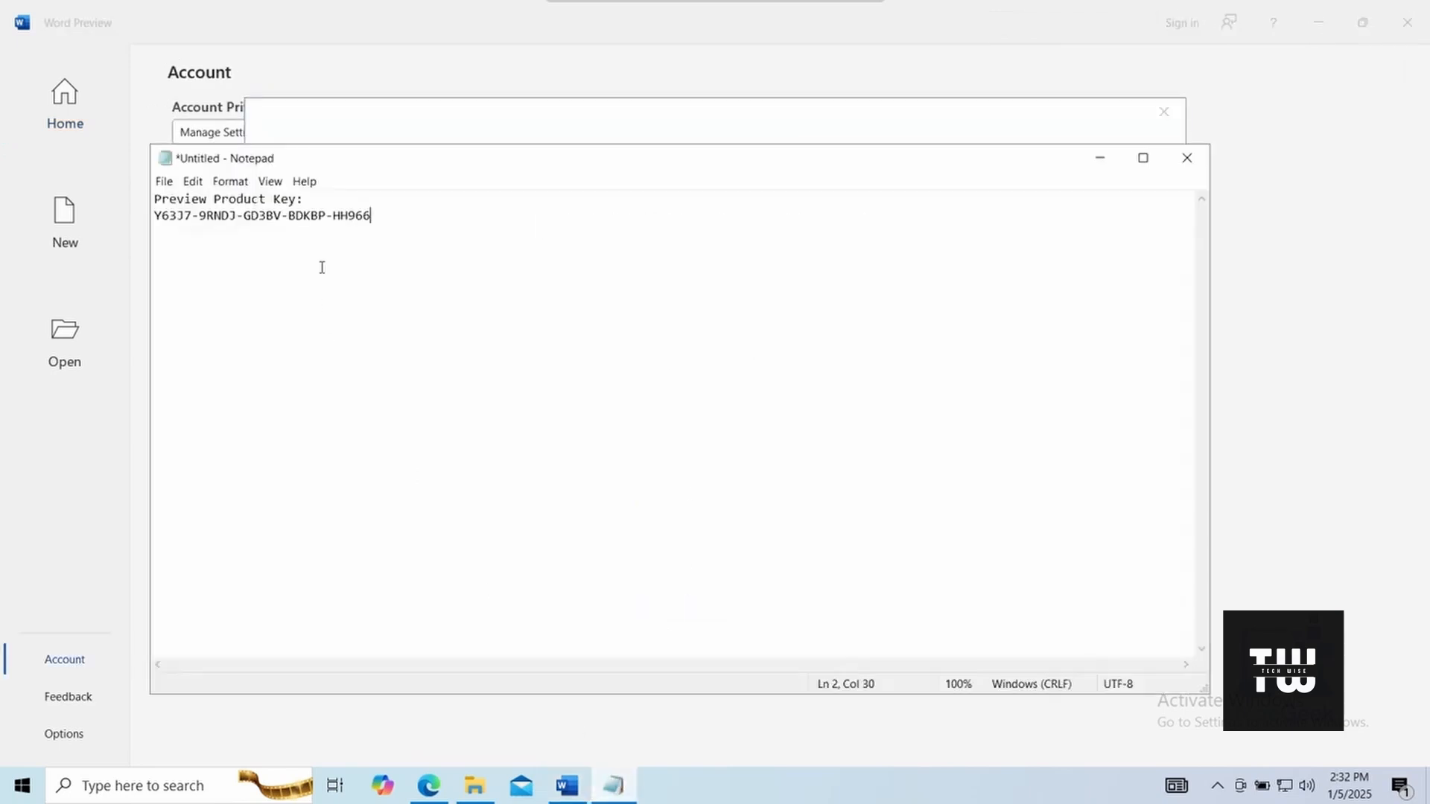
{"action": "left_click", "coordinate": [253, 216]}
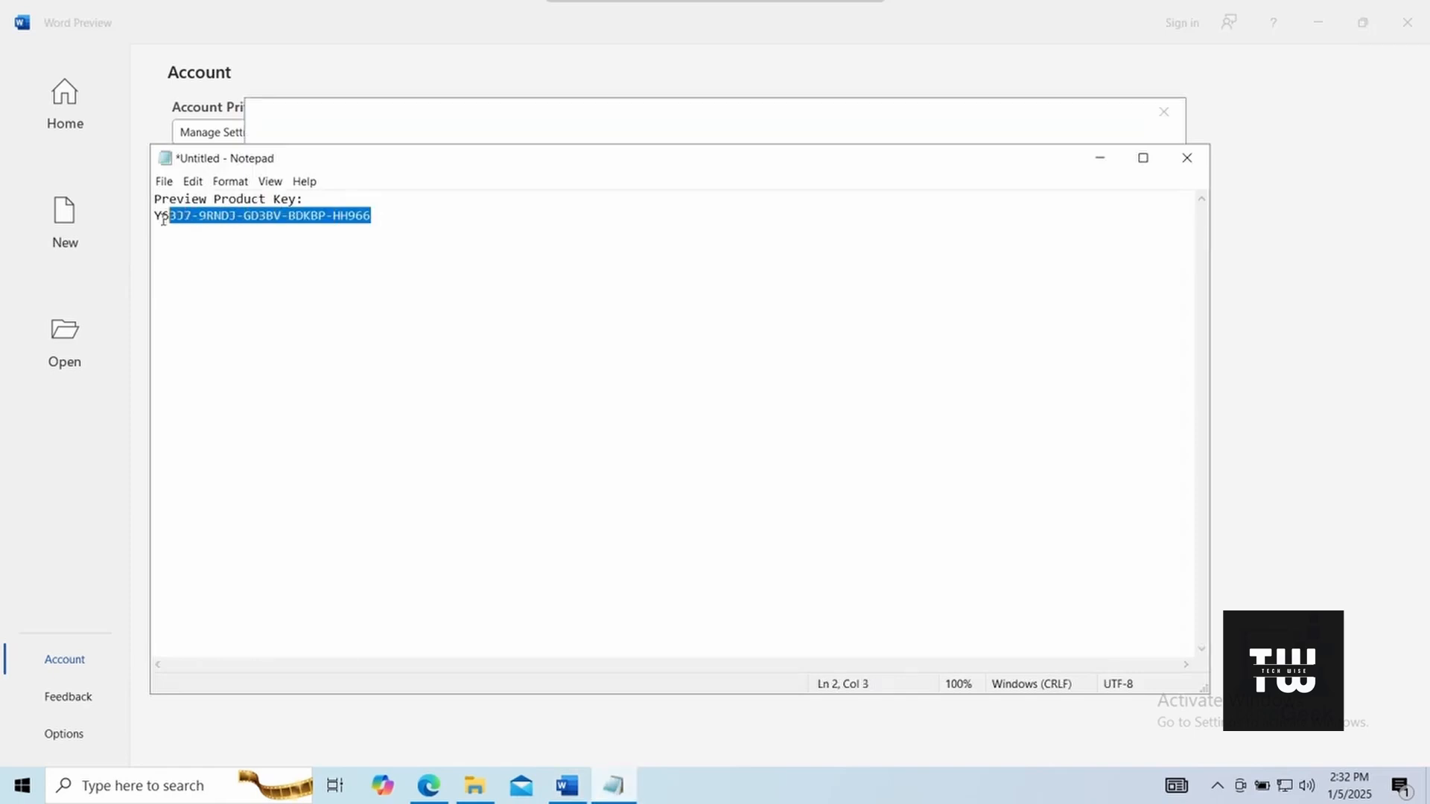
{"action": "right_click", "coordinate": [268, 218]}
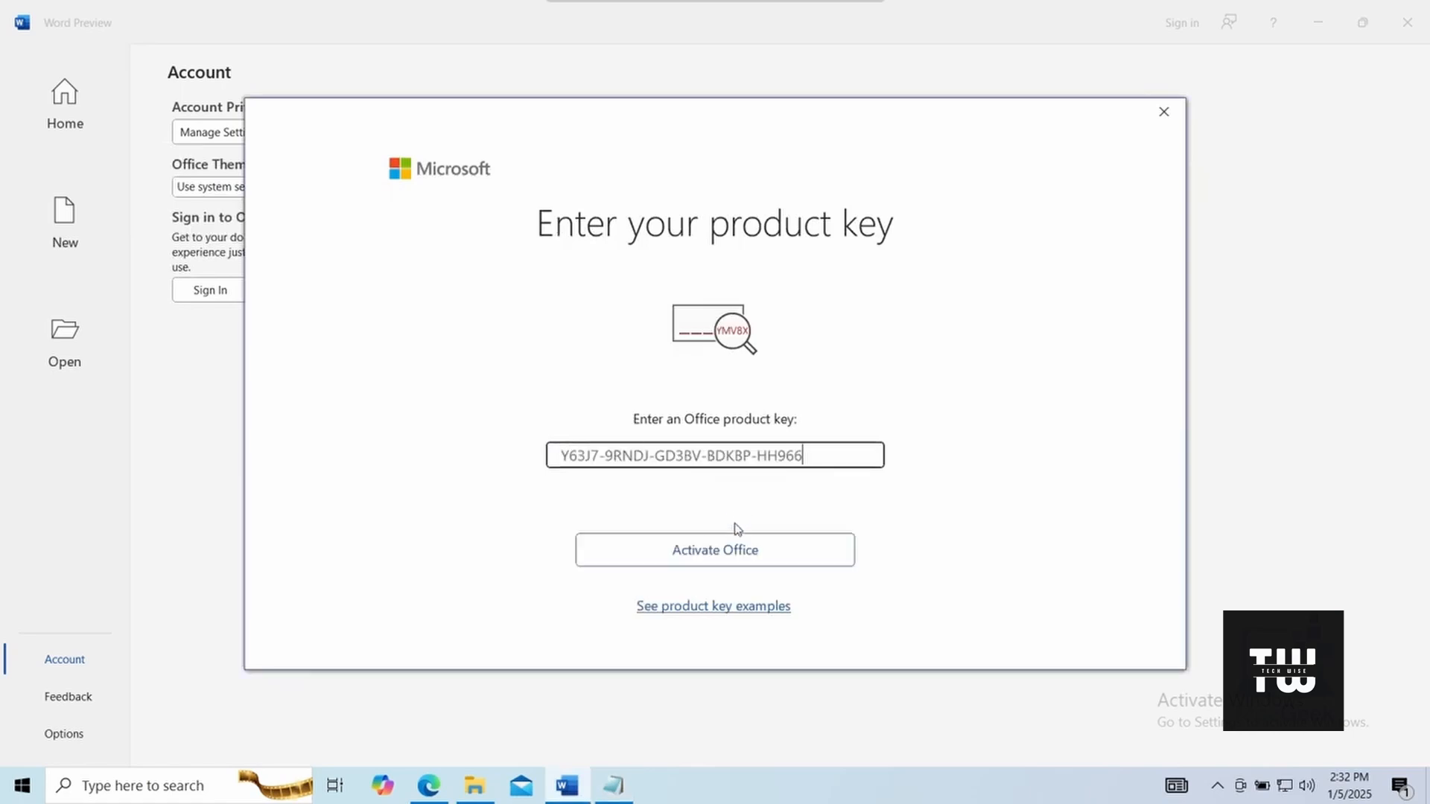
{"action": "left_click", "coordinate": [715, 549]}
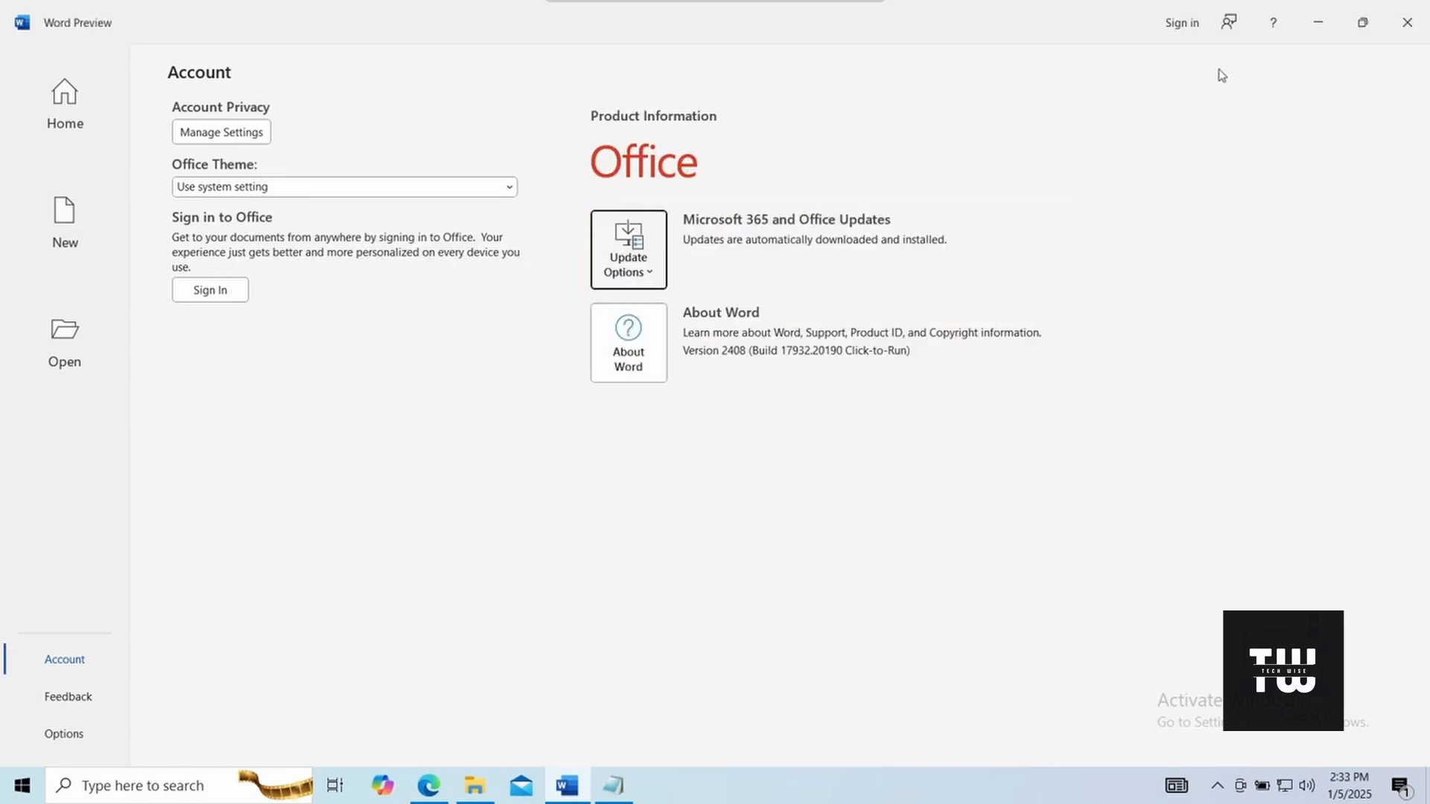
{"action": "left_click", "coordinate": [1407, 21]}
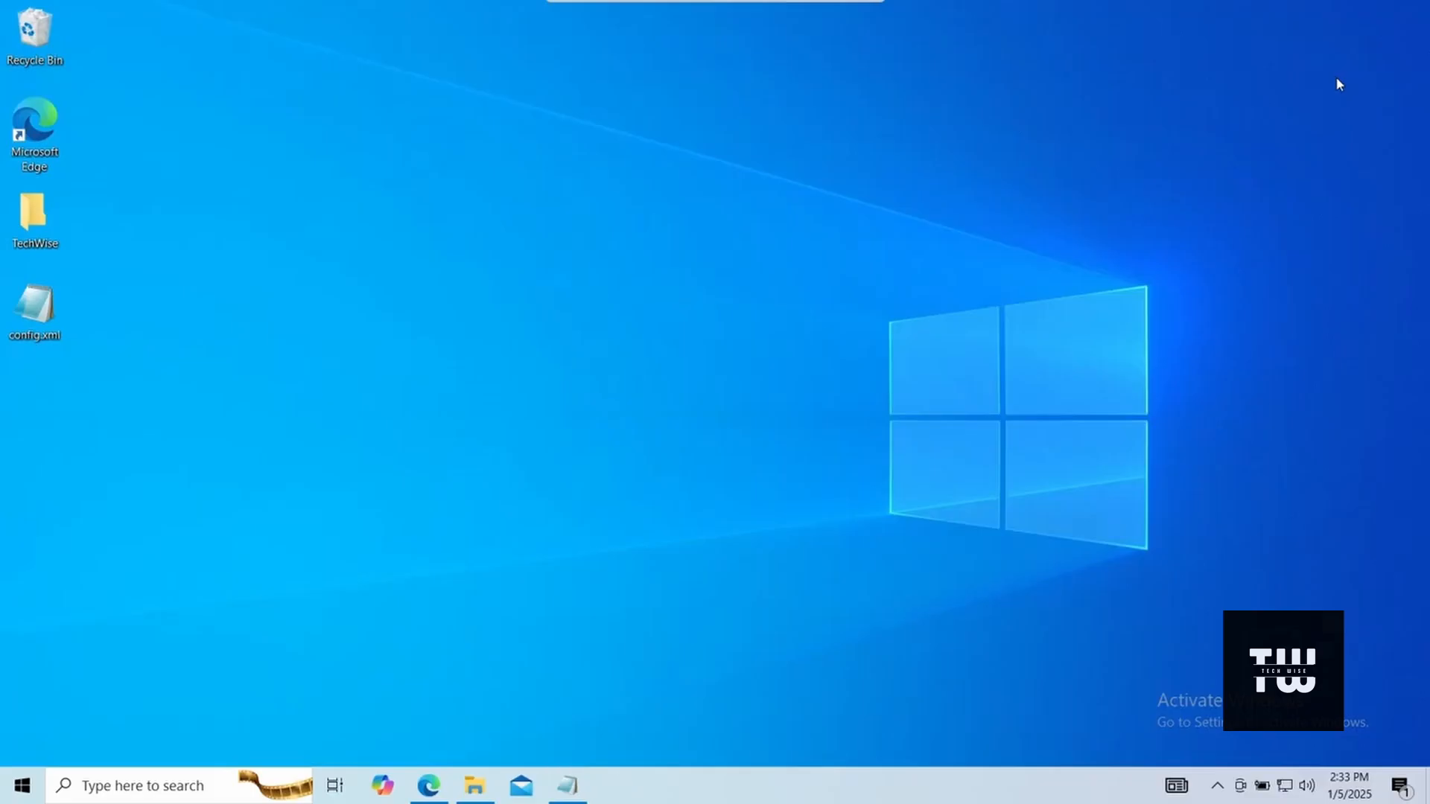
Step: Reopen Word and complete the Activation Wizard over the internet, confirming Office 2024 is activated
{"action": "left_click", "coordinate": [25, 786]}
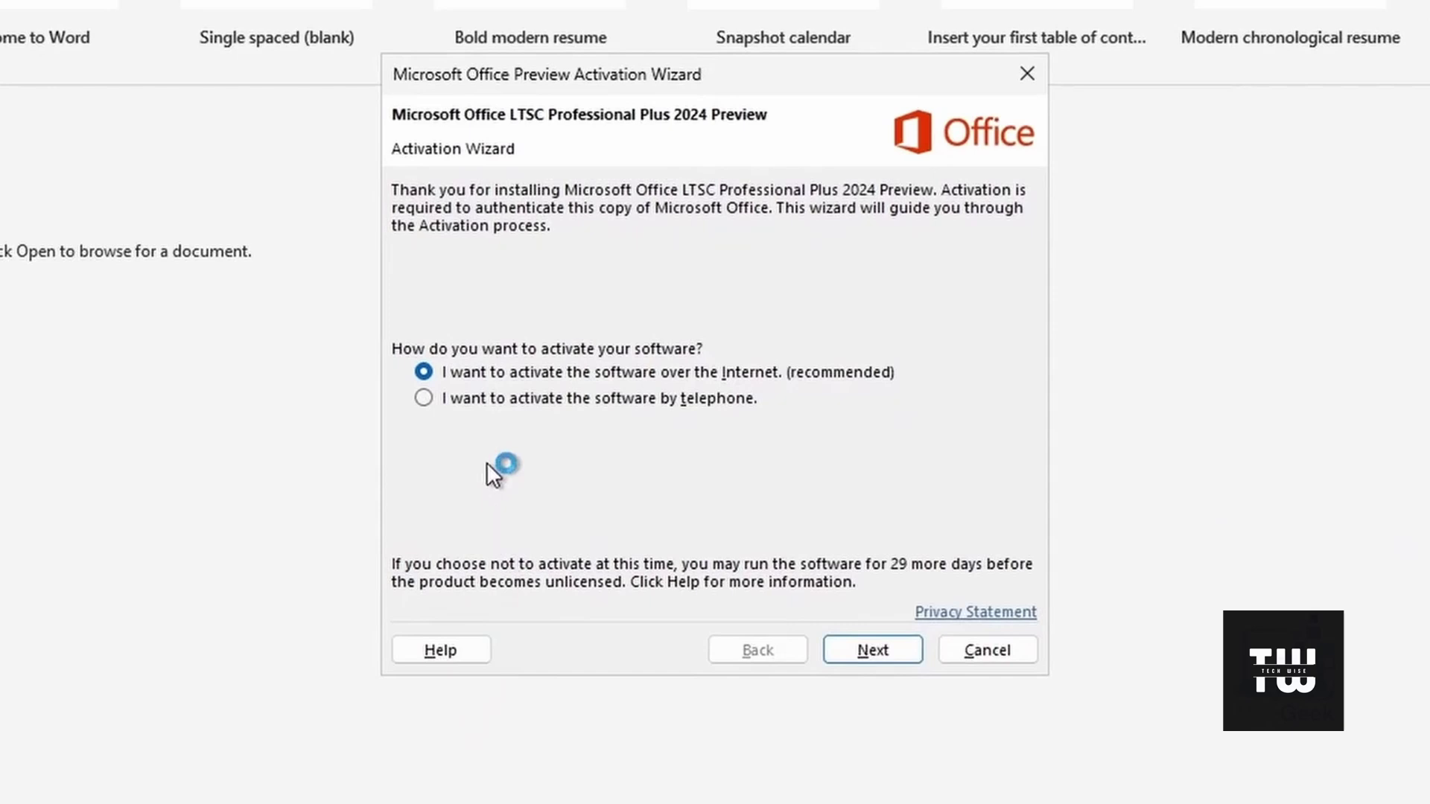
{"action": "left_click", "coordinate": [873, 649]}
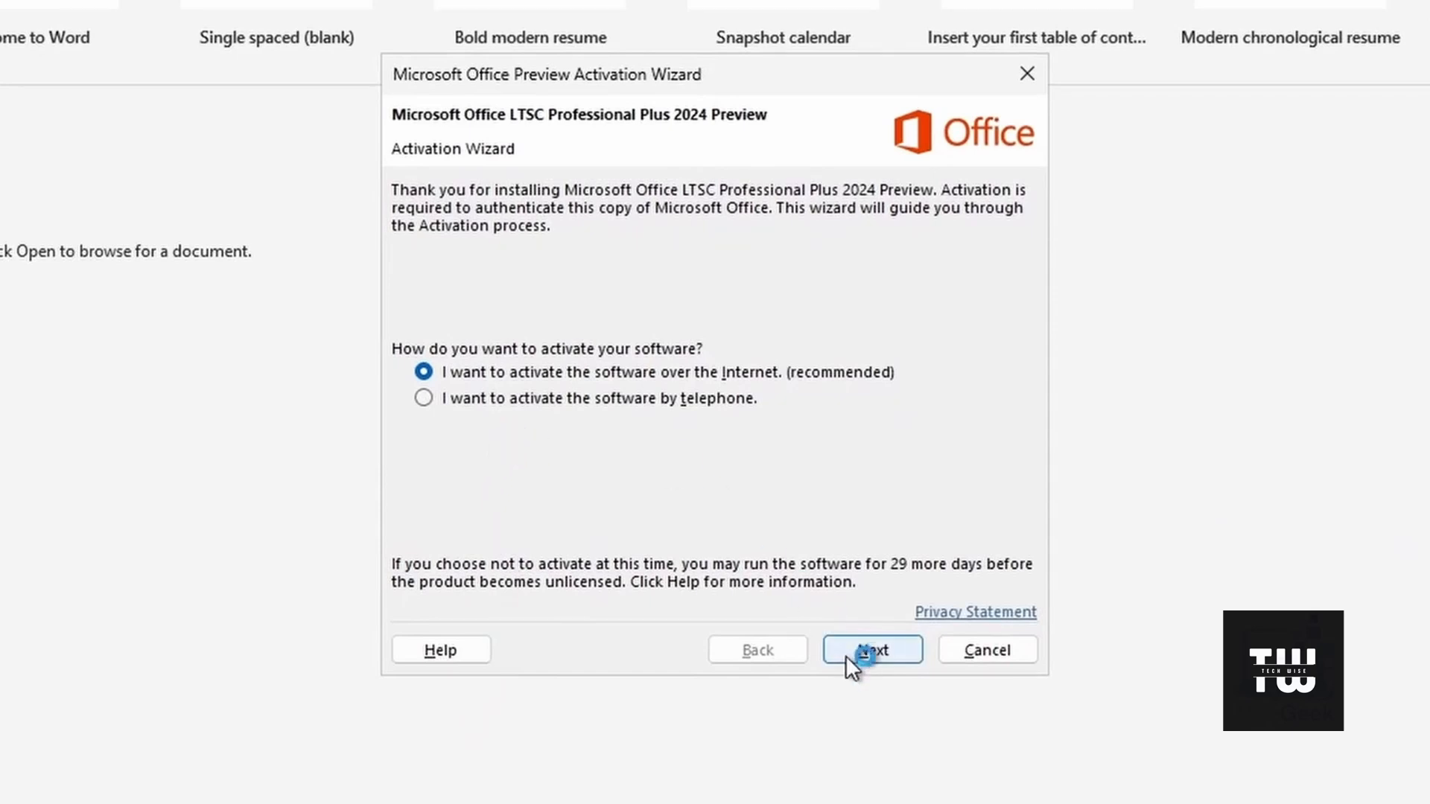
{"action": "left_click", "coordinate": [873, 649]}
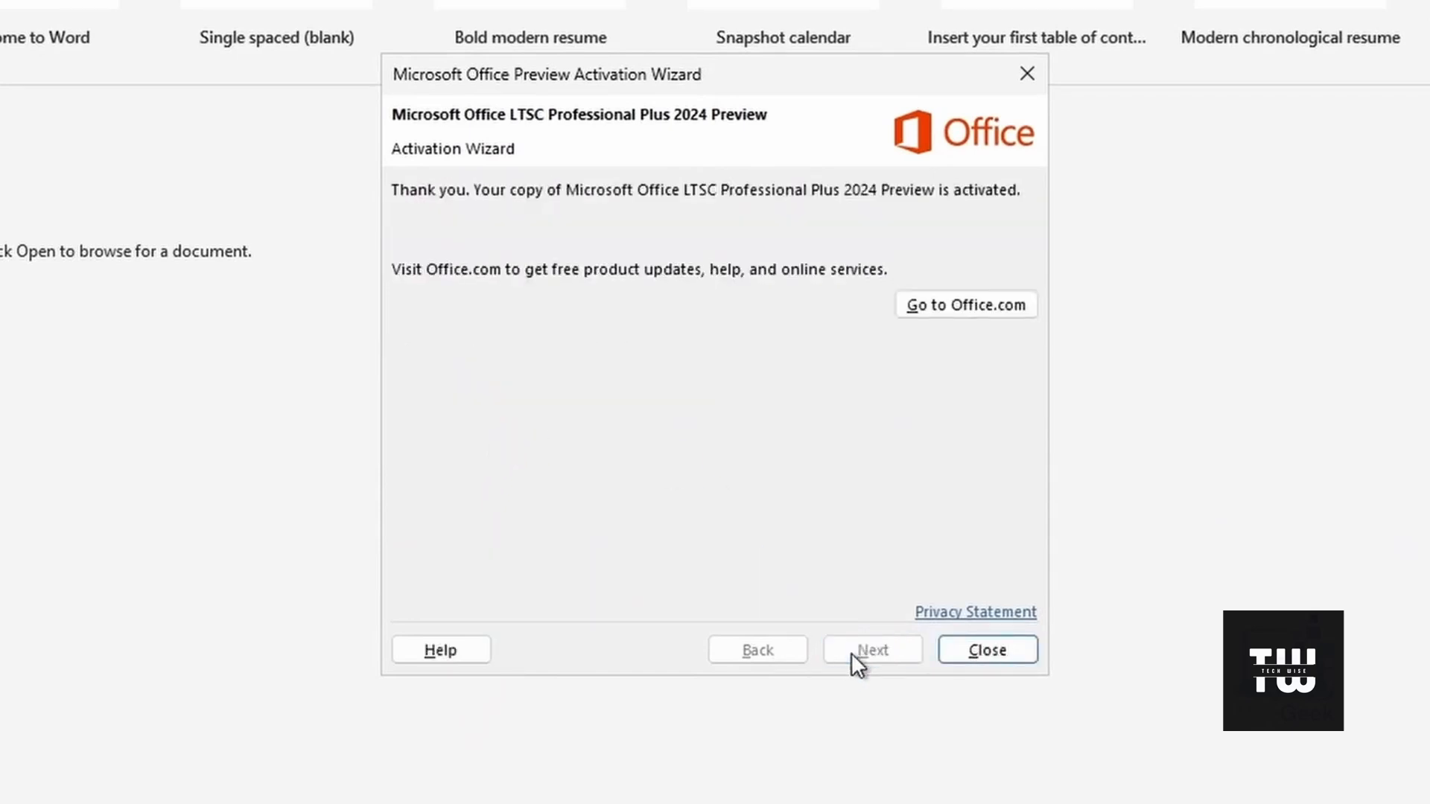
{"action": "left_click", "coordinate": [988, 649]}
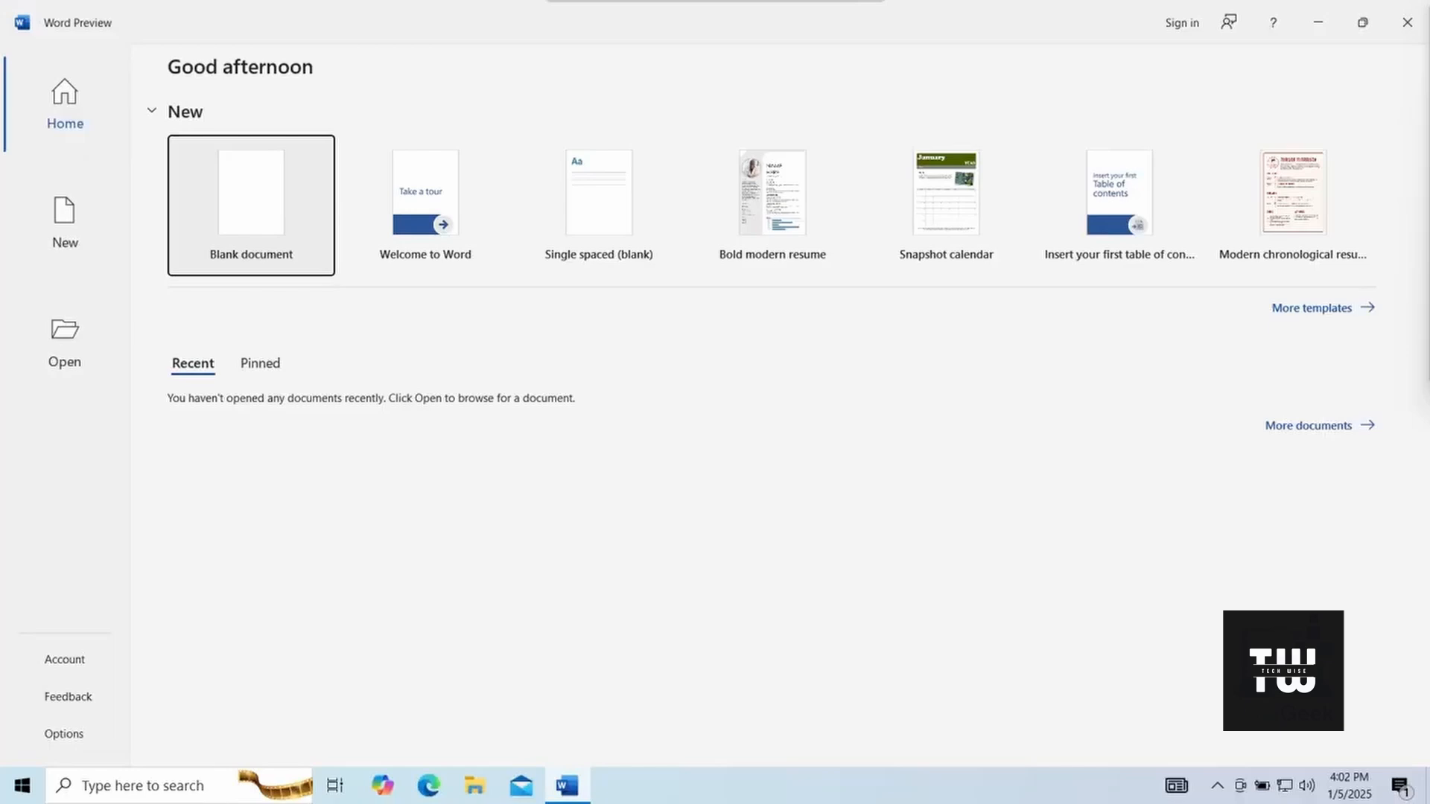
Step: Create a blank document with 'I worked!!!!' in bold and highlighted
{"action": "left_click", "coordinate": [250, 192]}
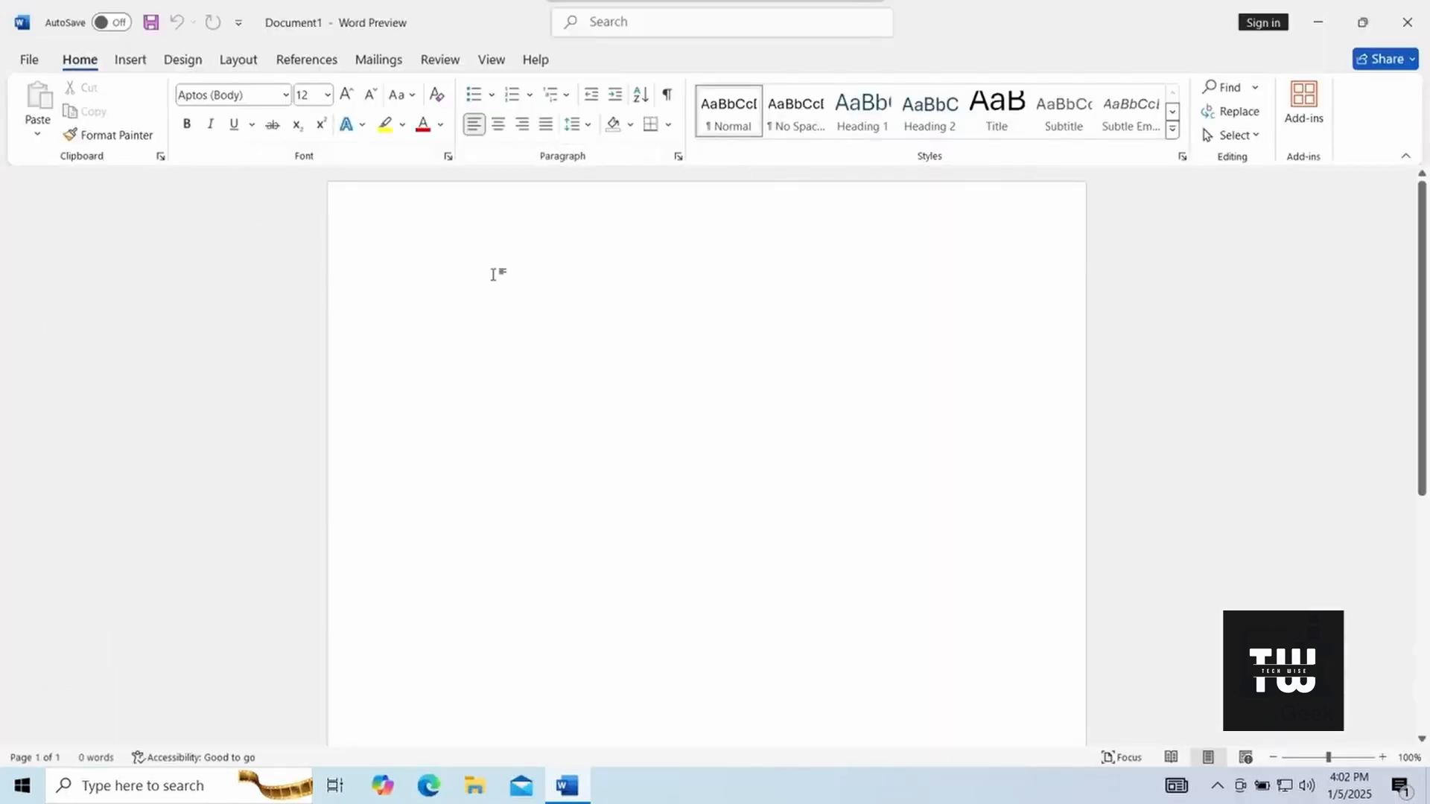
{"action": "type", "text": "I worked"}
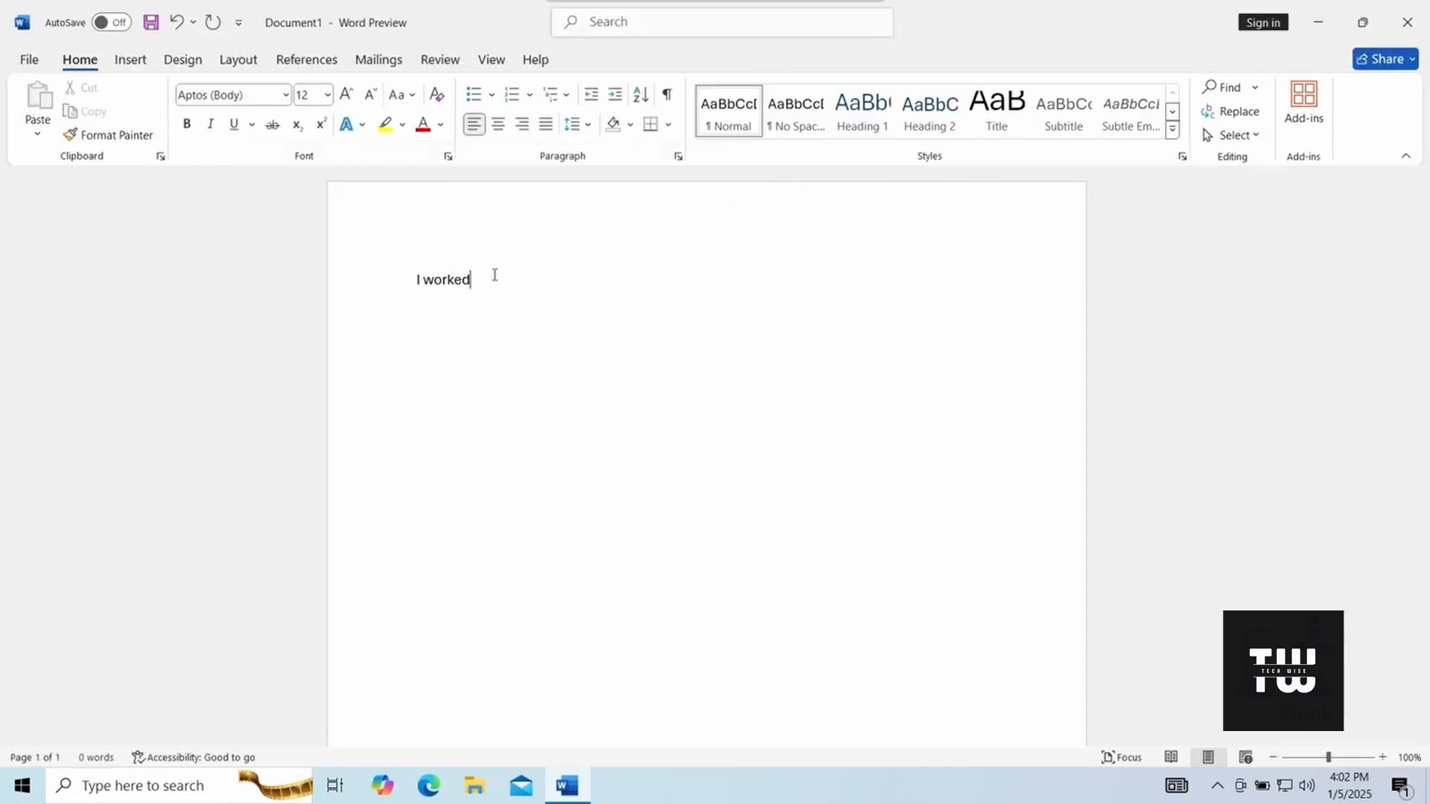
{"action": "type", "text": "!!!!"}
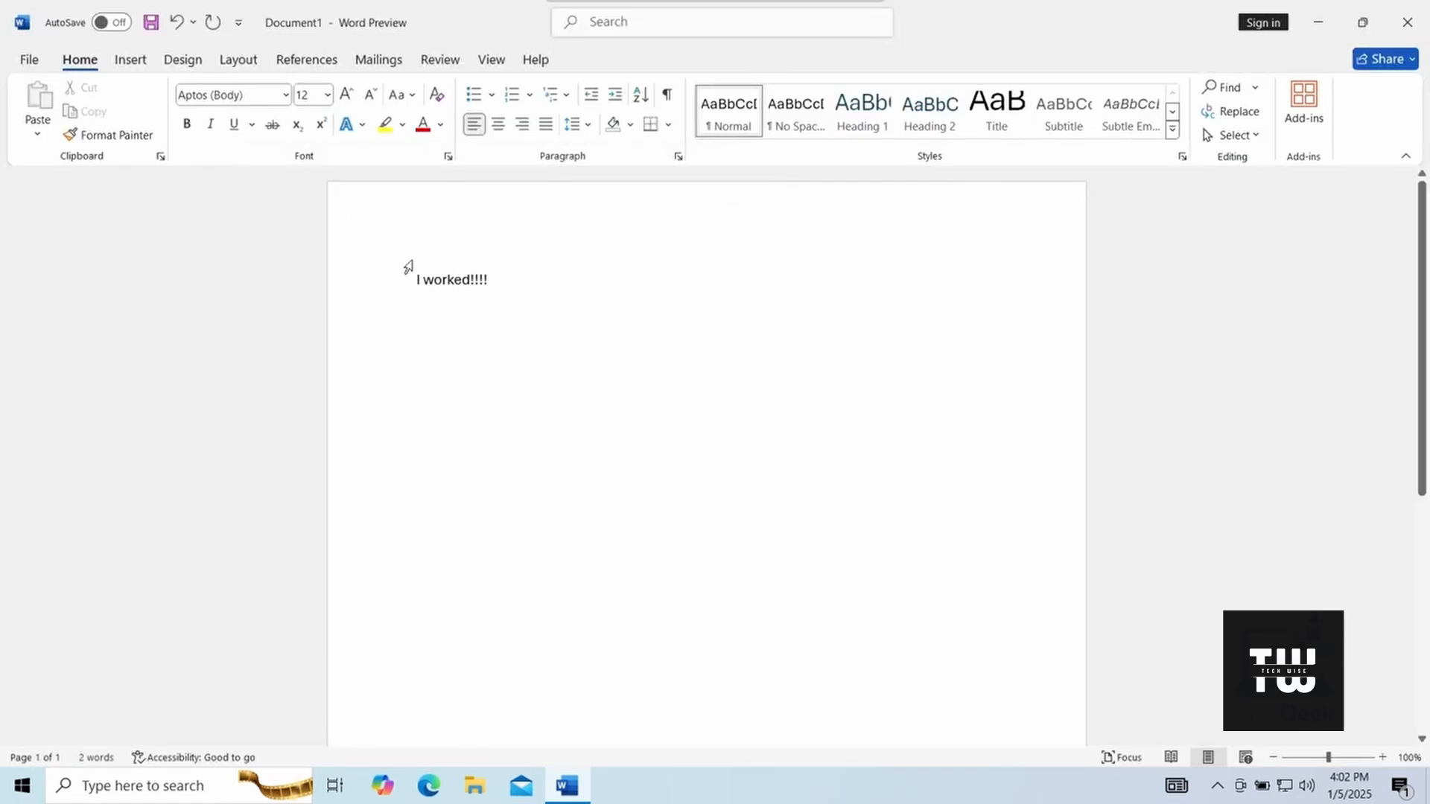
{"action": "double_click", "coordinate": [452, 280]}
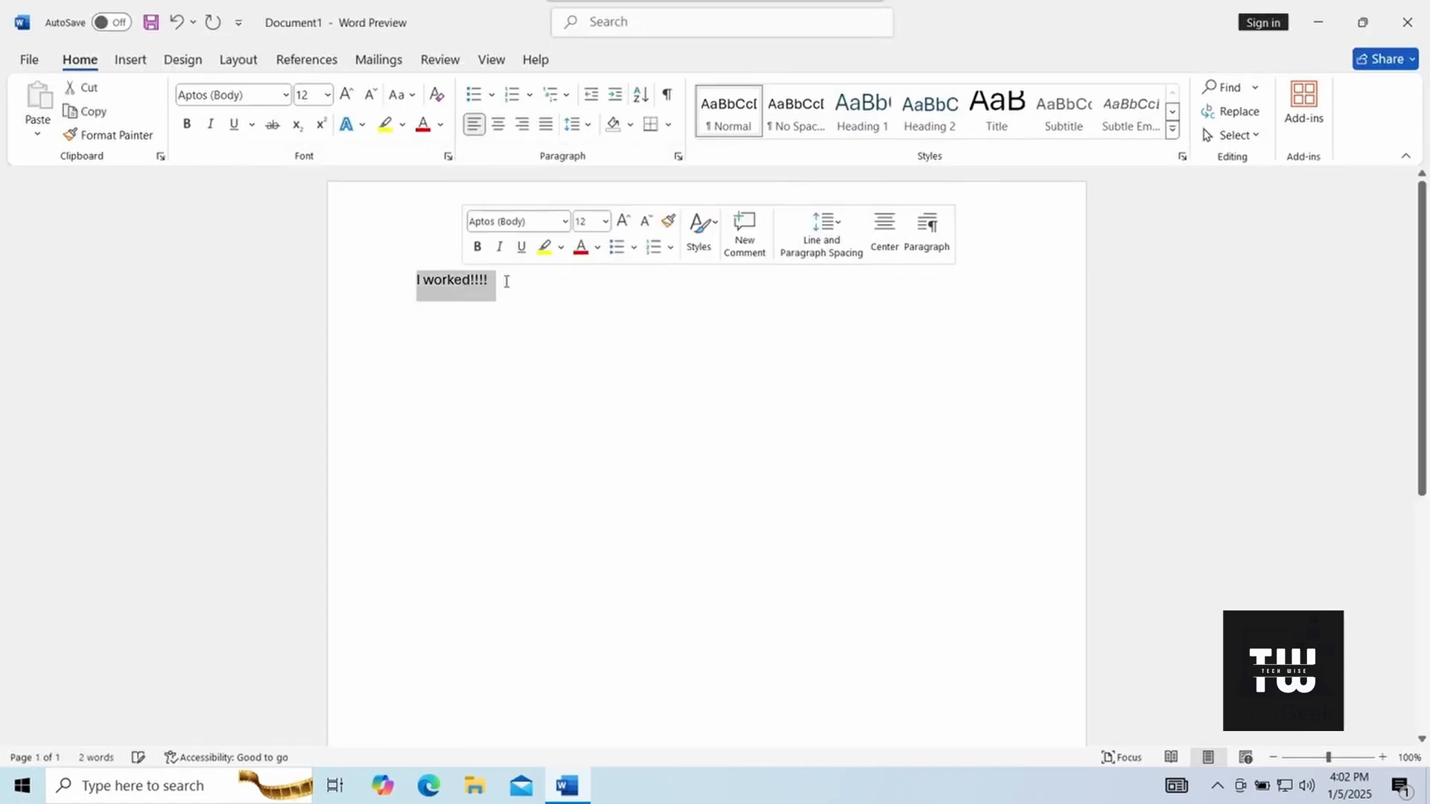
{"action": "left_click", "coordinate": [477, 247]}
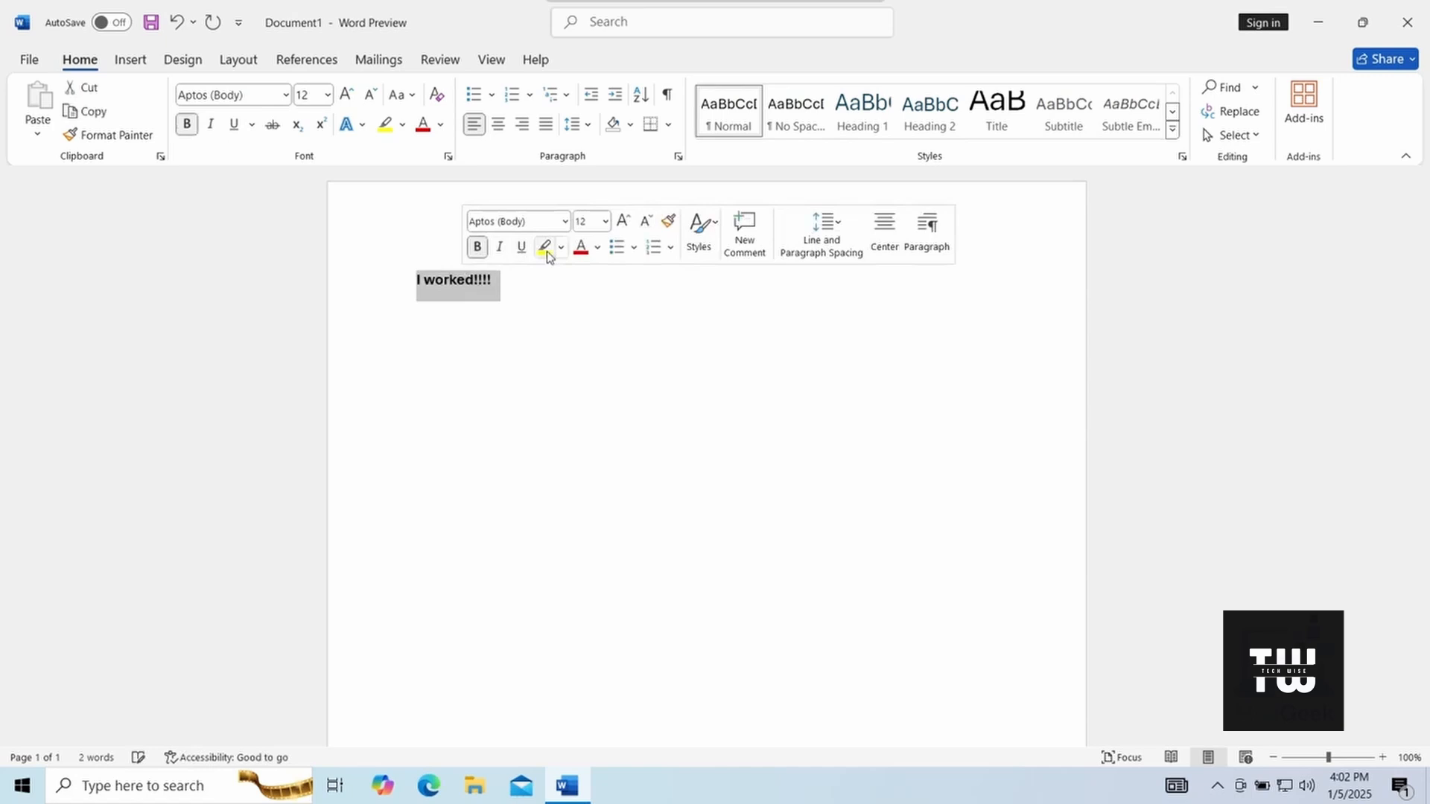
{"action": "left_click", "coordinate": [545, 247]}
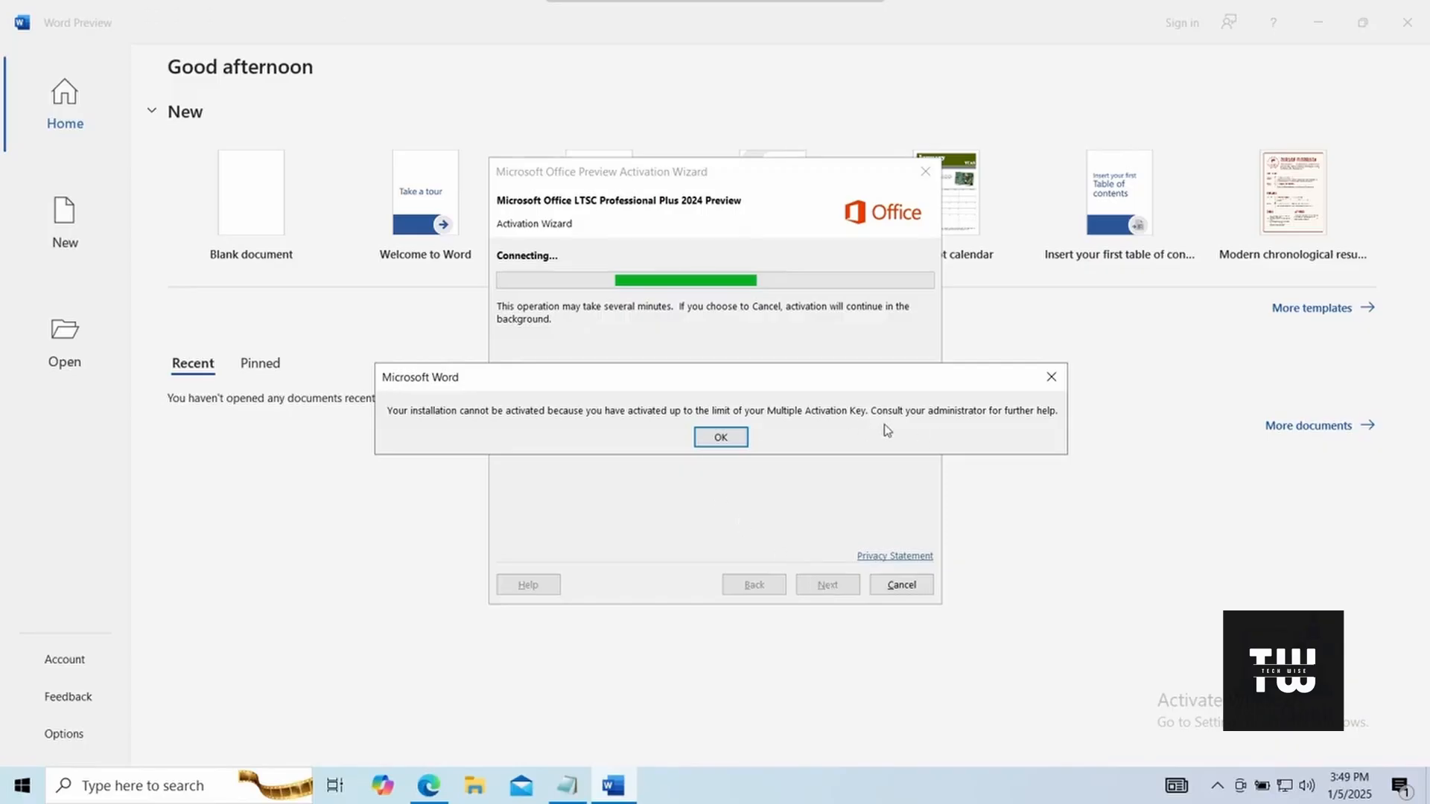
Step: Dismiss the Multiple Activation Key limit error and choose activation by telephone
{"action": "left_click", "coordinate": [721, 438]}
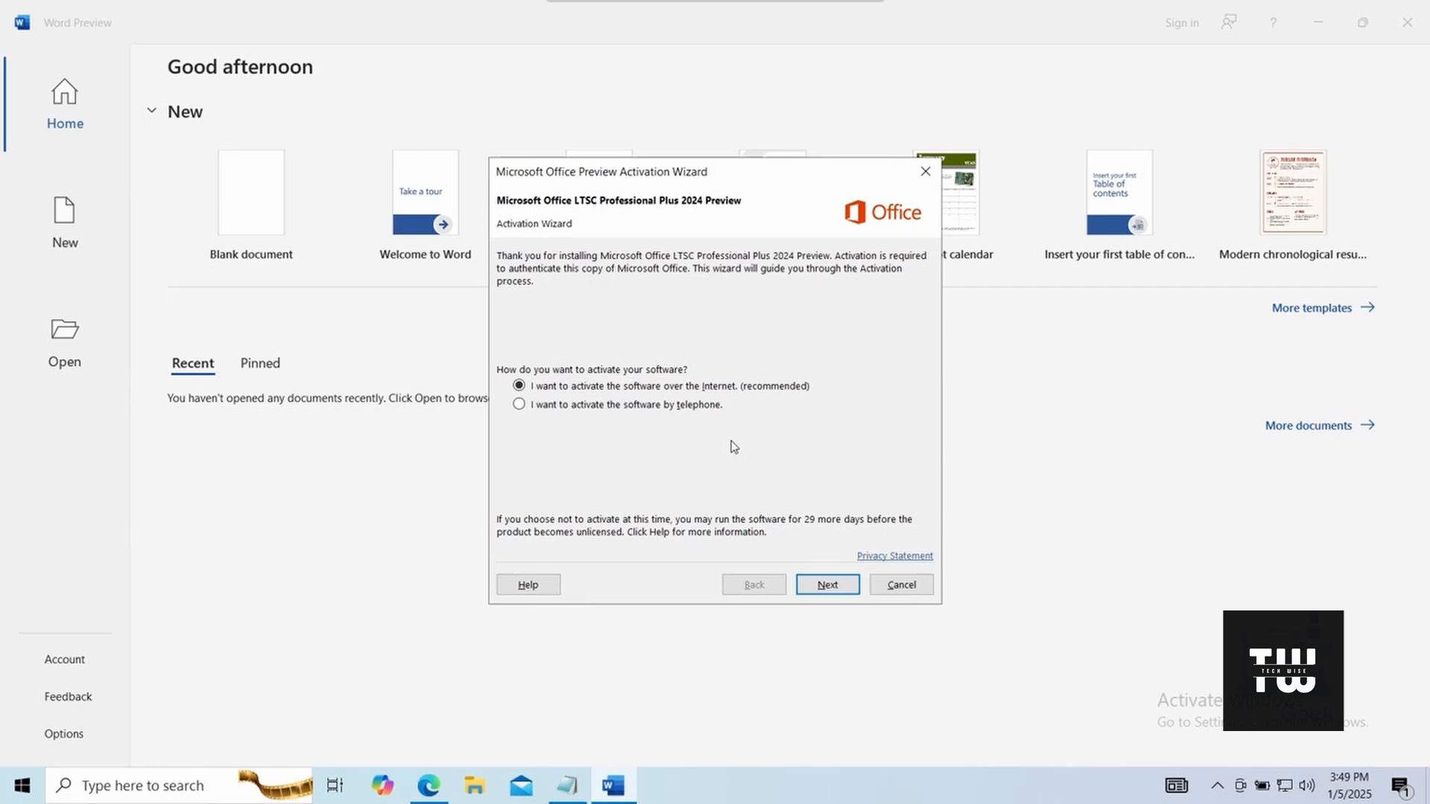
{"action": "left_click", "coordinate": [828, 583]}
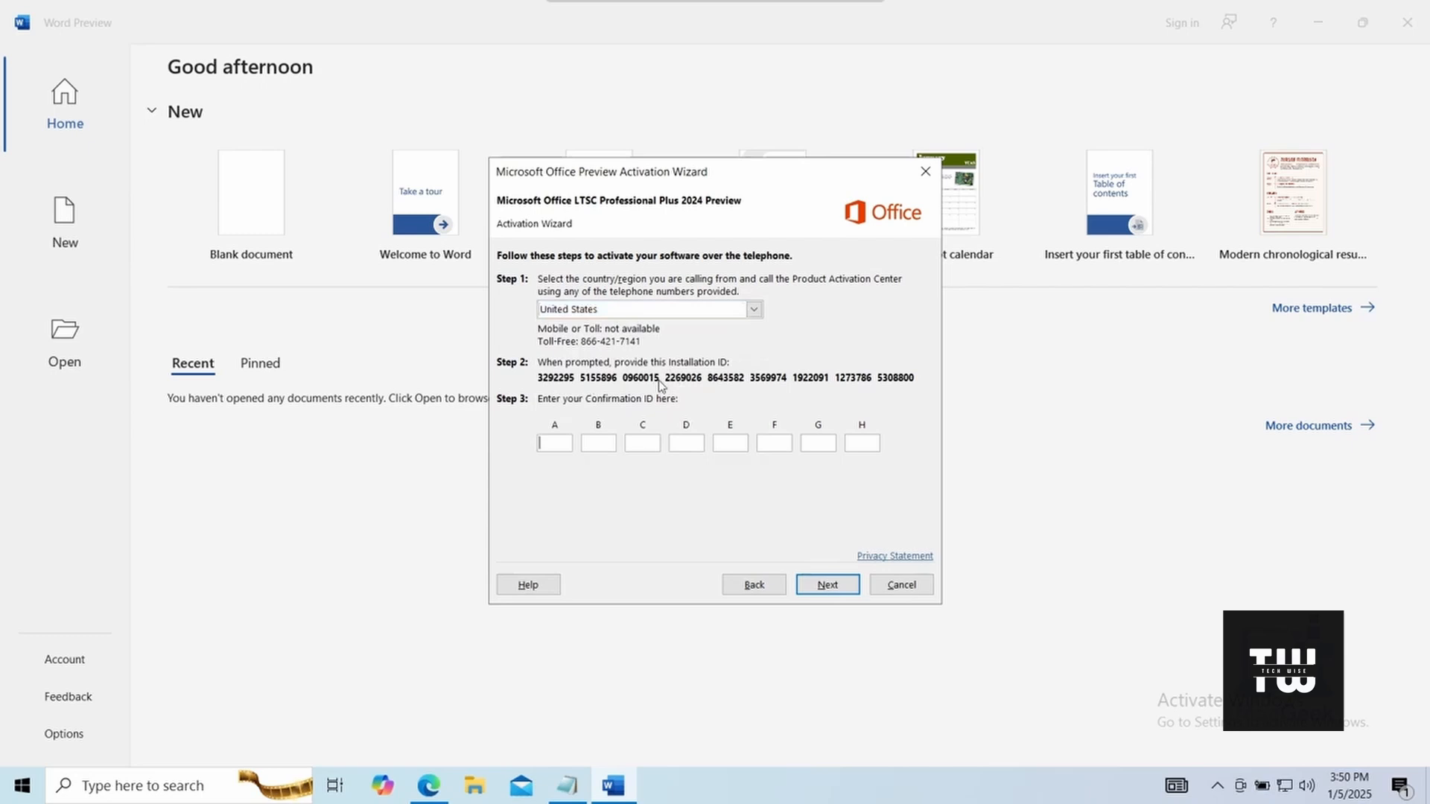
{"action": "mouse_move", "coordinate": [851, 384]}
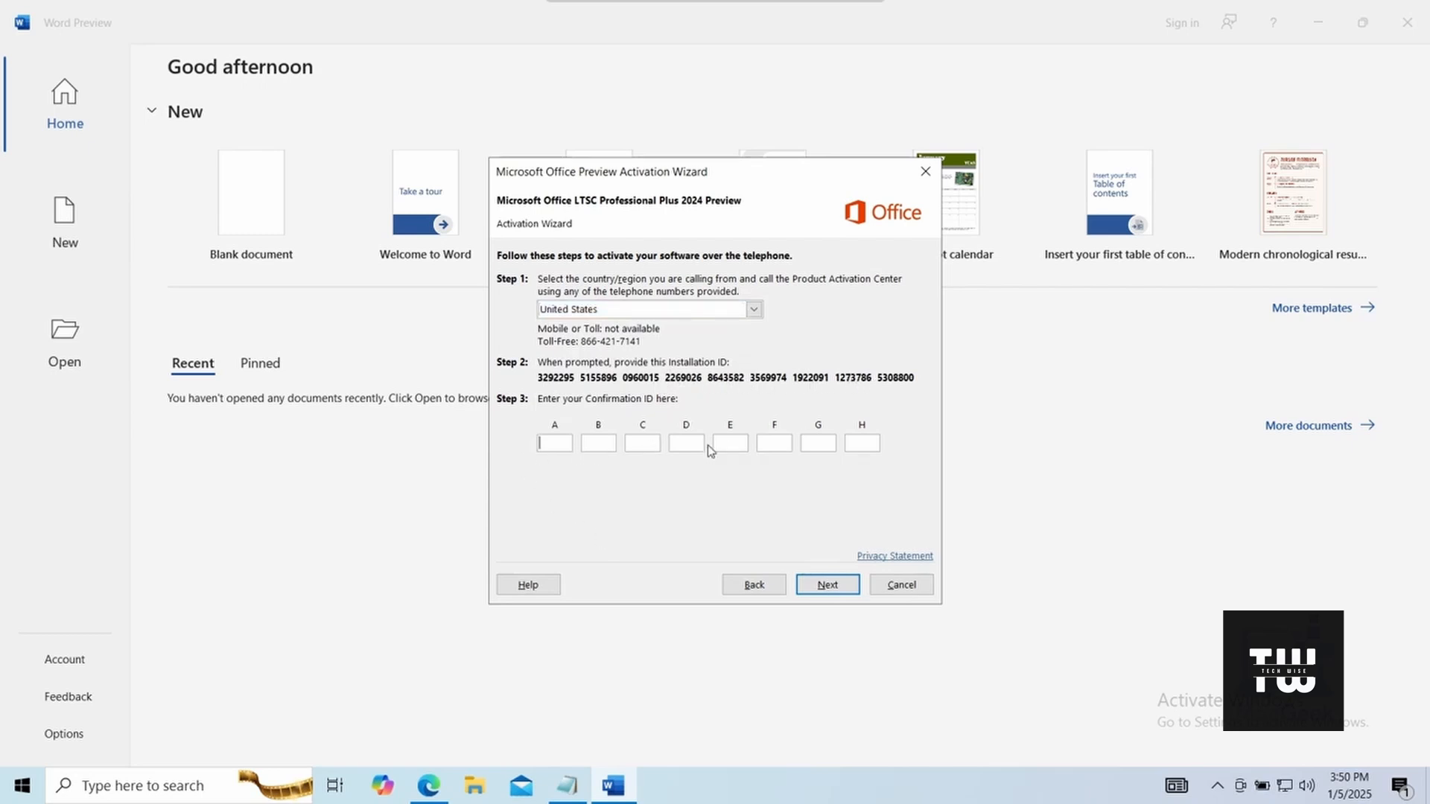
{"action": "mouse_move", "coordinate": [842, 496]}
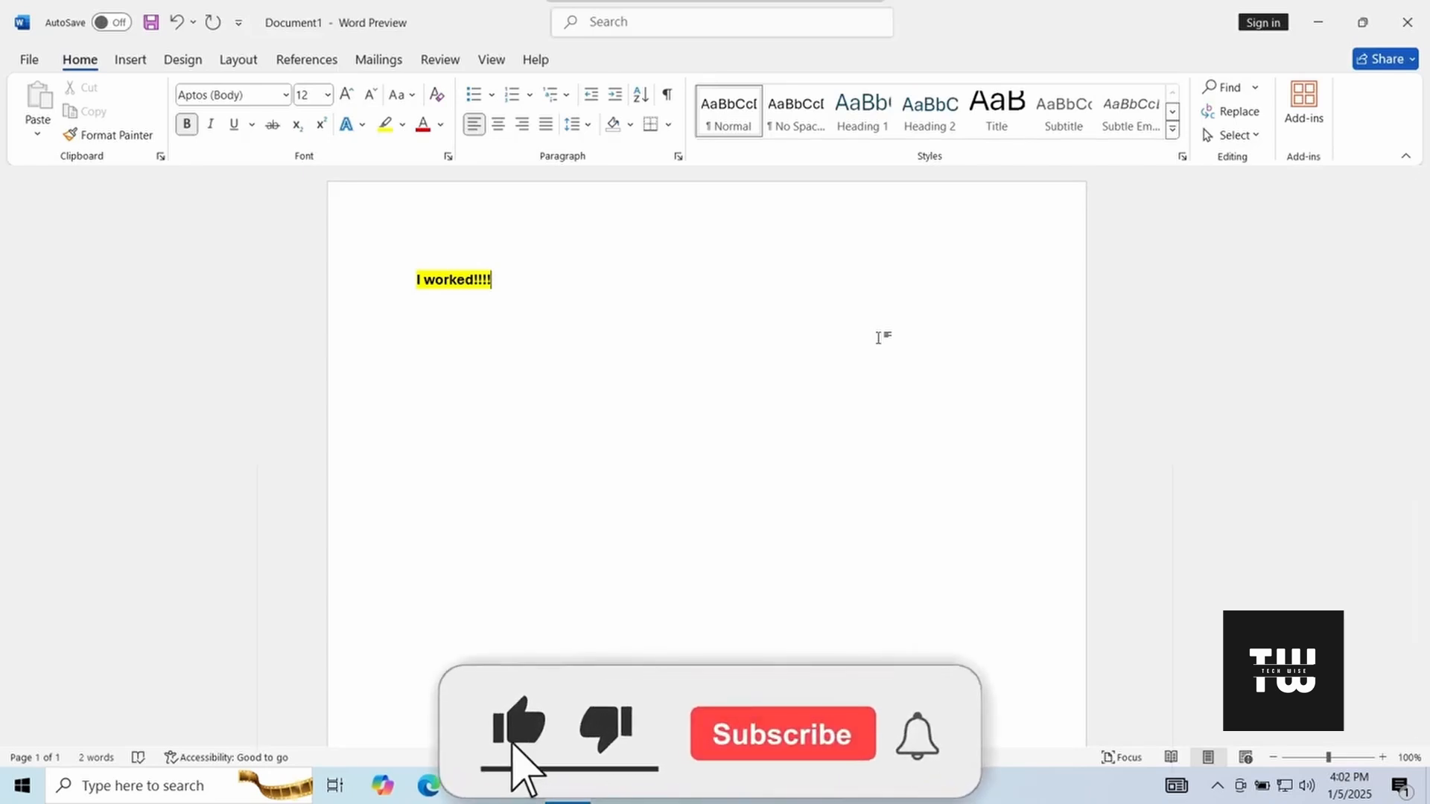
Step: Close the activation wizard to return to the bold, yellow-highlighted 'I worked!!!!' document
{"action": "left_click", "coordinate": [783, 735]}
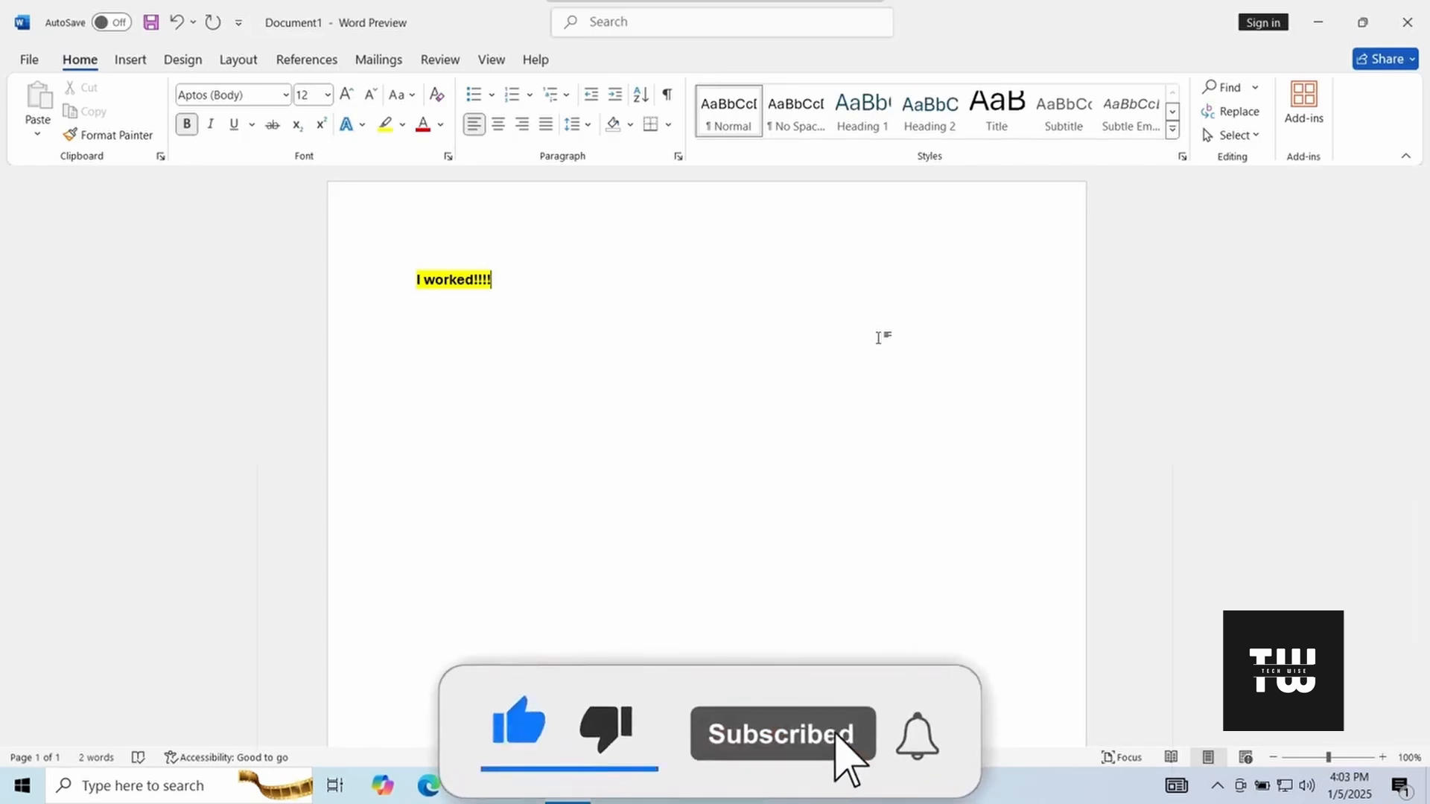